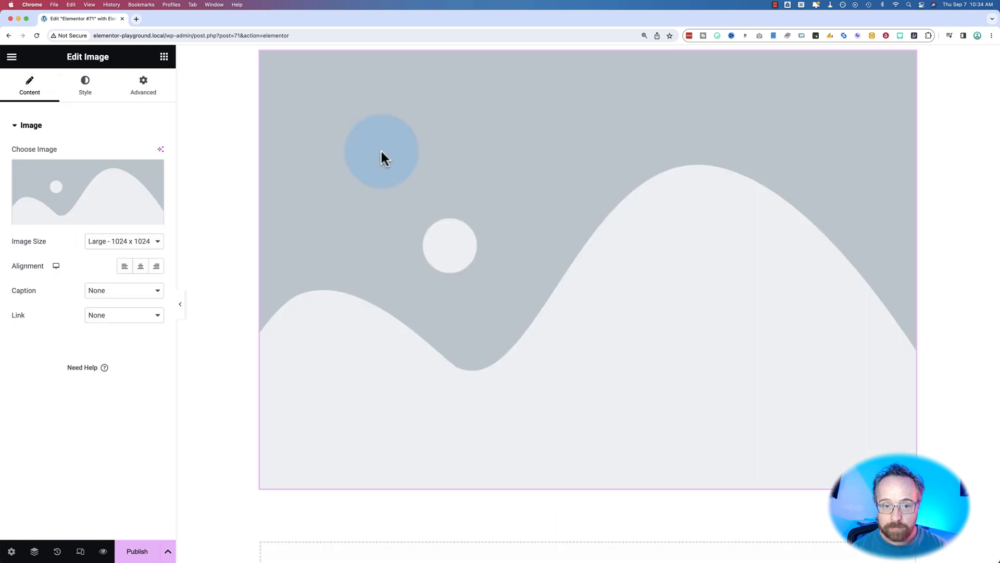
# Agree to Elementor's AI terms and launch the AI image generator from the image widget.
pyautogui.click(160, 149)
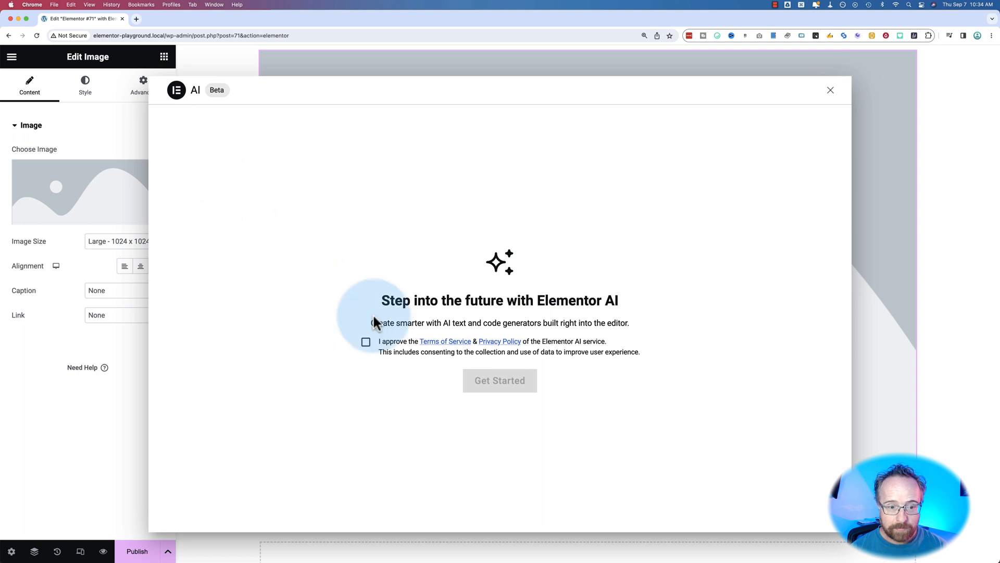
pyautogui.click(366, 341)
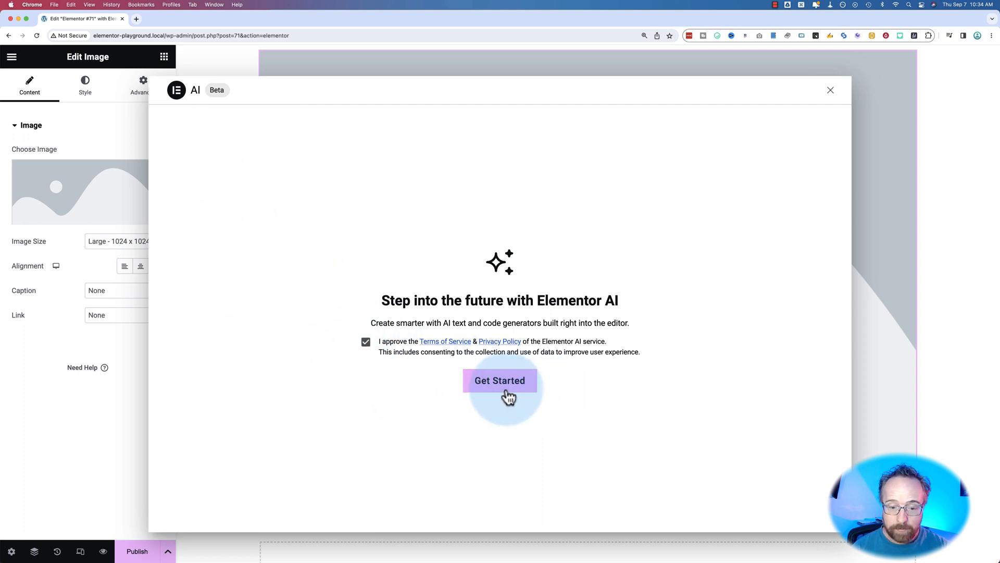
pyautogui.click(500, 381)
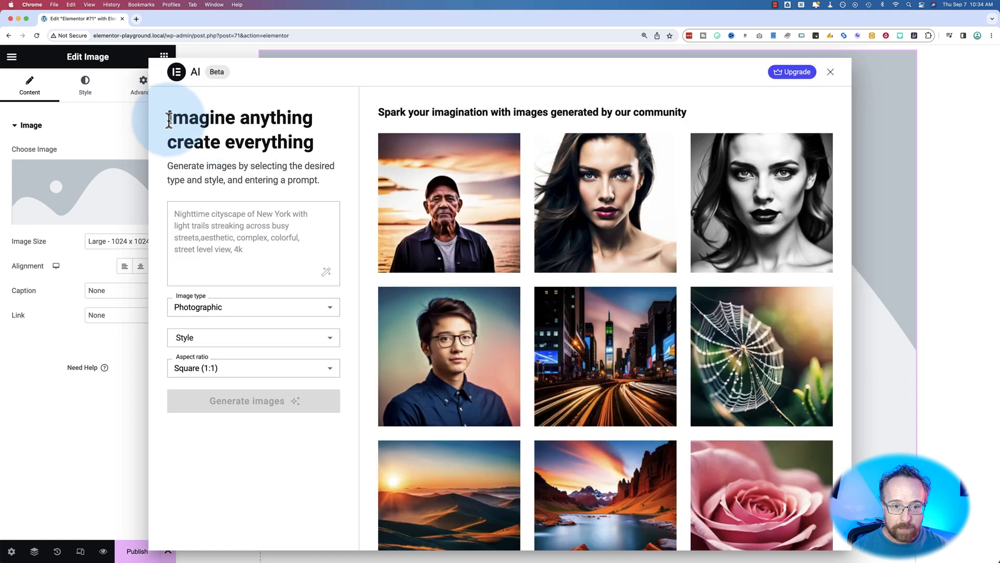
pyautogui.moveTo(761, 202)
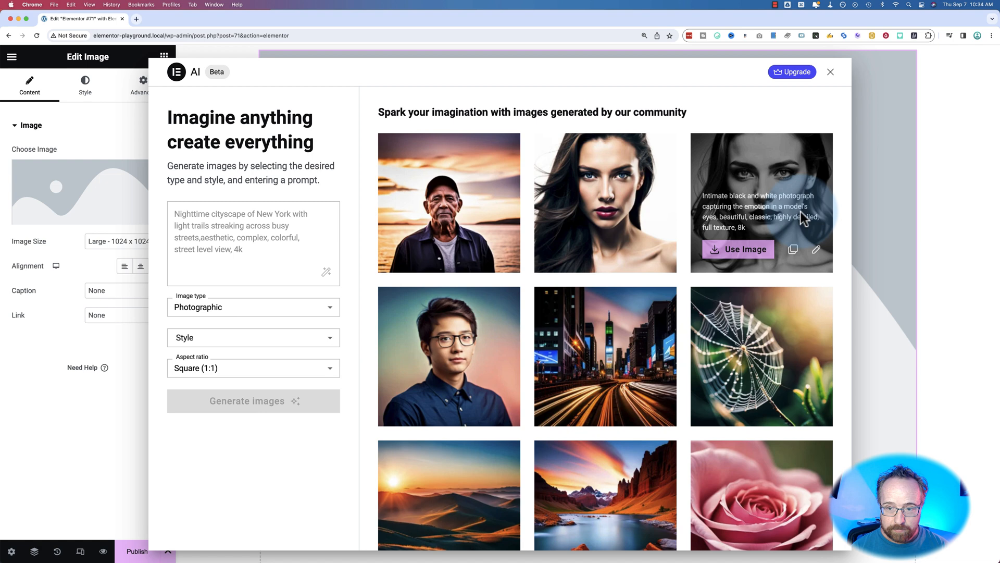
pyautogui.click(249, 249)
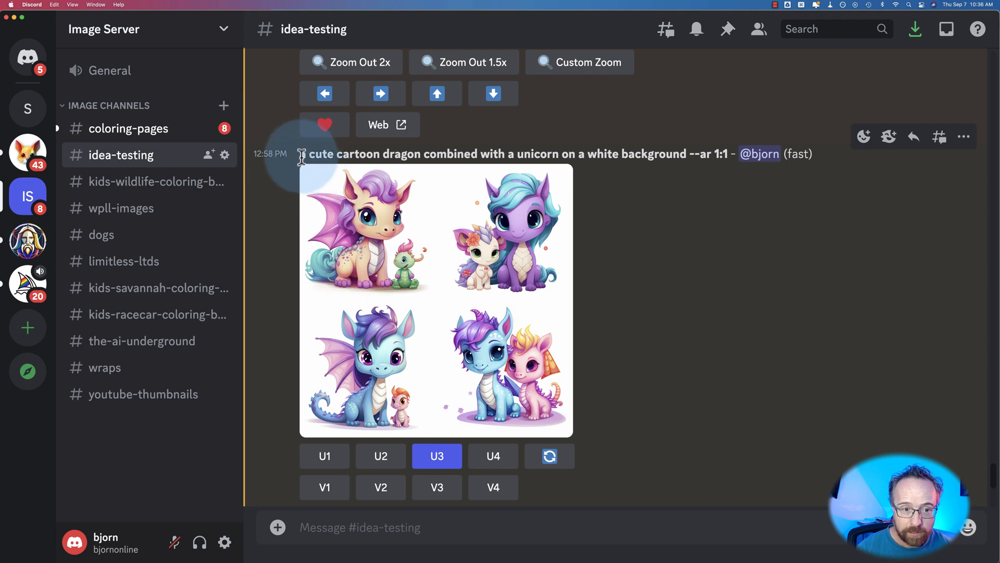
# Select the cartoon dragon-unicorn Midjourney prompt and enlarge its four-image grid.
pyautogui.moveTo(303, 154); pyautogui.dragTo(532, 154)
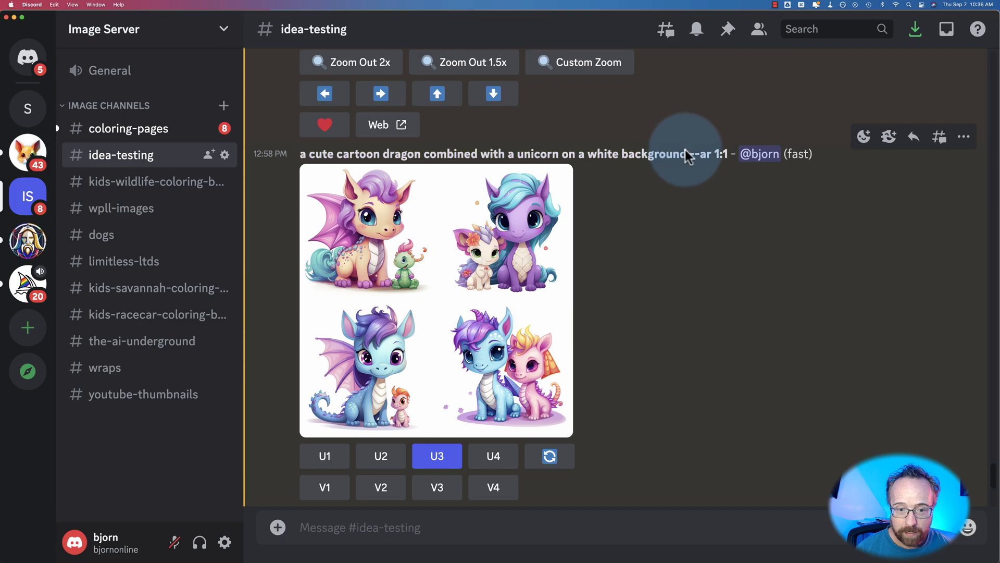
pyautogui.click(436, 300)
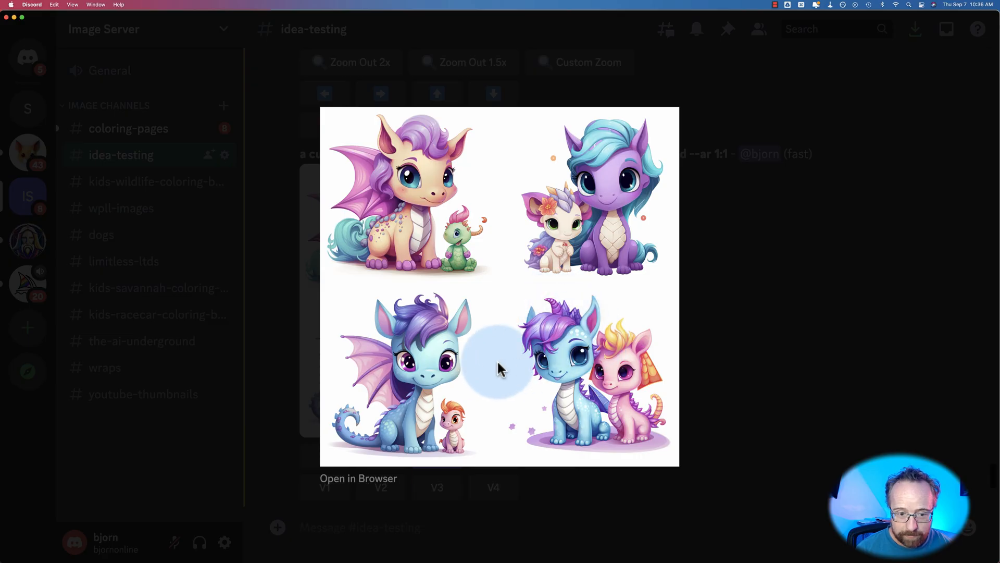
pyautogui.moveTo(447, 370)
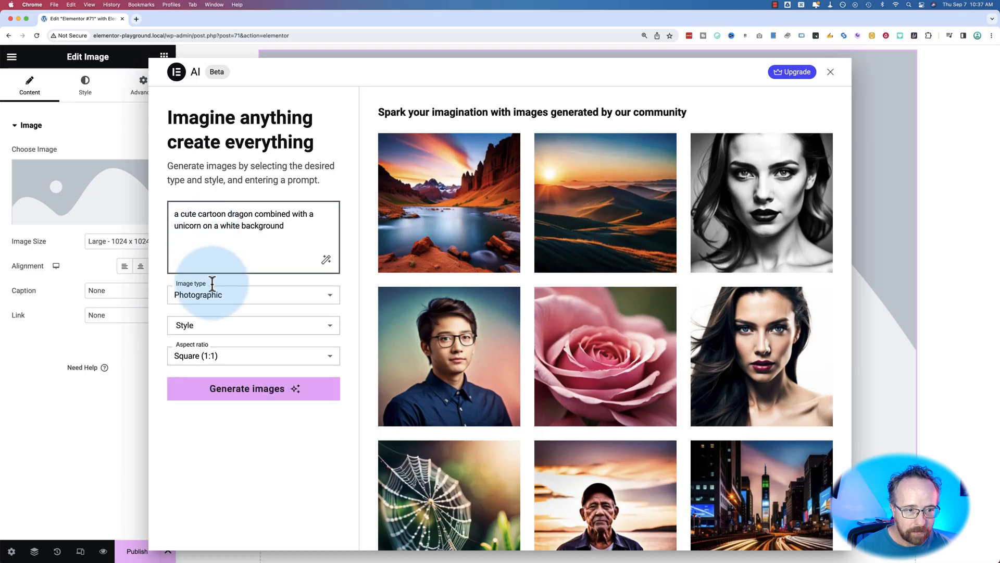
# Generate the dragon-unicorn prompt as Digital Art, Cartoon style, Square 1:1.
pyautogui.click(253, 293)
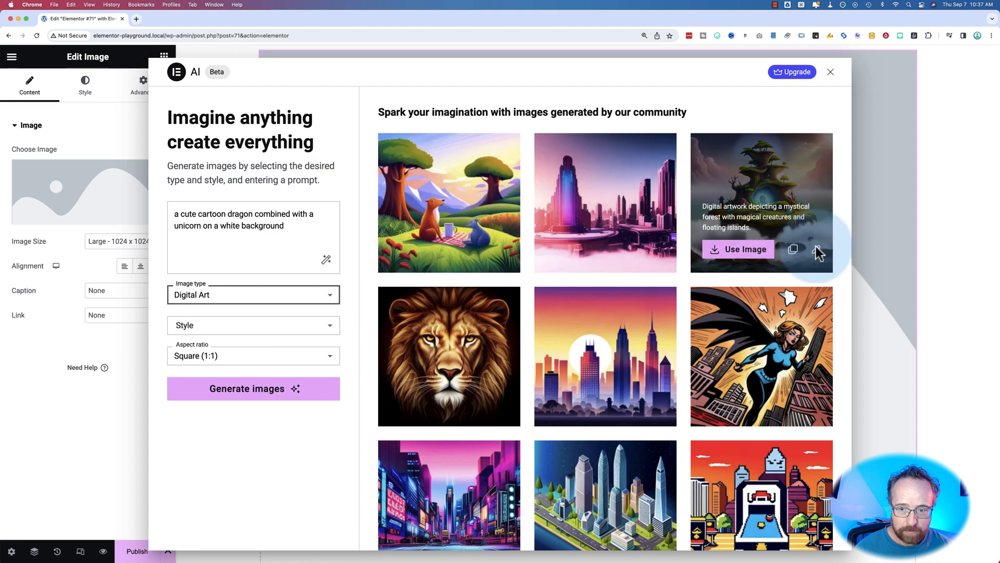
pyautogui.click(253, 293)
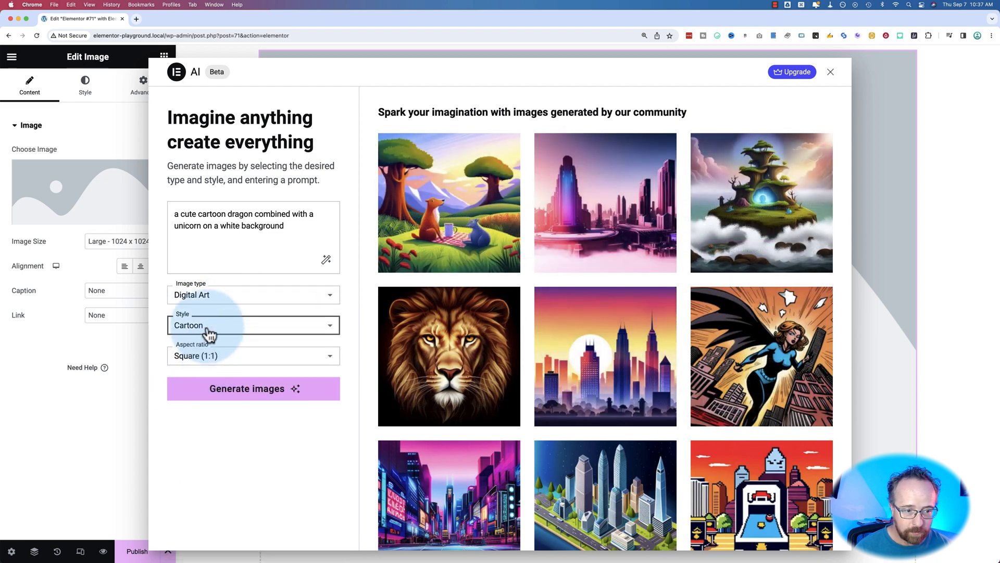
pyautogui.click(253, 325)
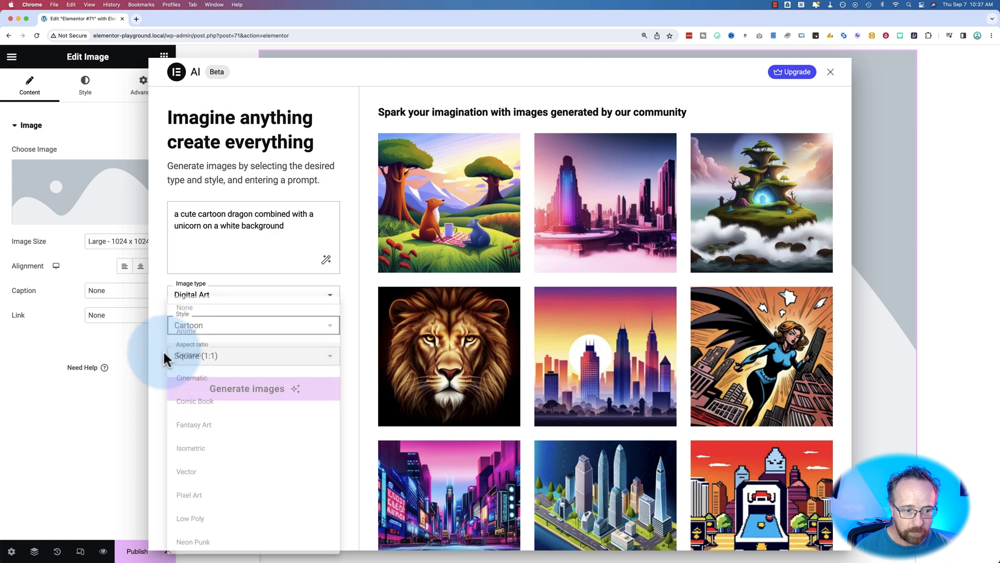
pyautogui.click(253, 355)
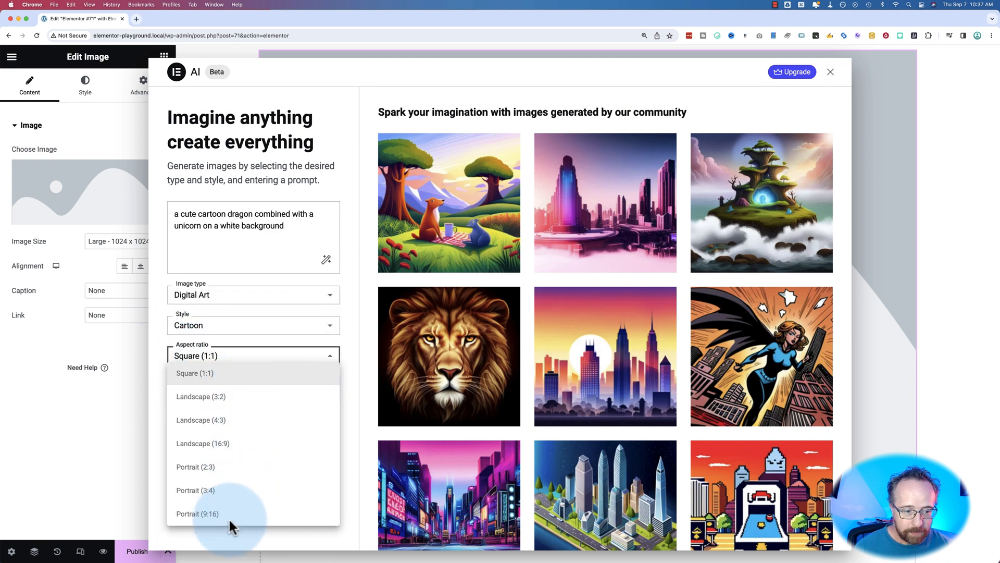
pyautogui.moveTo(158, 380)
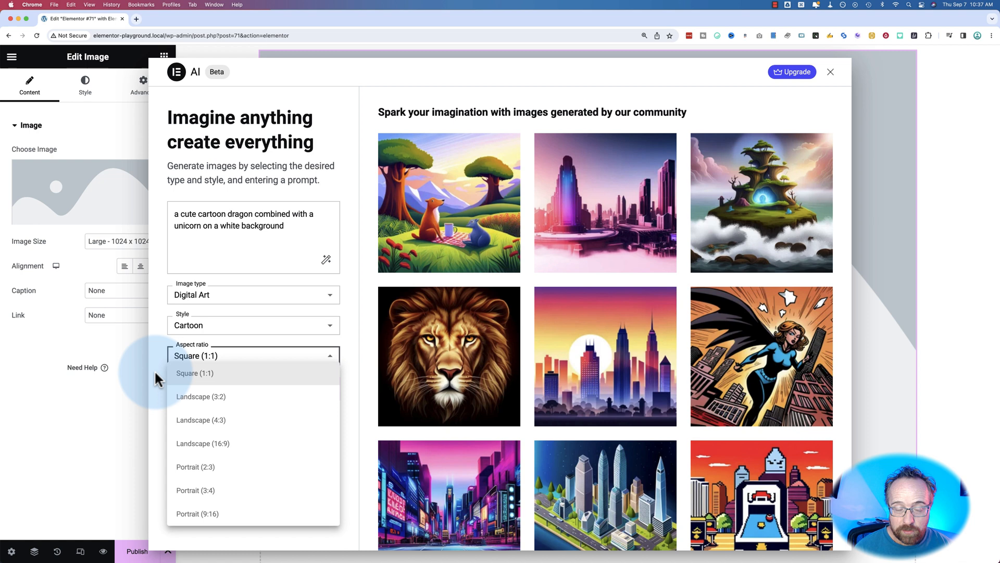
pyautogui.click(195, 373)
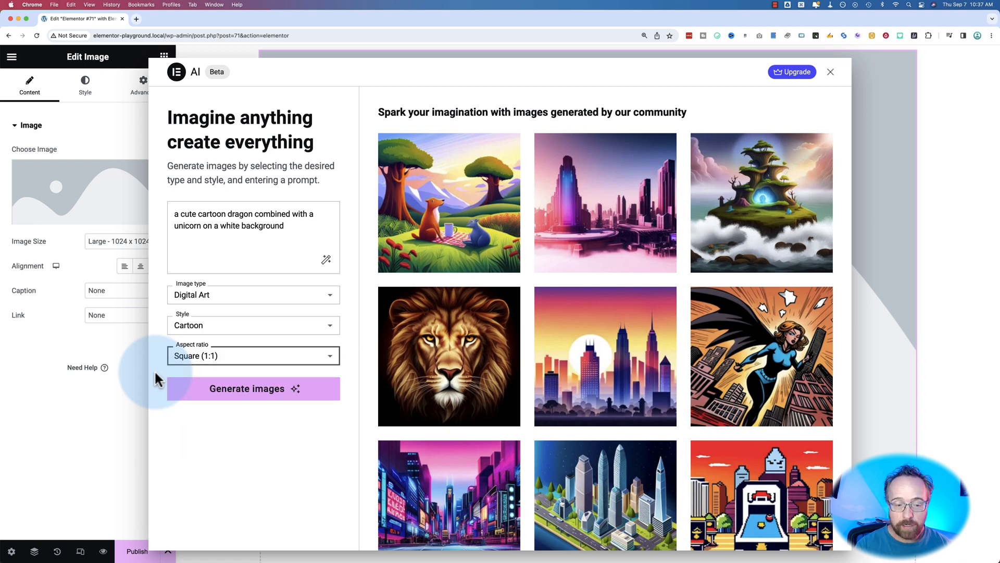
pyautogui.click(247, 389)
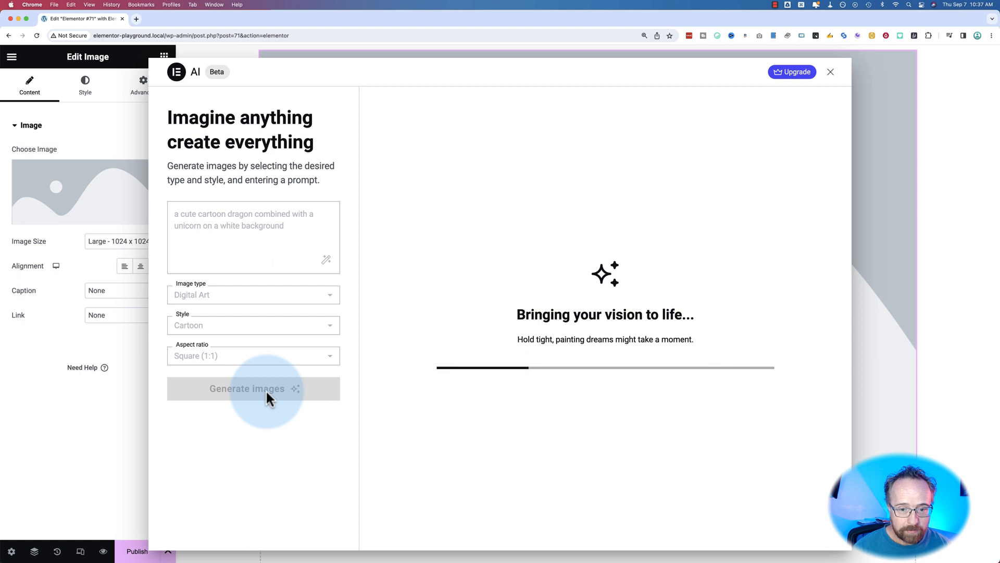
pyautogui.moveTo(503, 439)
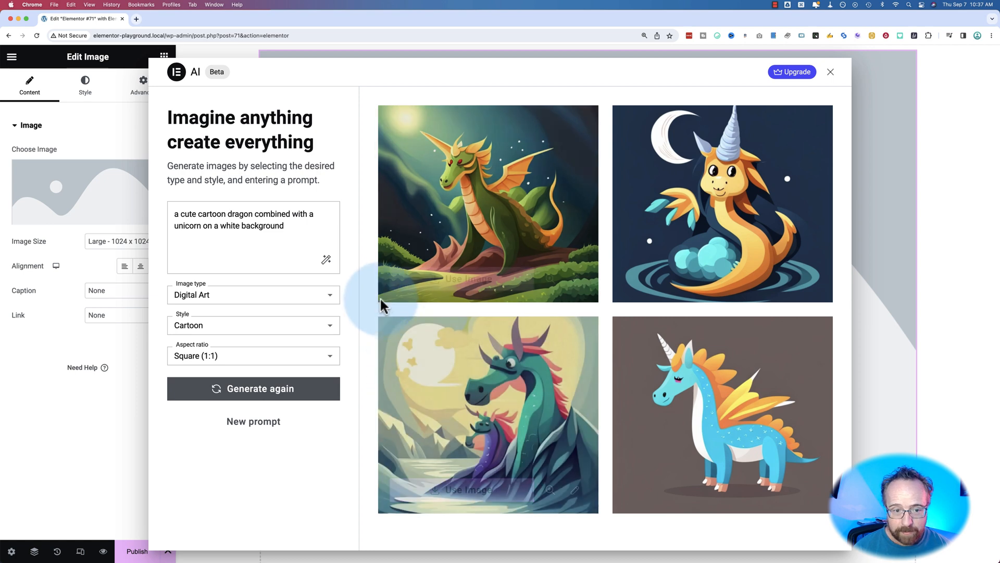
pyautogui.moveTo(375, 292)
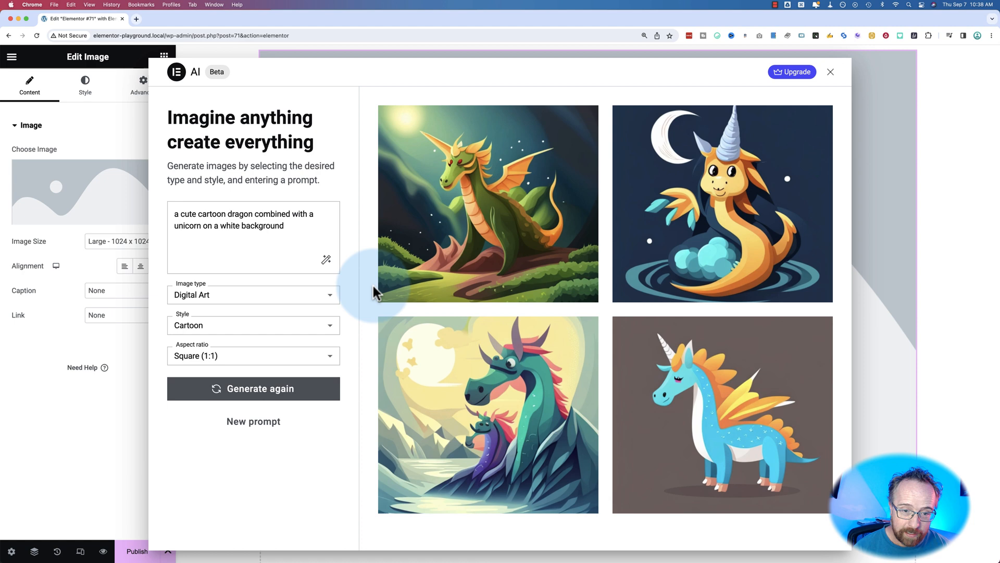
pyautogui.moveTo(558, 203)
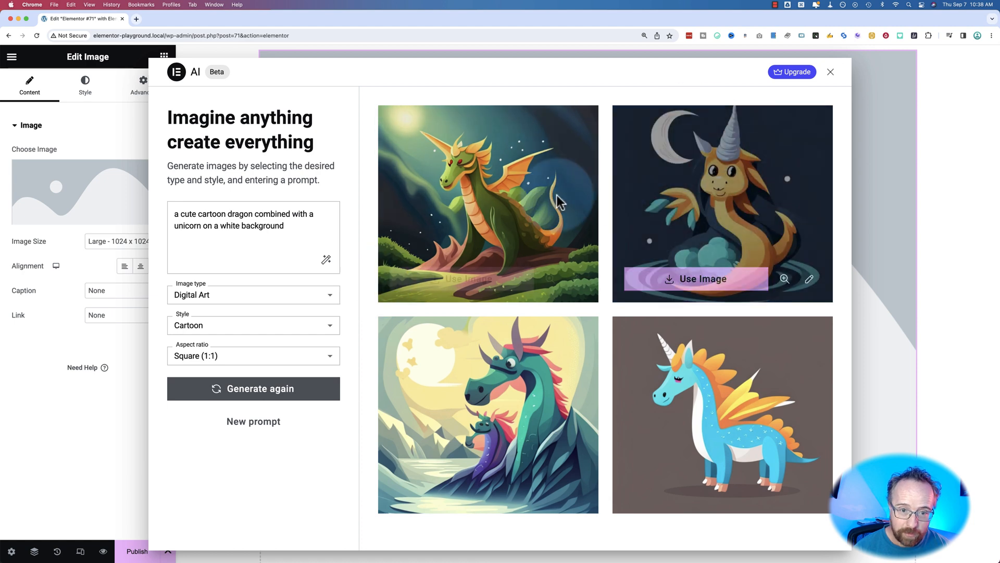
pyautogui.moveTo(695, 380)
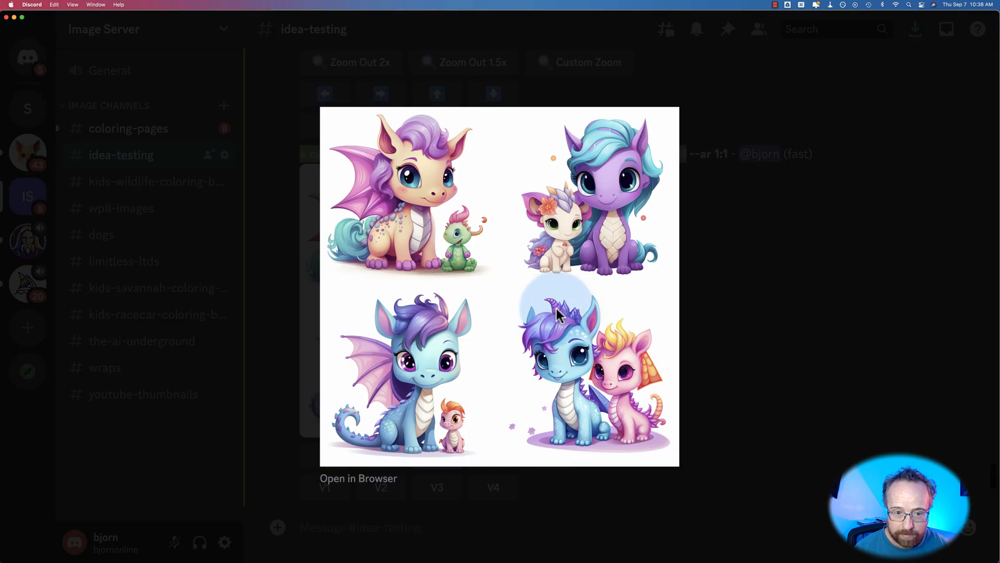
pyautogui.moveTo(459, 245)
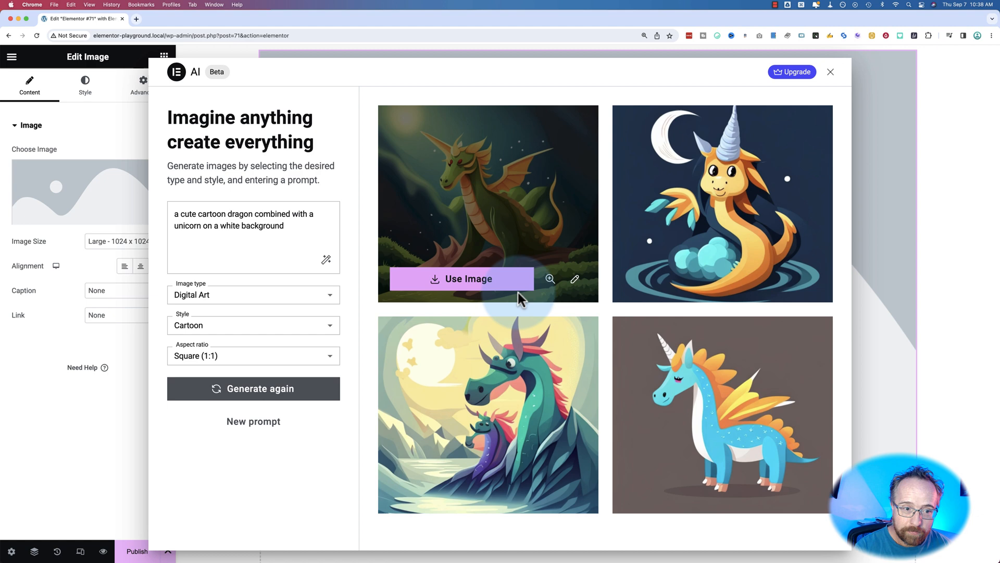
pyautogui.moveTo(545, 235)
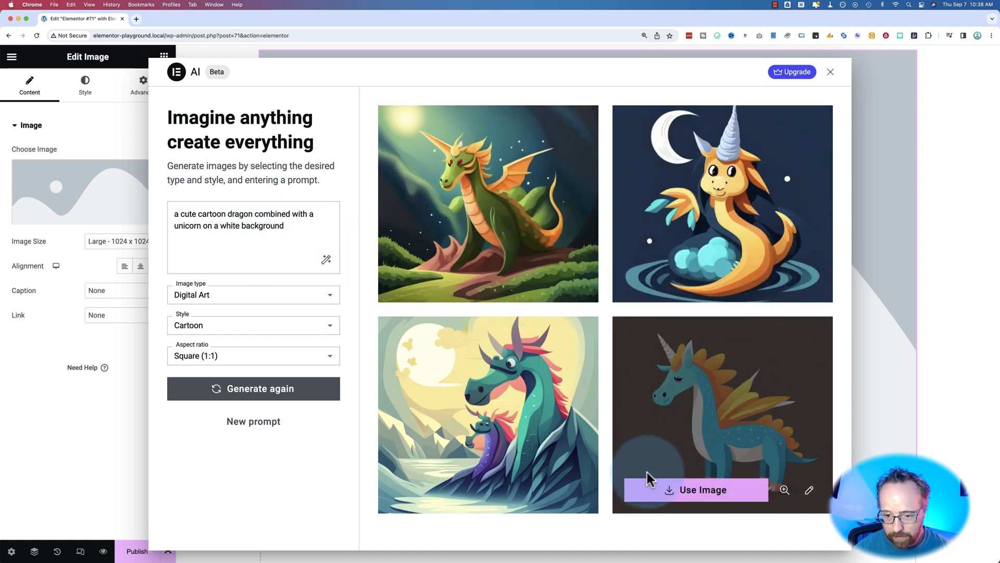
# Enlarge the blue winged unicorn image and switch the style to Fantasy Art.
pyautogui.click(785, 490)
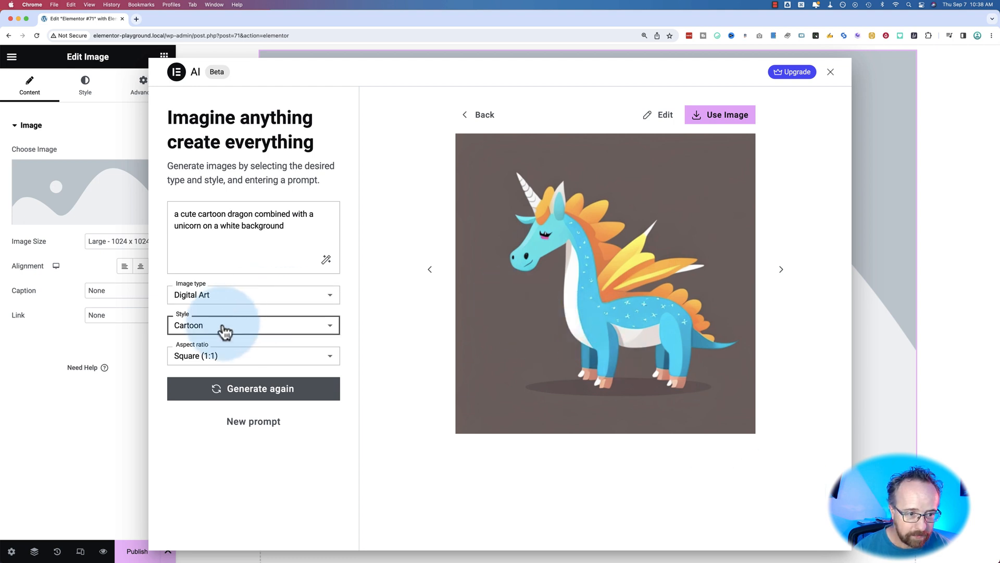
pyautogui.click(253, 294)
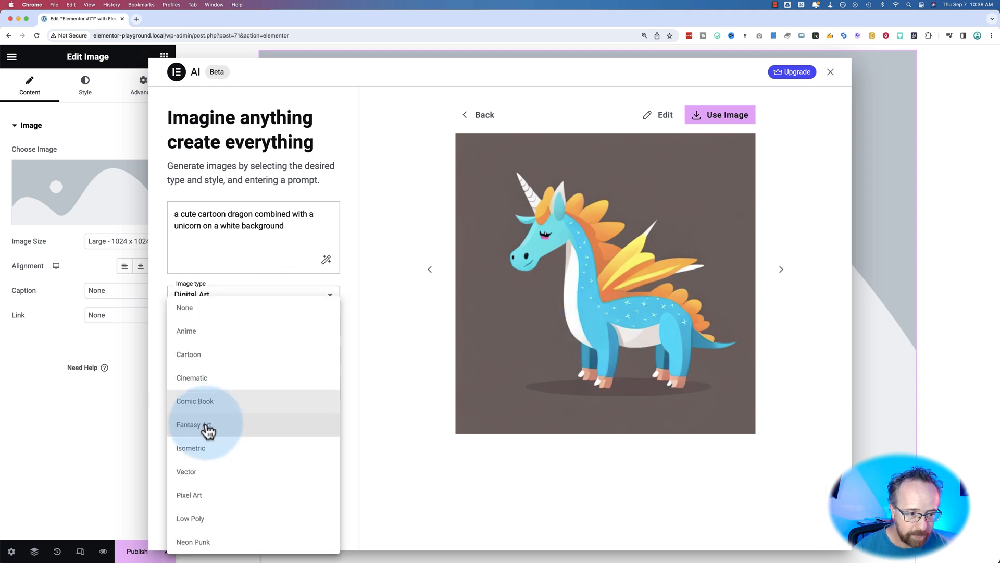
pyautogui.click(188, 424)
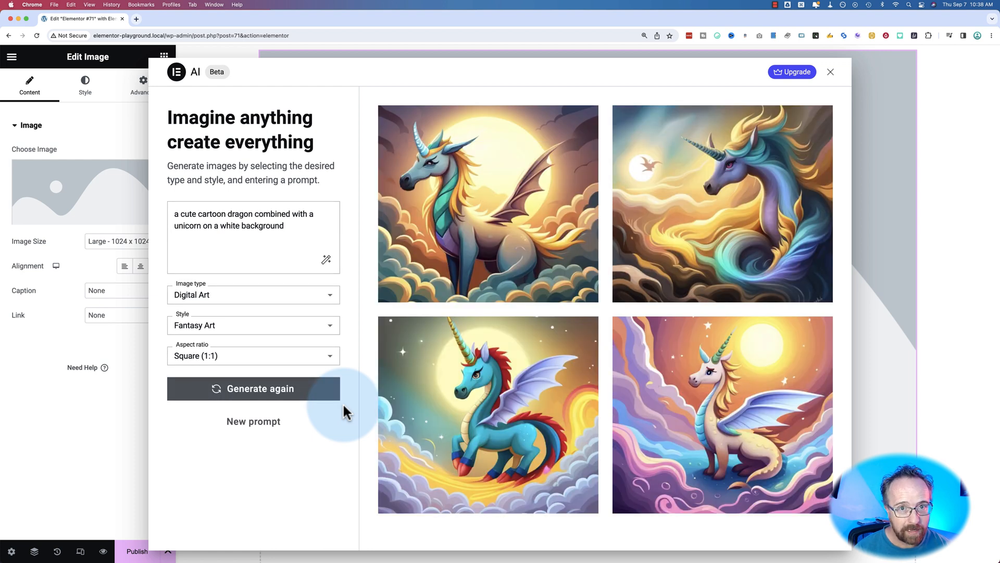
pyautogui.moveTo(606, 324)
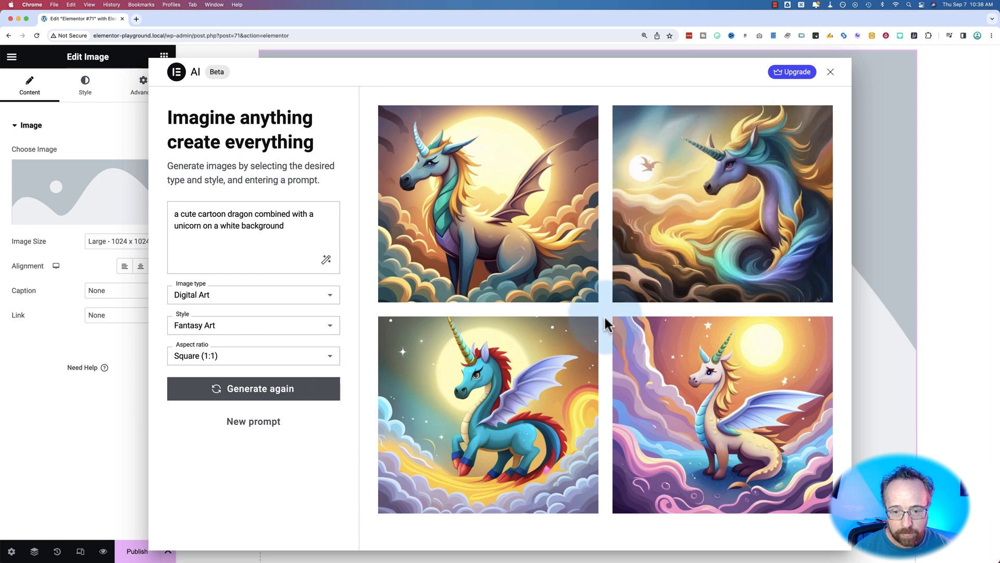
pyautogui.moveTo(616, 319)
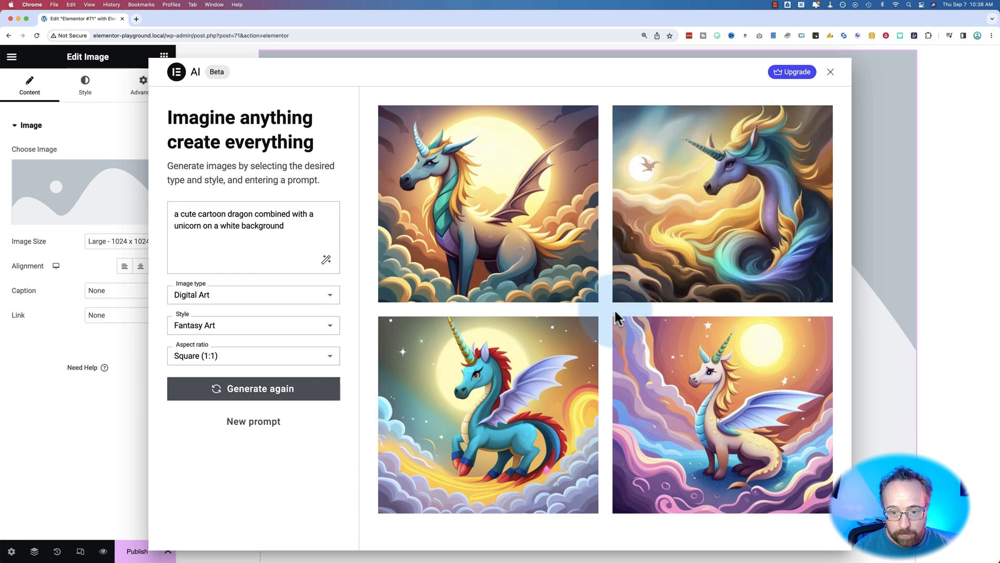
pyautogui.moveTo(605, 322)
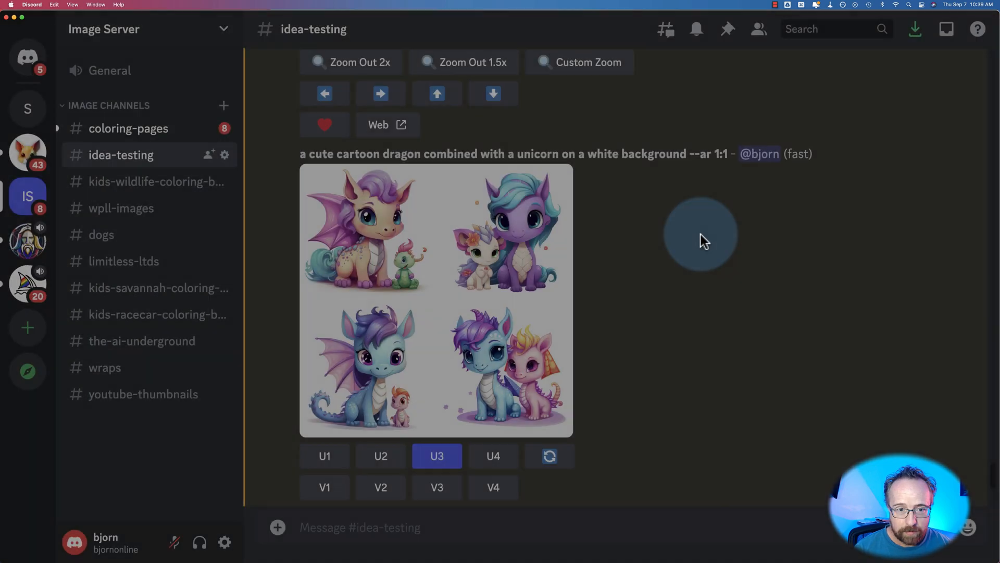
# Scroll the idea-testing channel to the business logo variations grid.
pyautogui.scroll(-3)
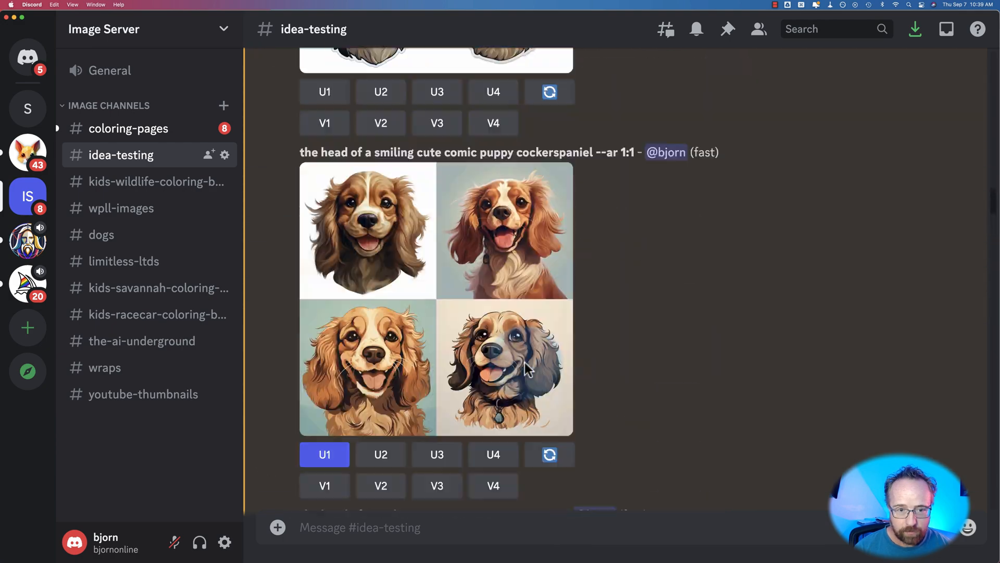
pyautogui.scroll(-3)
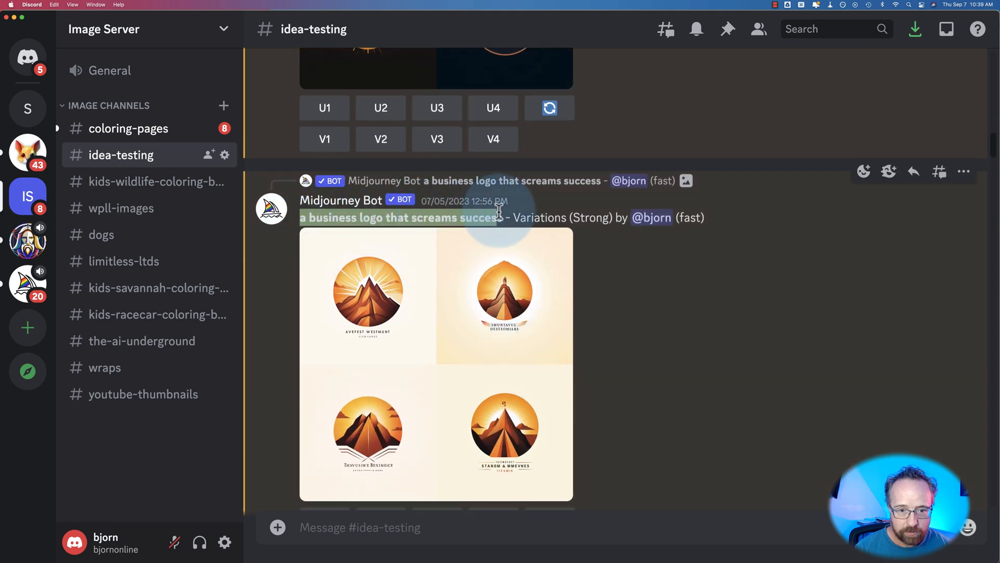
pyautogui.moveTo(469, 322)
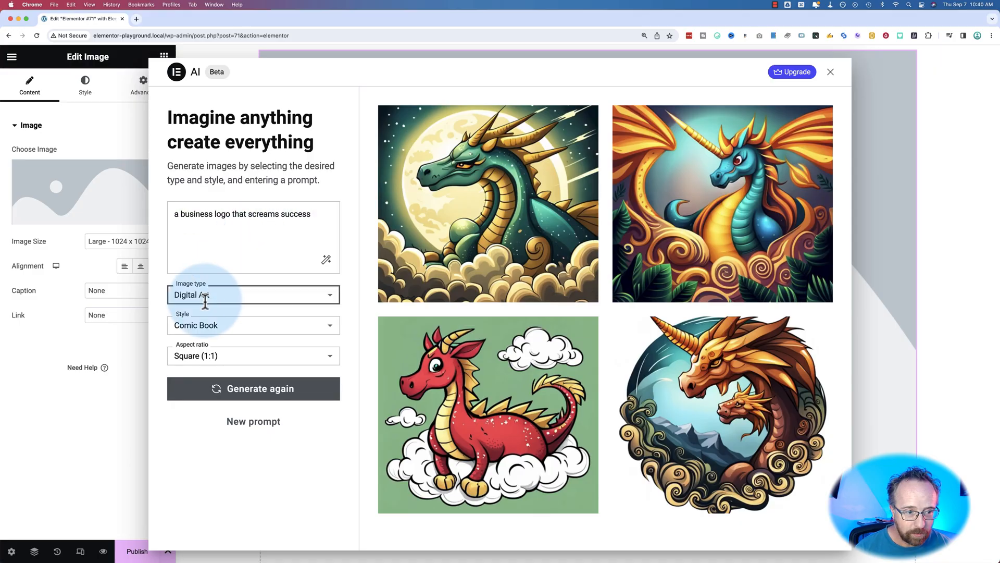
# Regenerate a fresh set of Vector-style images for the business logo prompt.
pyautogui.click(253, 294)
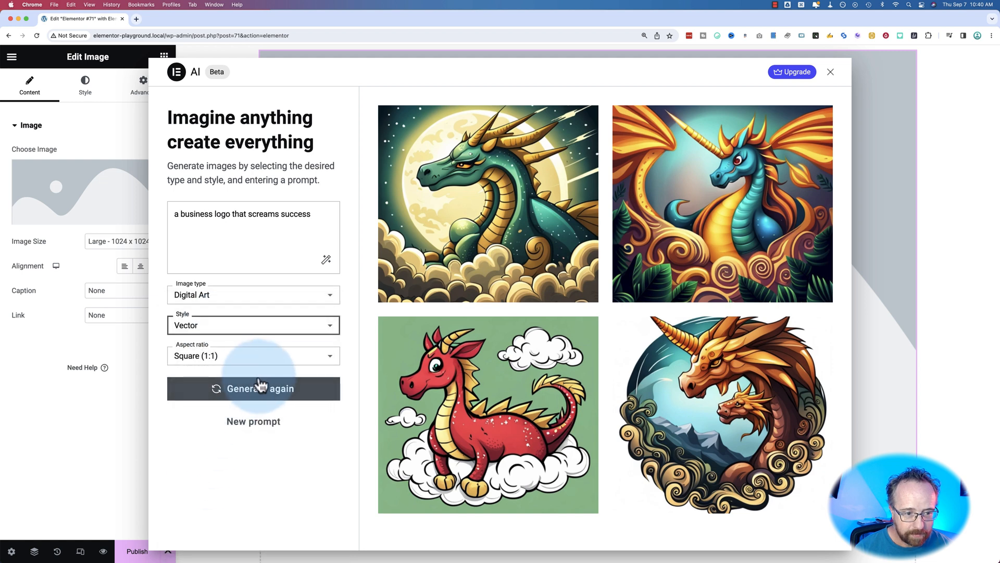
pyautogui.click(253, 388)
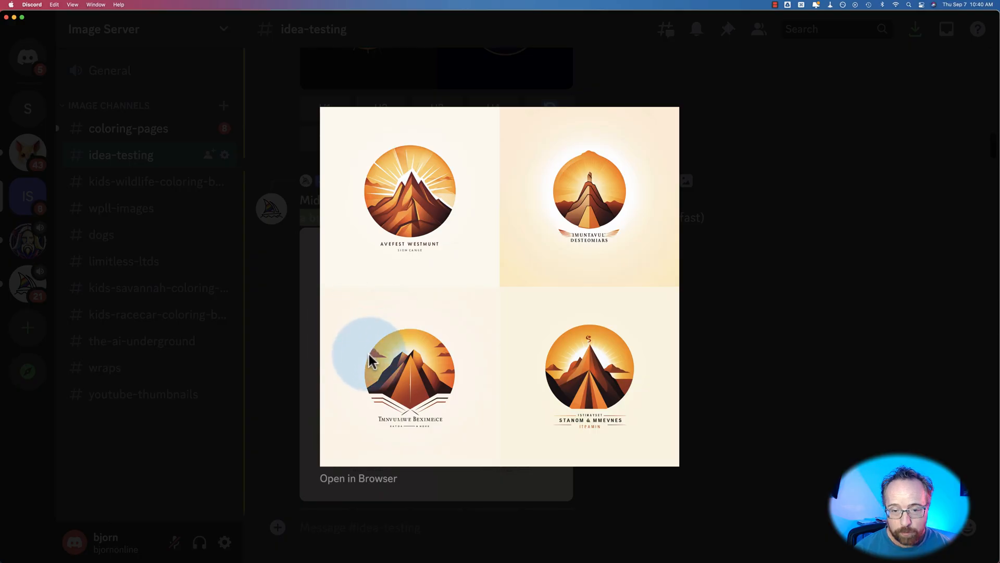
pyautogui.moveTo(351, 287)
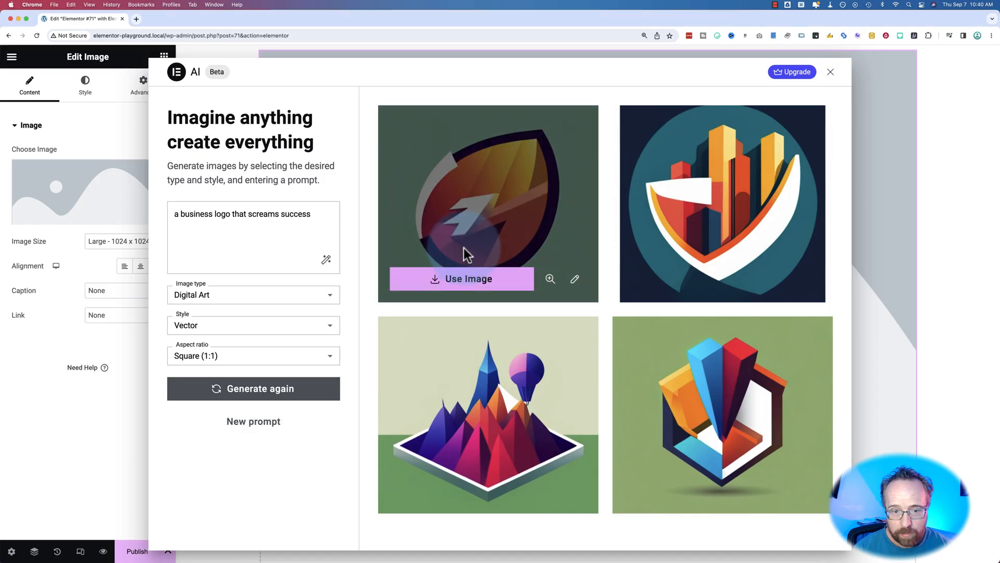
# Generate Photographic, Landscape-style images for 'arnold schwartzenegger running on a treadmill'.
pyautogui.click(291, 245)
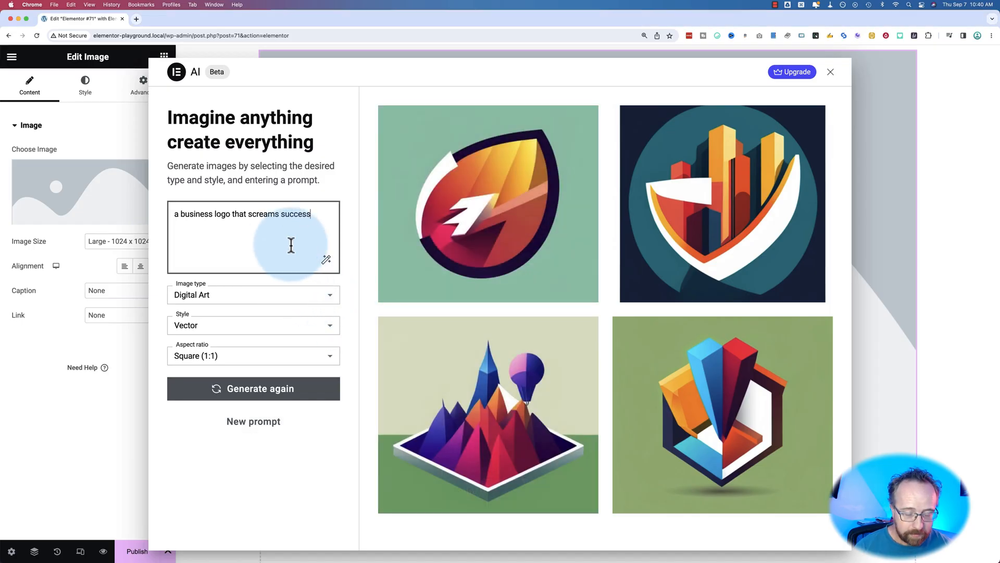
pyautogui.write('arnold schwartzenegger running on a treadmill')
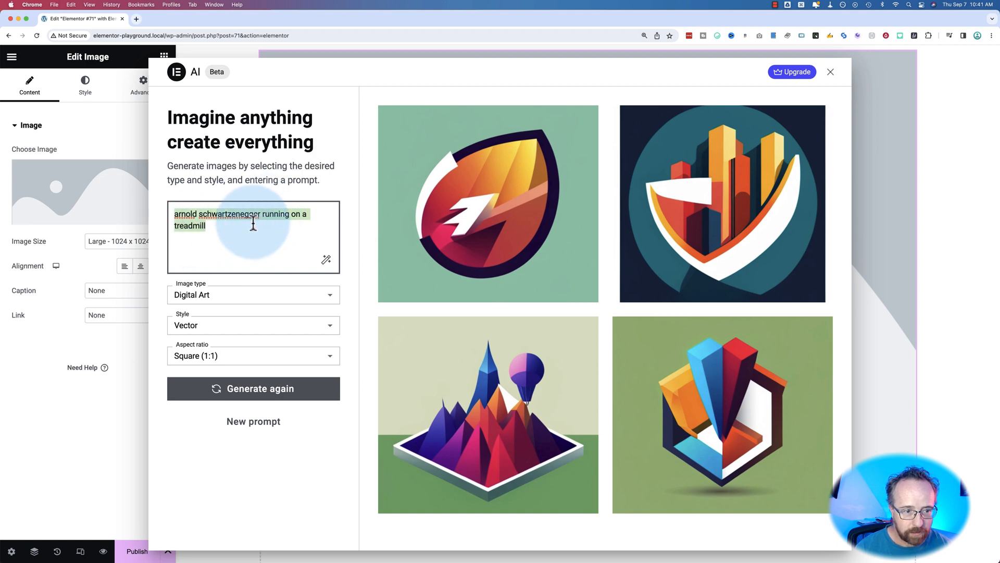
pyautogui.click(254, 294)
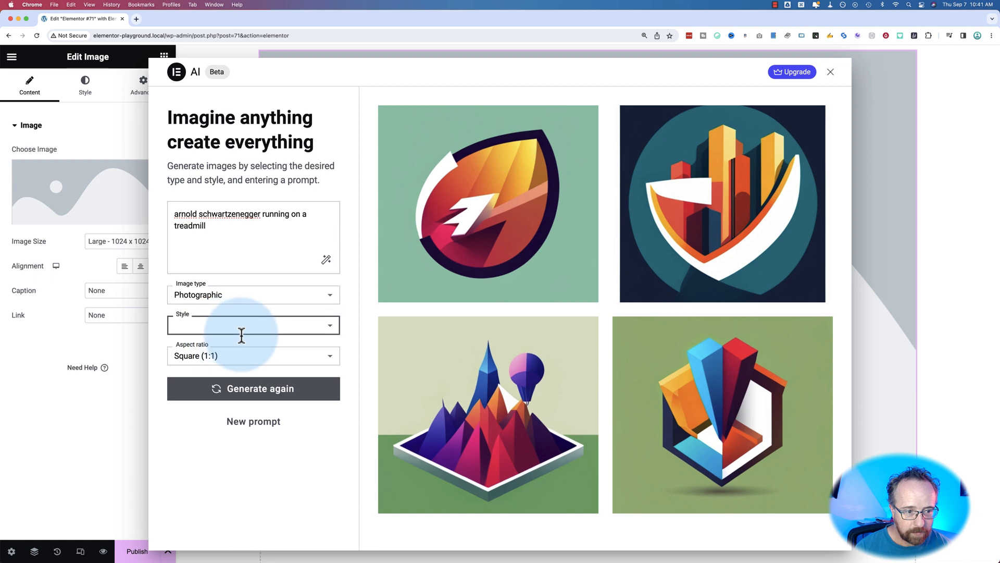
pyautogui.click(253, 325)
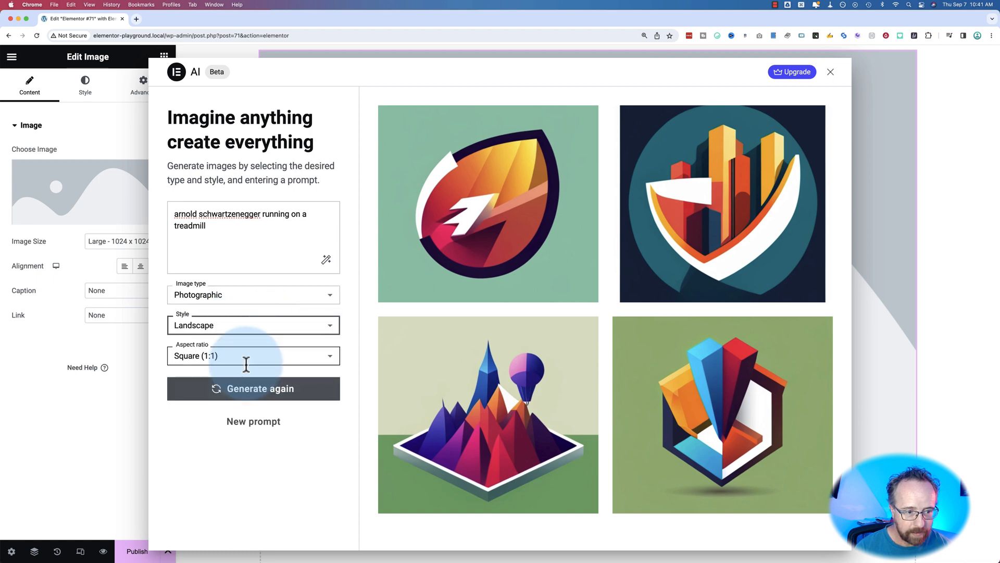
pyautogui.click(253, 388)
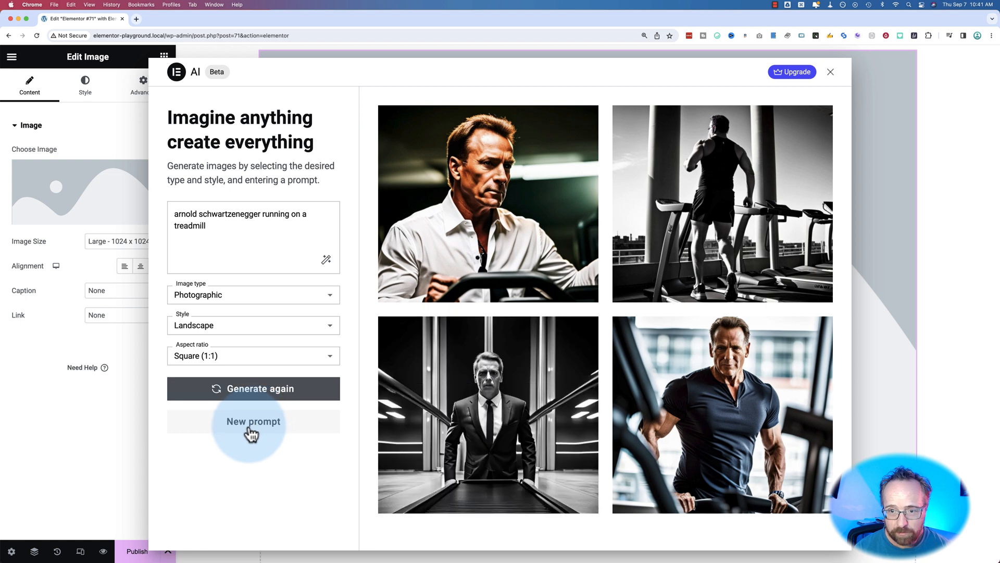
pyautogui.moveTo(732, 139)
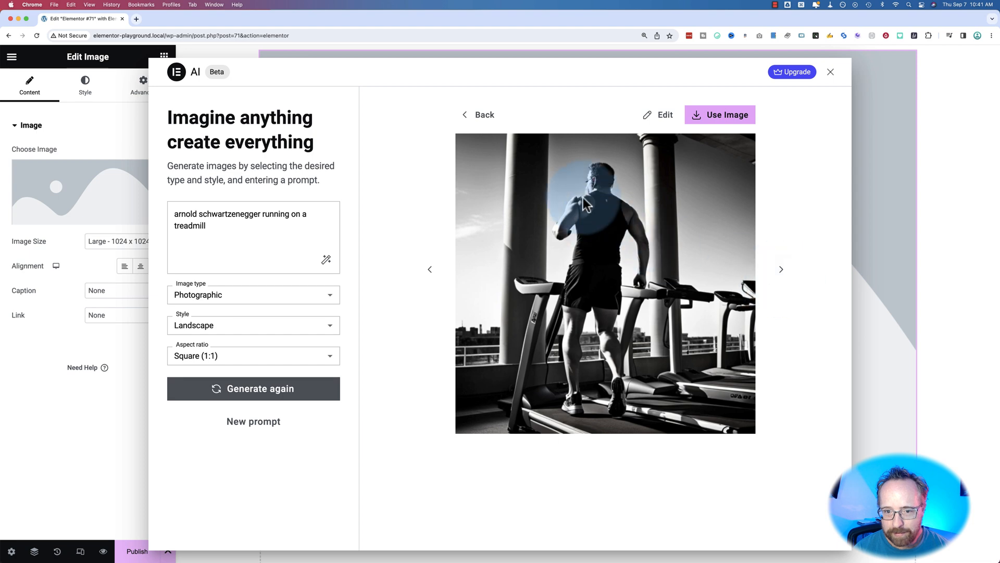
# Start a new Portrait-style prompt for the treadmill image with '--ar 16:9'.
pyautogui.click(477, 114)
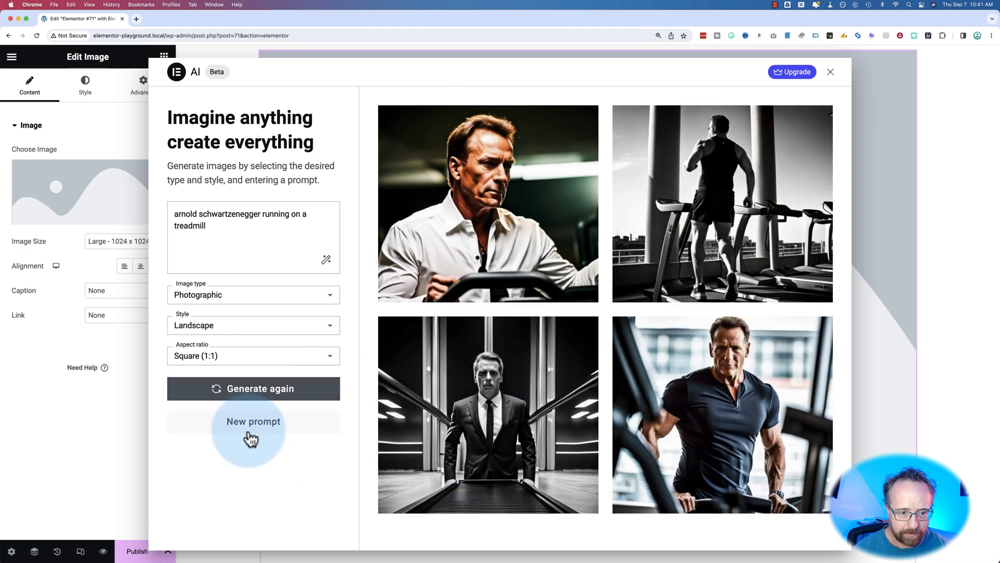
pyautogui.click(253, 421)
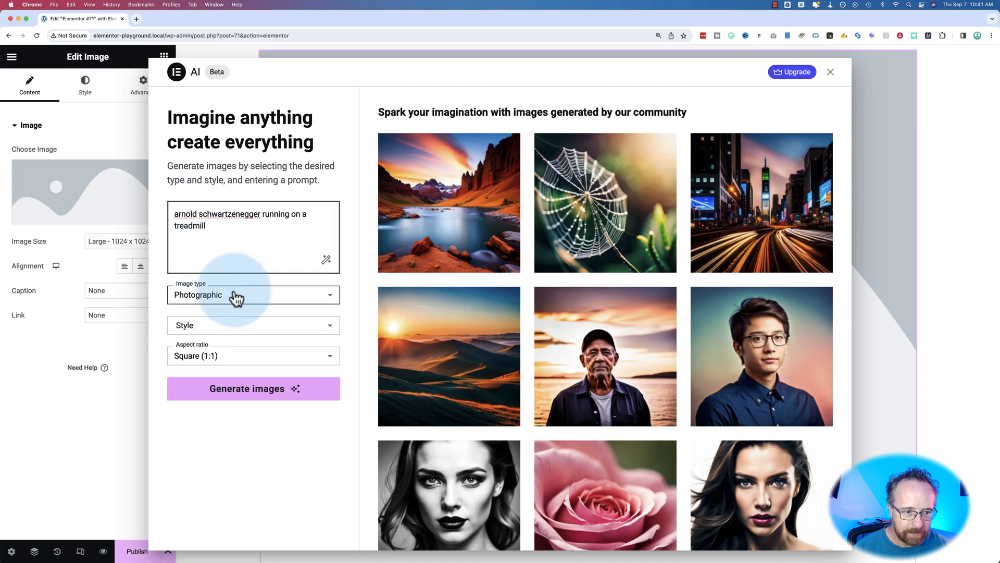
pyautogui.click(253, 324)
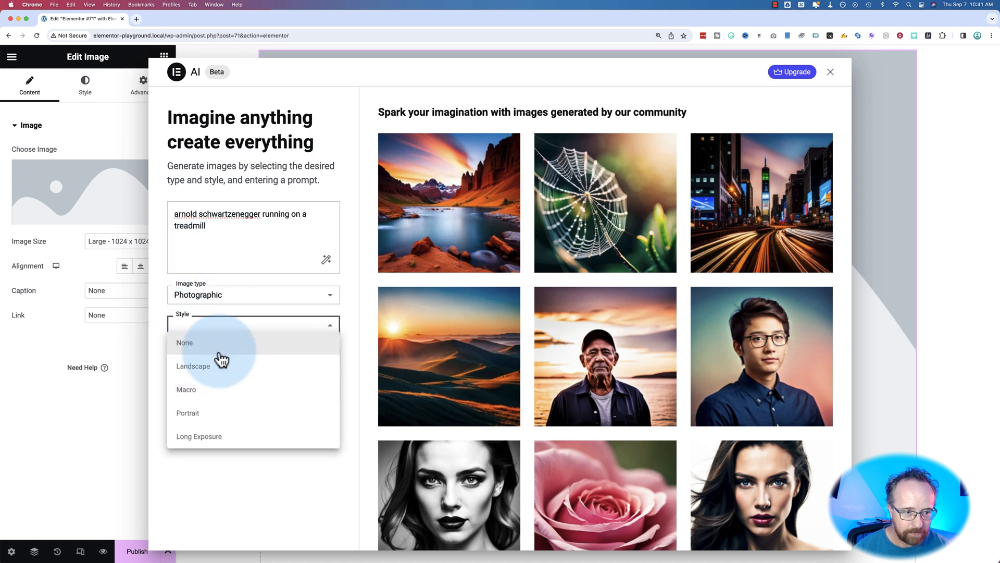
pyautogui.moveTo(188, 413)
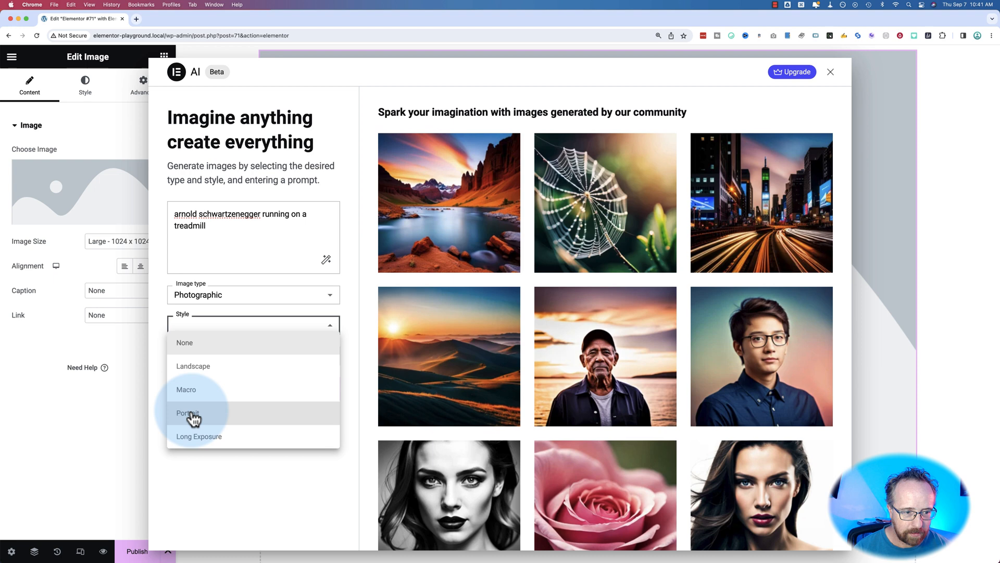
pyautogui.click(187, 413)
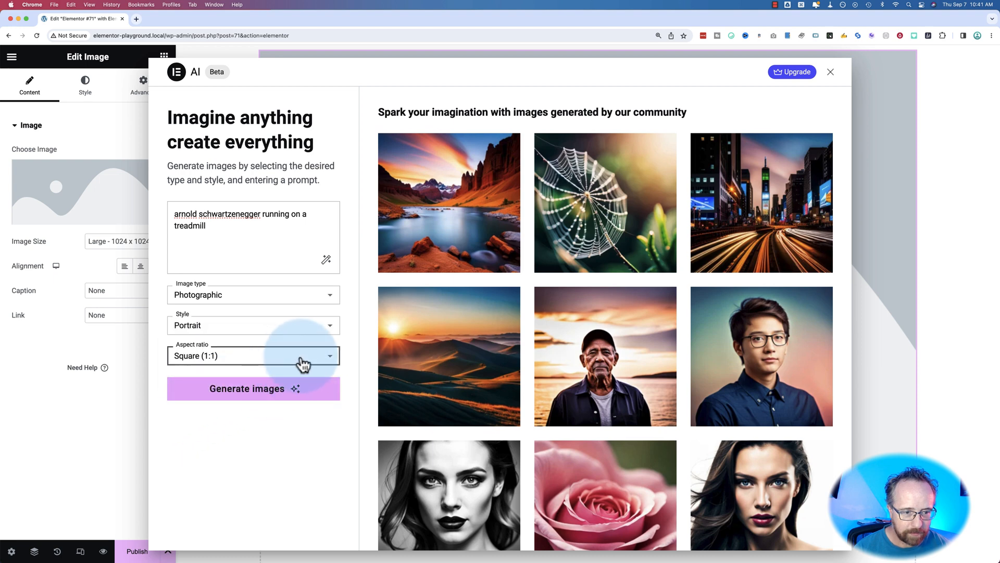
pyautogui.click(252, 389)
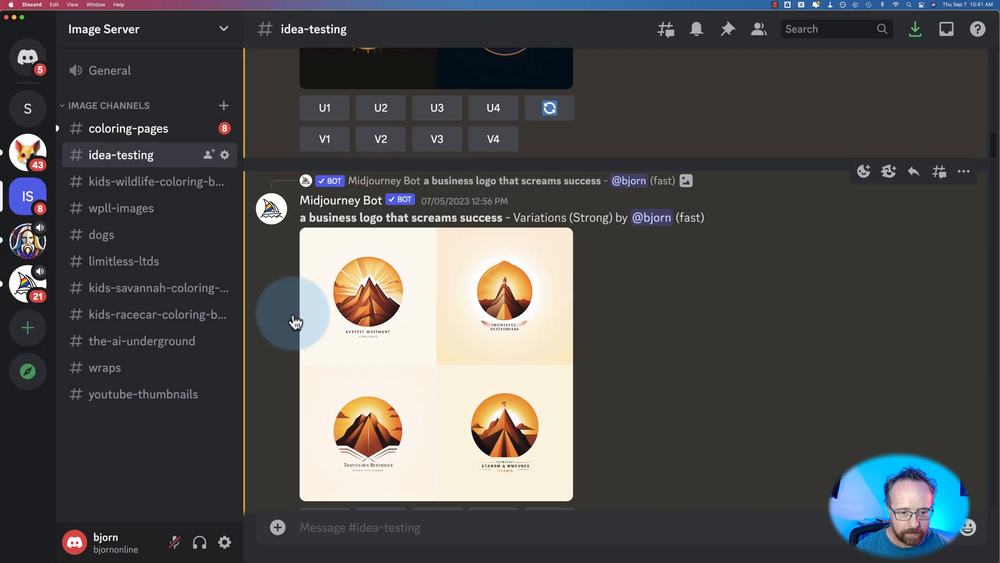
pyautogui.write('arnold schwartzenegger running on a treadmill --ar 16:9')
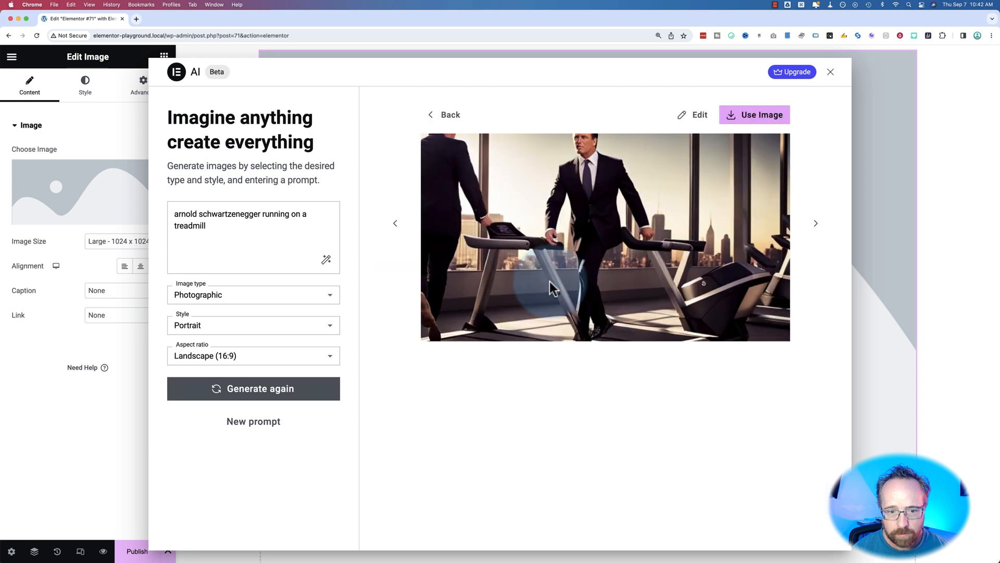
pyautogui.moveTo(563, 205)
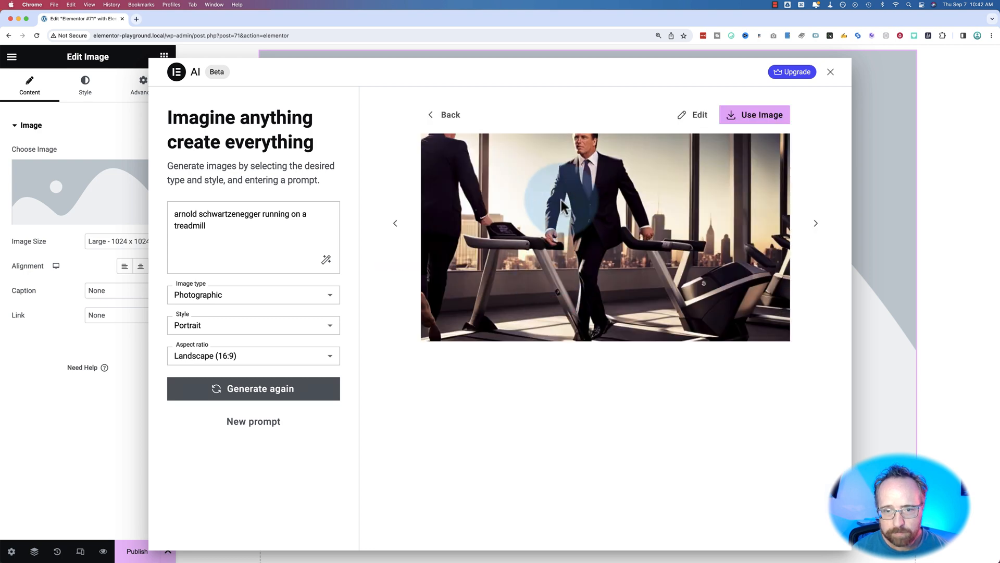
pyautogui.moveTo(571, 169)
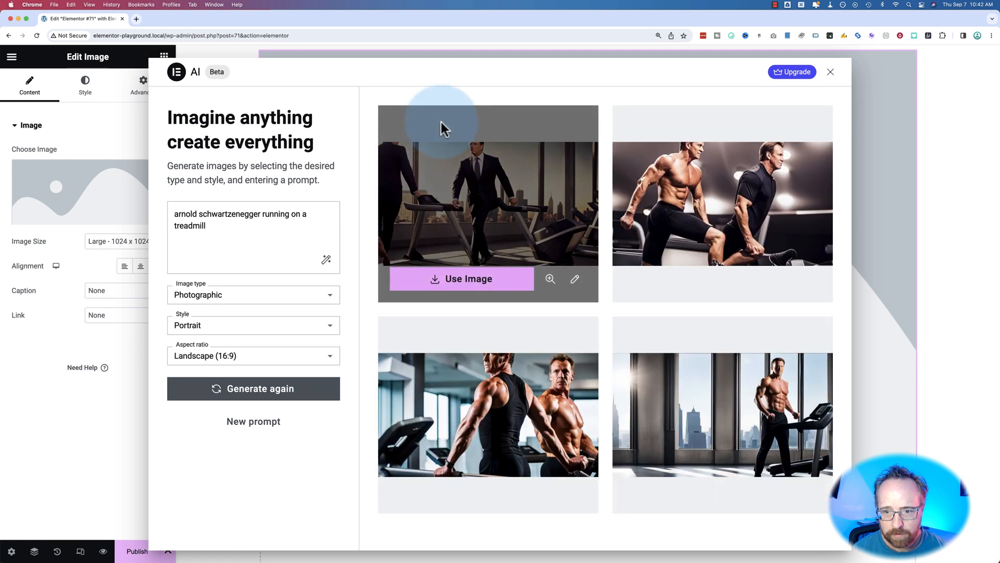
# Preview the shirtless-men and man-by-windows images, returning to the four-image grid.
pyautogui.click(722, 203)
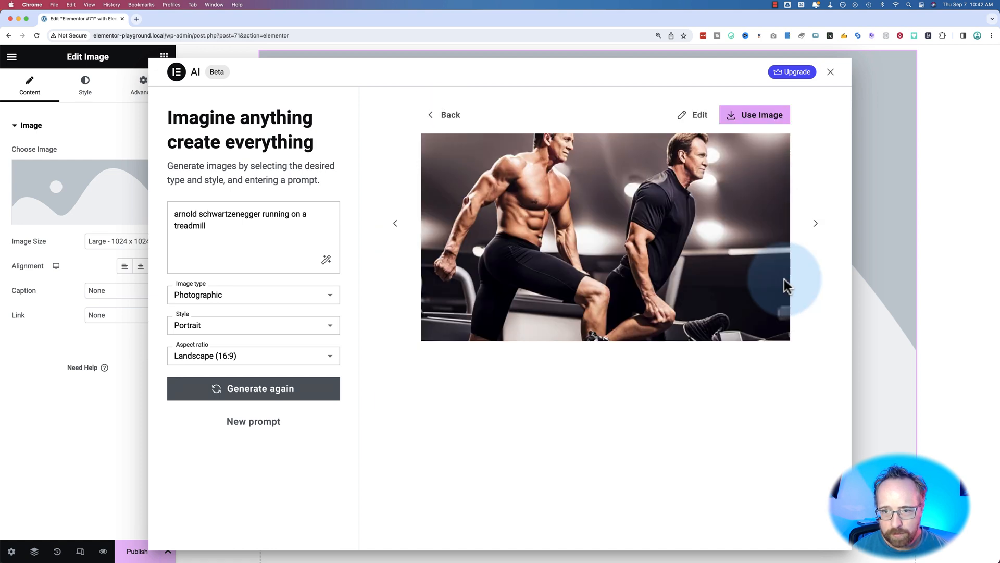
pyautogui.click(443, 115)
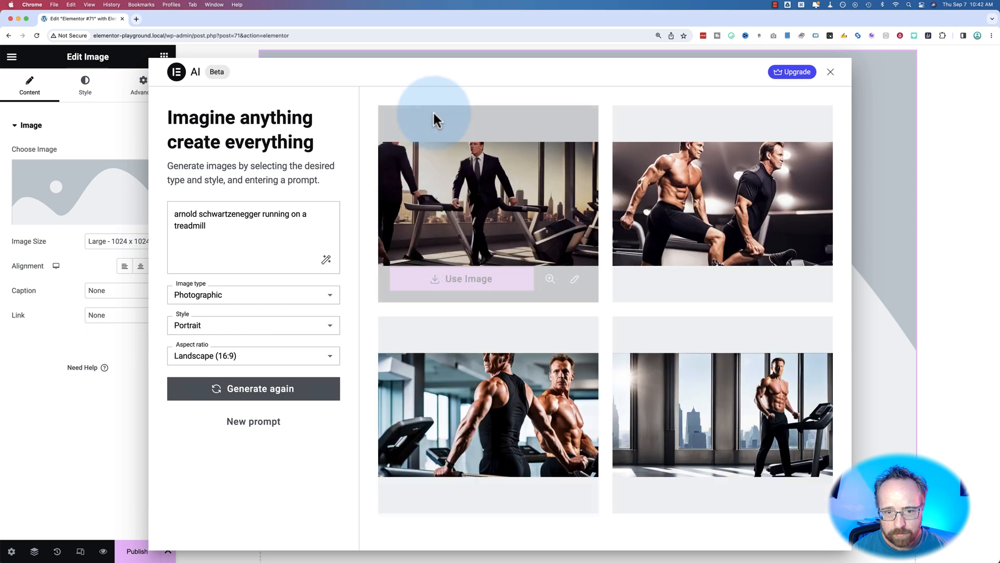
pyautogui.click(488, 413)
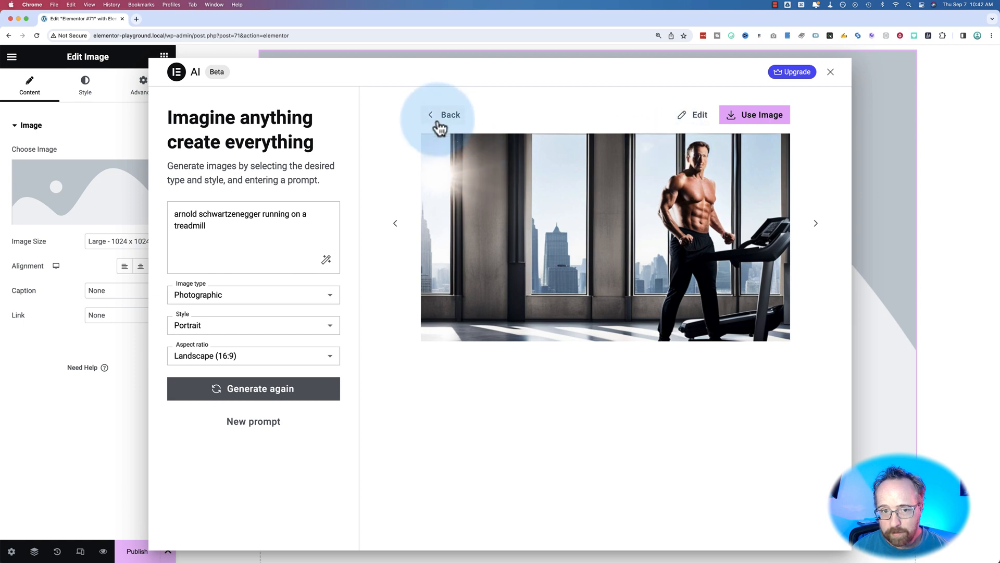
pyautogui.click(444, 114)
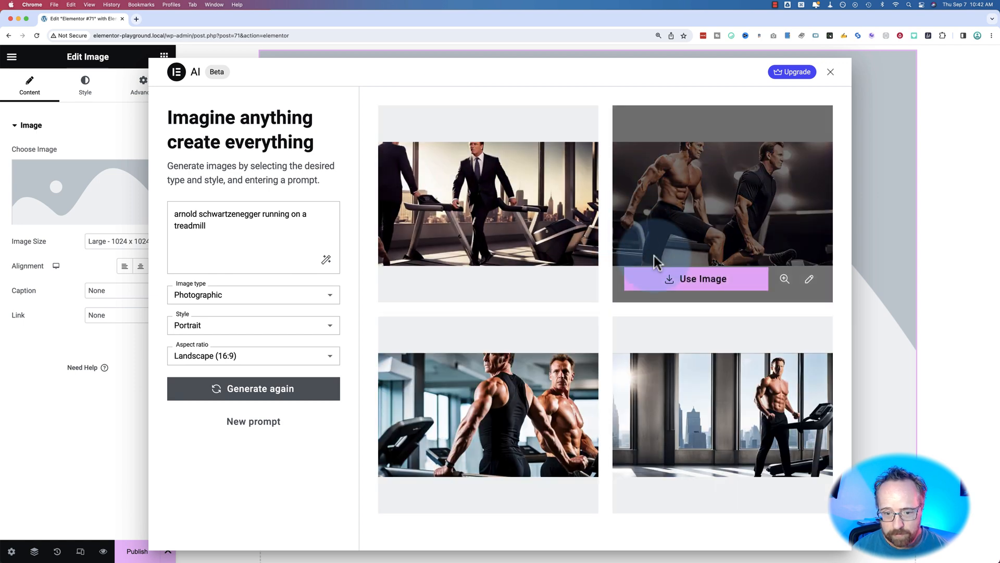
pyautogui.moveTo(608, 365)
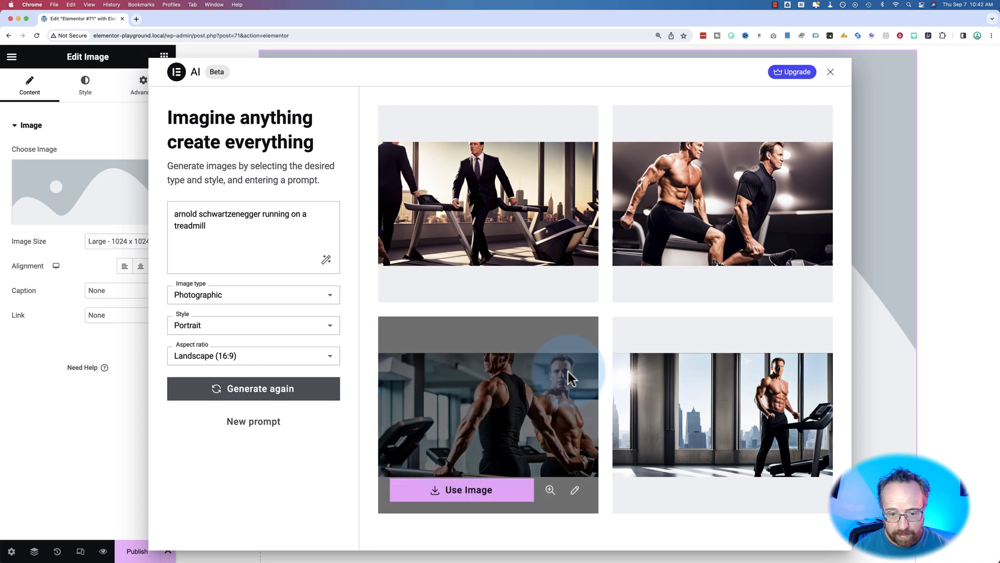
pyautogui.moveTo(434, 121)
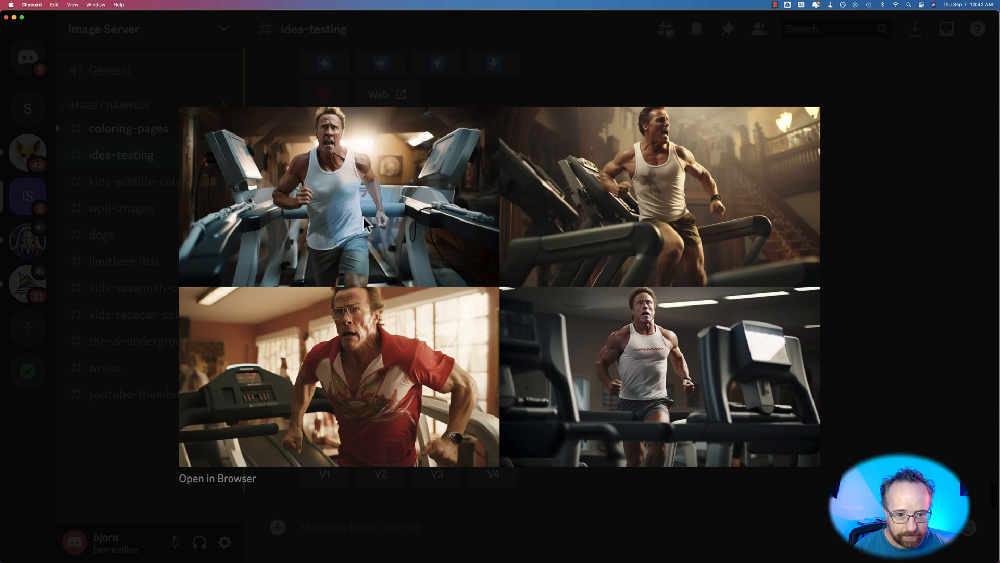
pyautogui.moveTo(647, 318)
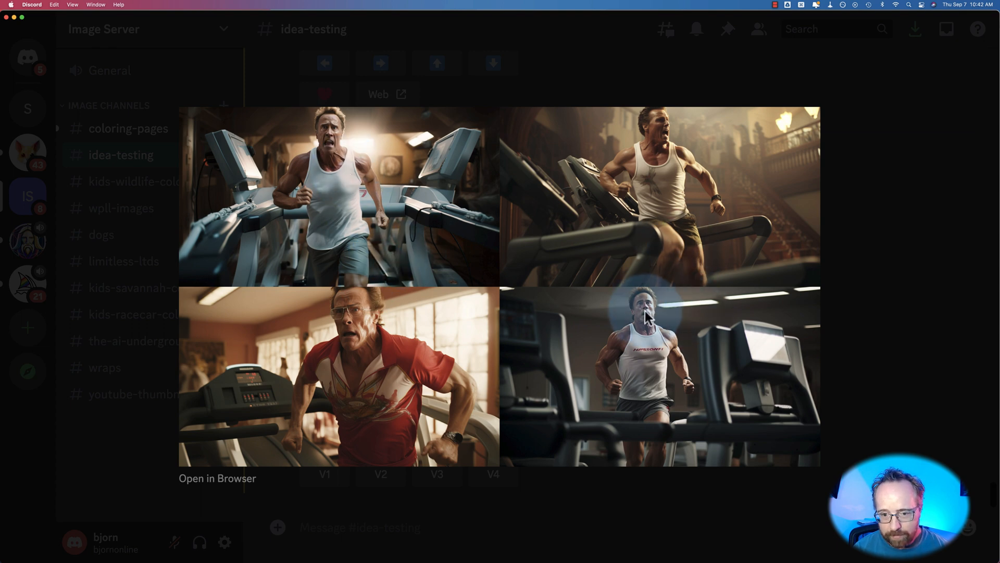
pyautogui.moveTo(212, 464)
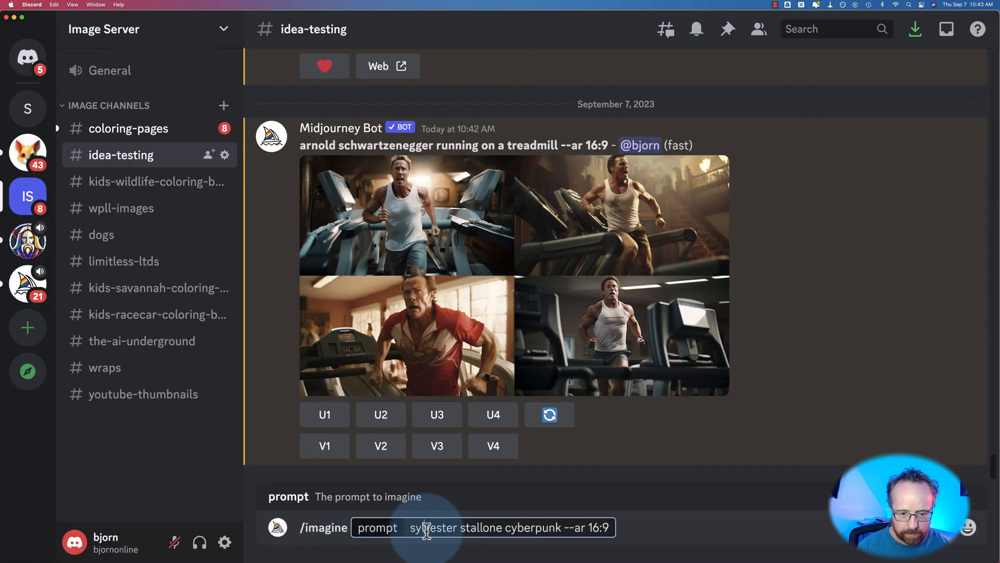
# Select the cyberpunk Sylvester Stallone prompt text in Discord's message box.
pyautogui.moveTo(418, 526); pyautogui.dragTo(562, 527)
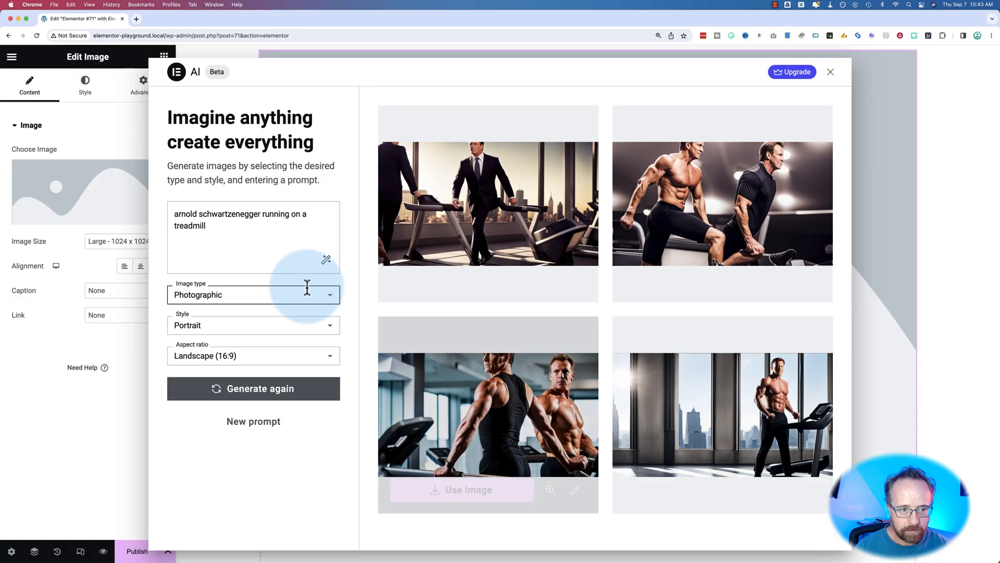
# Start a fresh prompt, pick the Portrait style over Landscape, and generate 9:16 Stallone cyberpunk images.
pyautogui.click(252, 421)
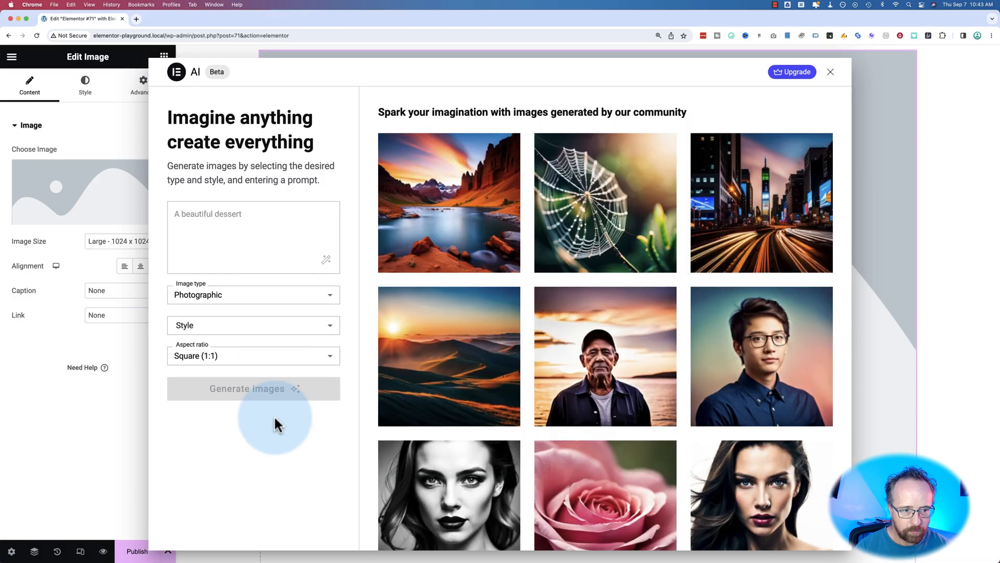
pyautogui.click(253, 325)
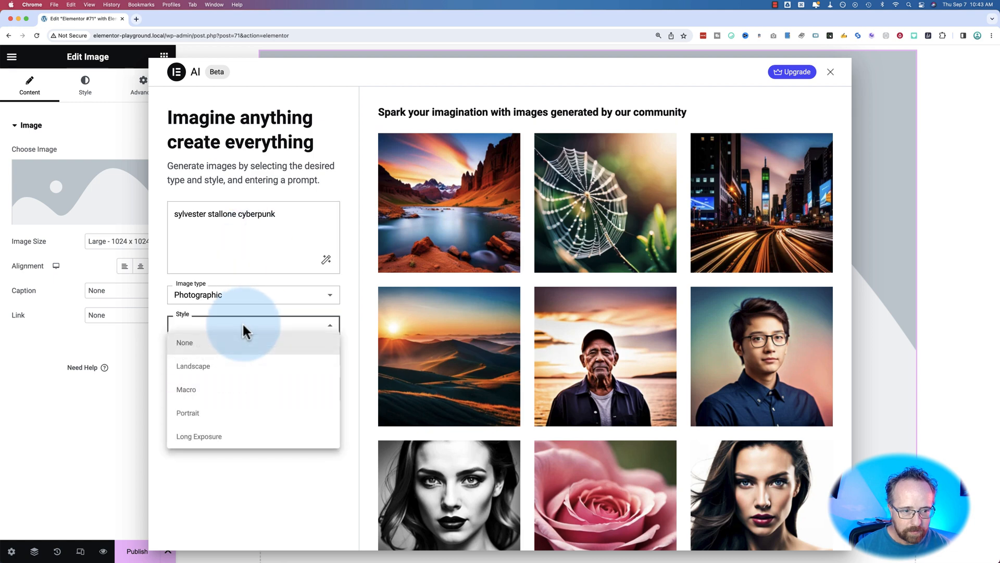
pyautogui.click(193, 366)
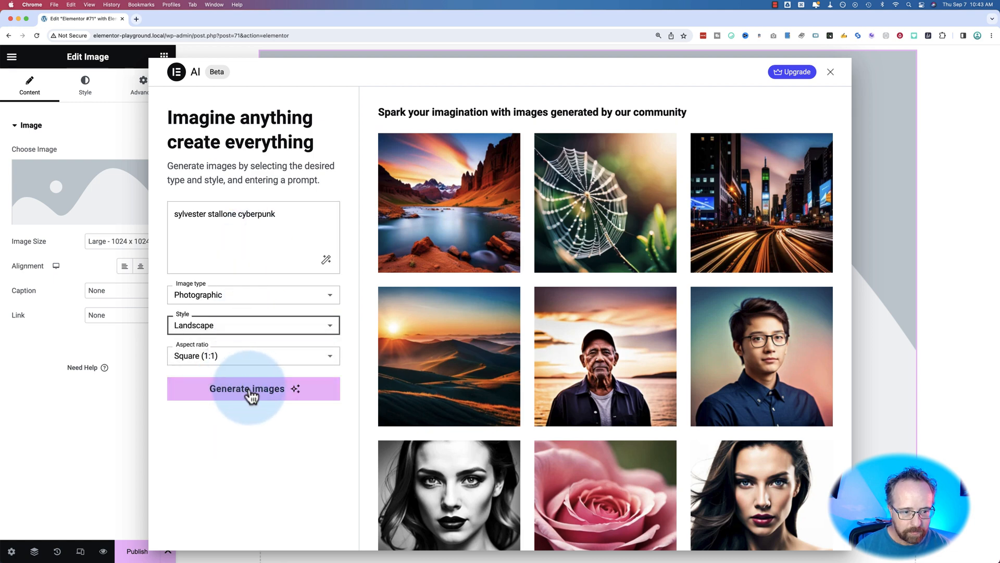
pyautogui.click(252, 324)
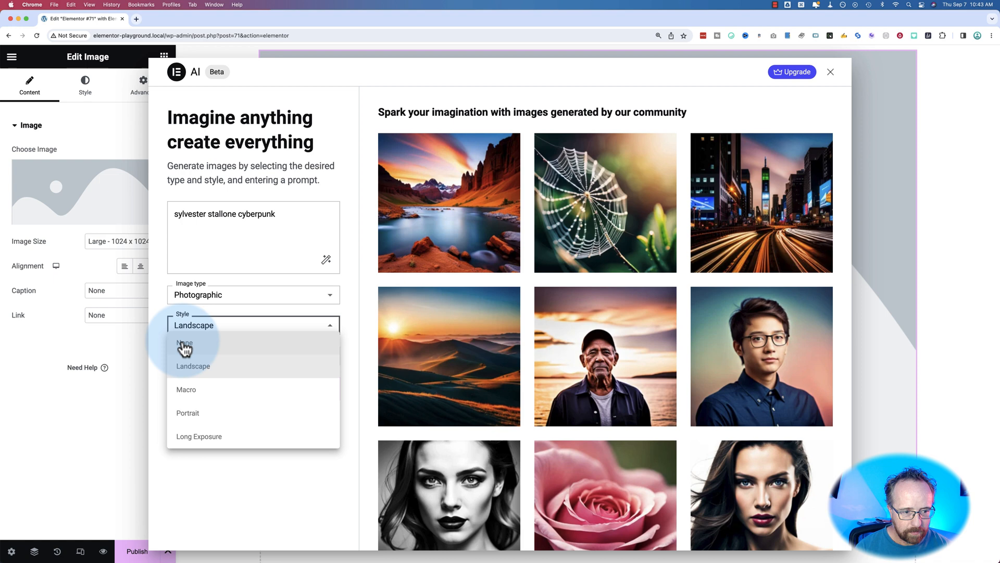
pyautogui.click(187, 413)
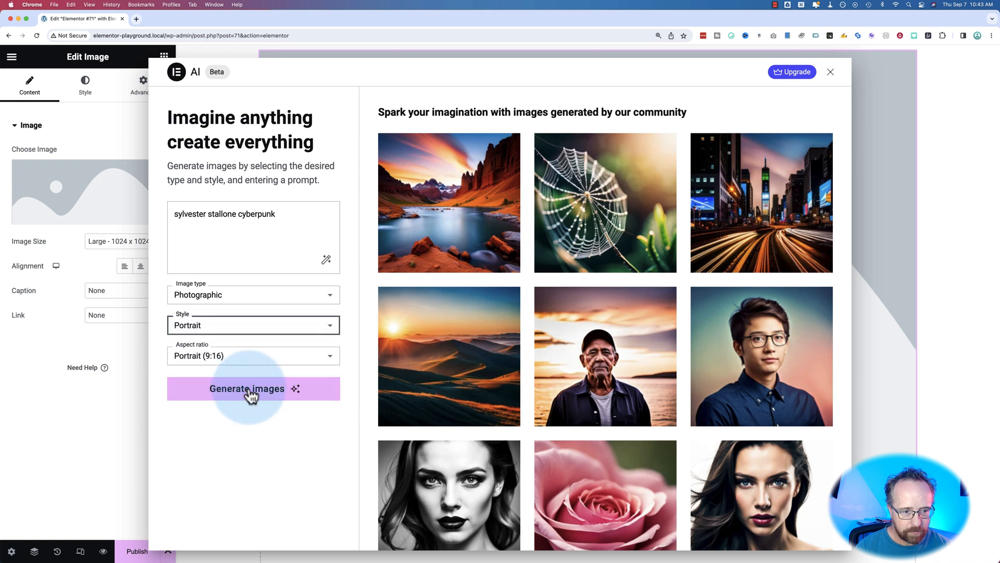
pyautogui.click(247, 389)
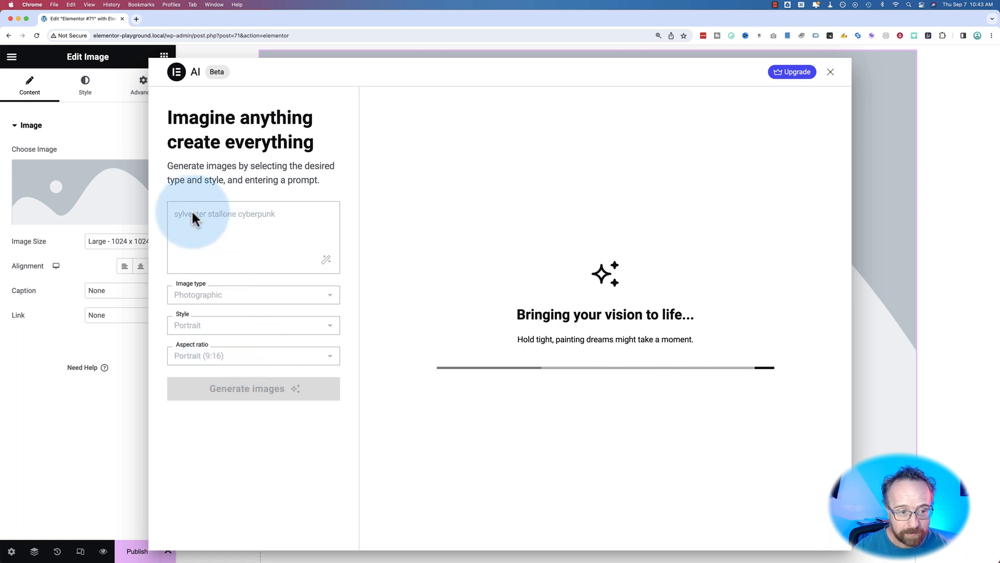
pyautogui.moveTo(478, 325)
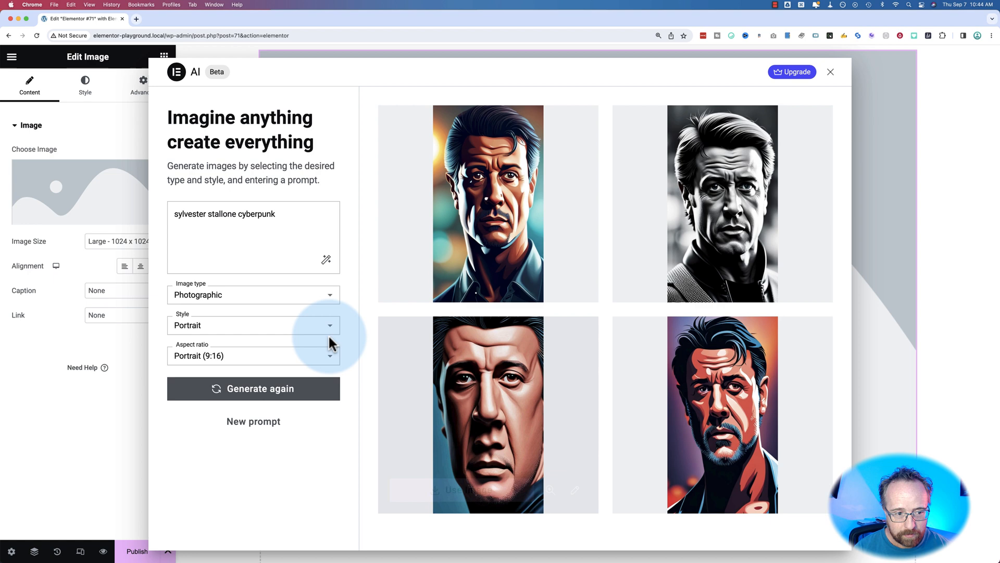
# Clear the style, switch to Landscape 16:9, and browse the regenerated images enlarged.
pyautogui.click(252, 325)
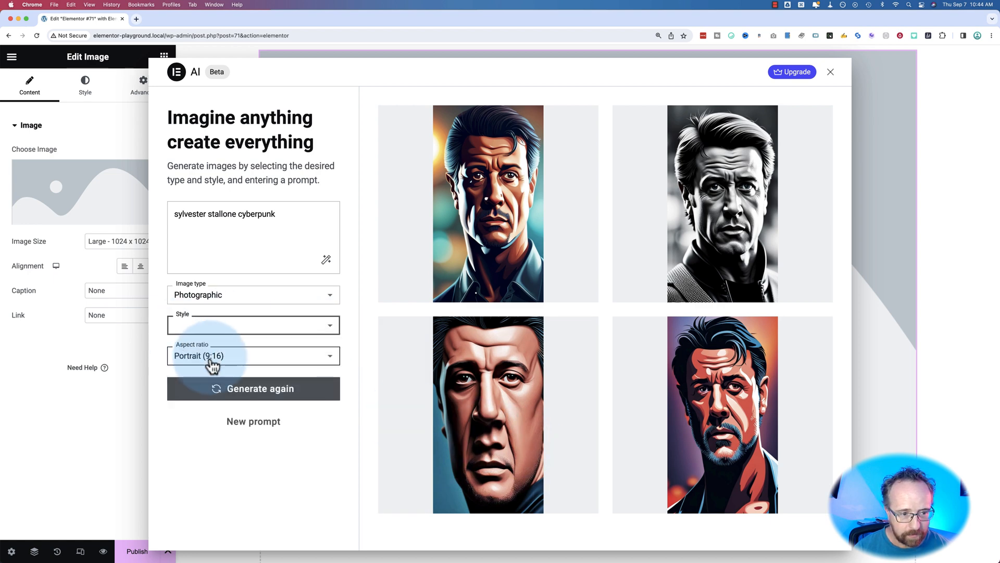
pyautogui.click(253, 389)
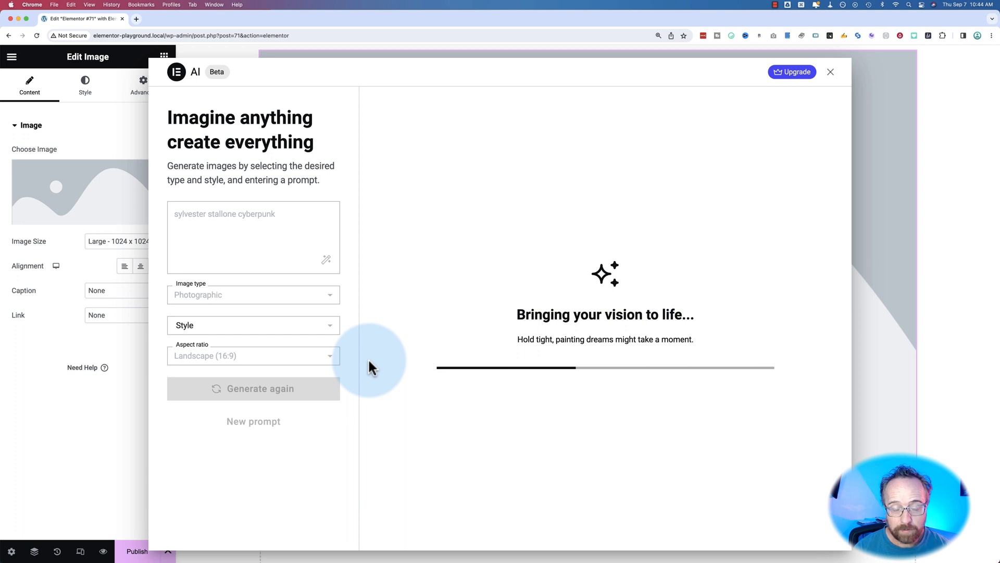
pyautogui.moveTo(375, 309)
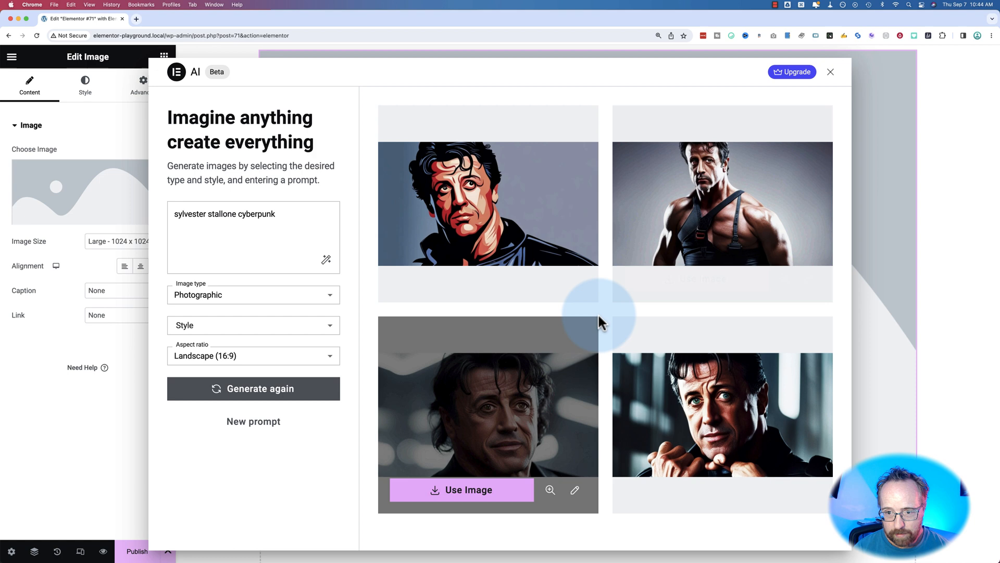
pyautogui.moveTo(683, 258)
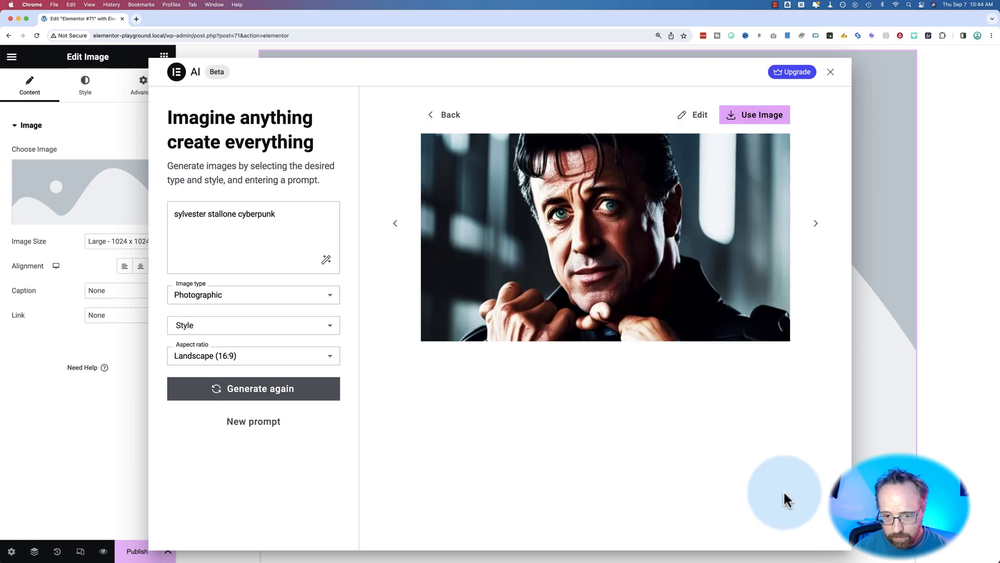
pyautogui.click(815, 224)
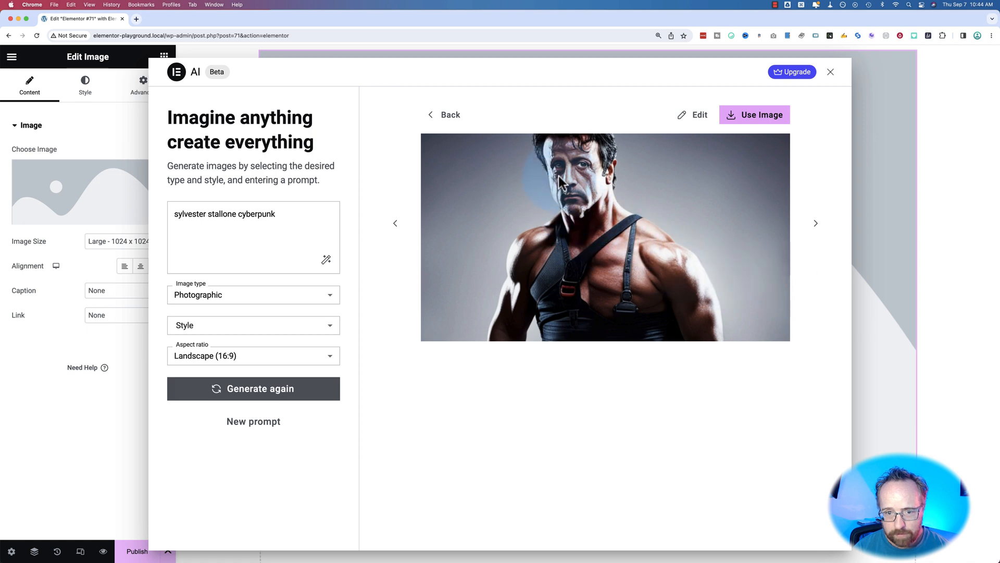
pyautogui.moveTo(560, 179)
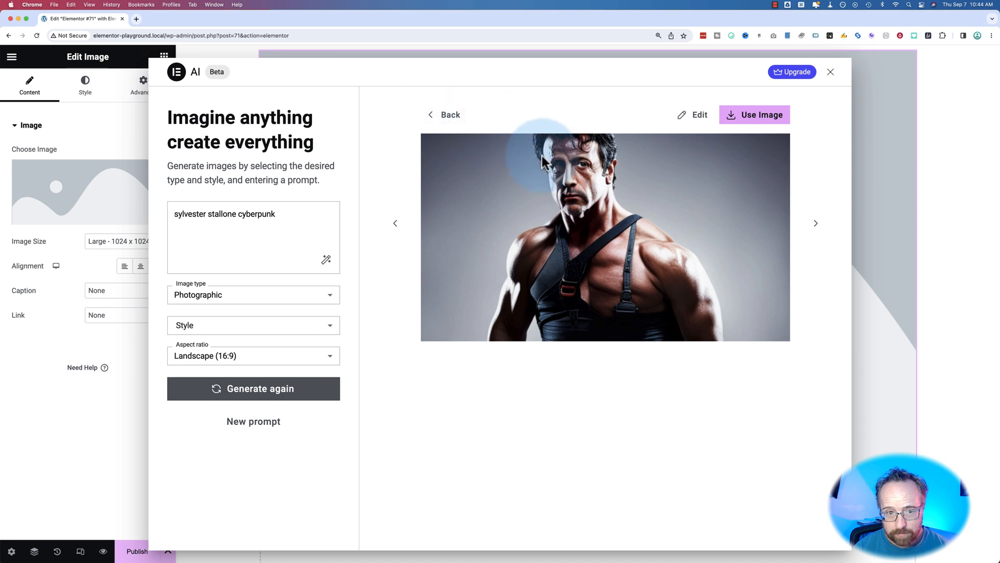
pyautogui.click(444, 114)
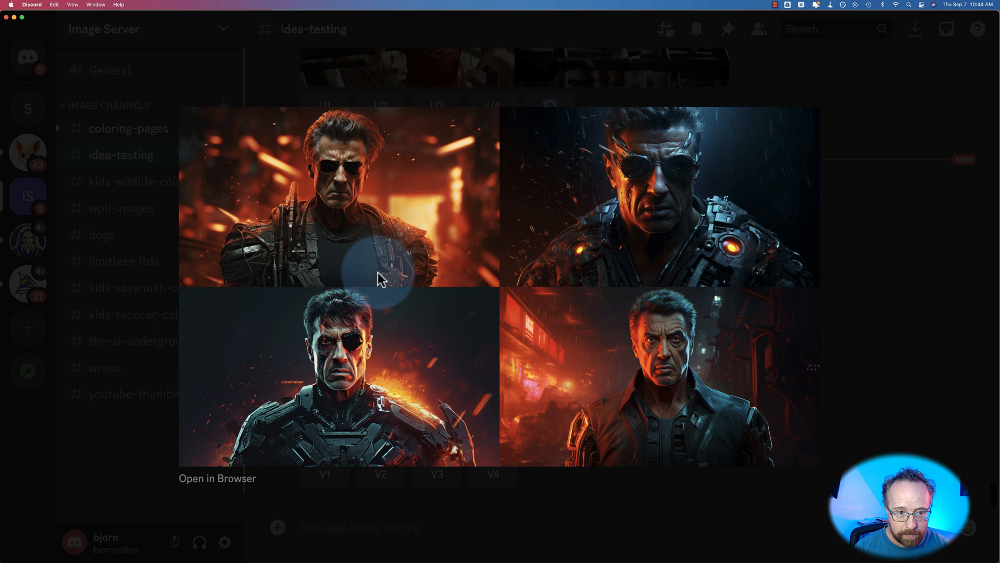
pyautogui.moveTo(692, 341)
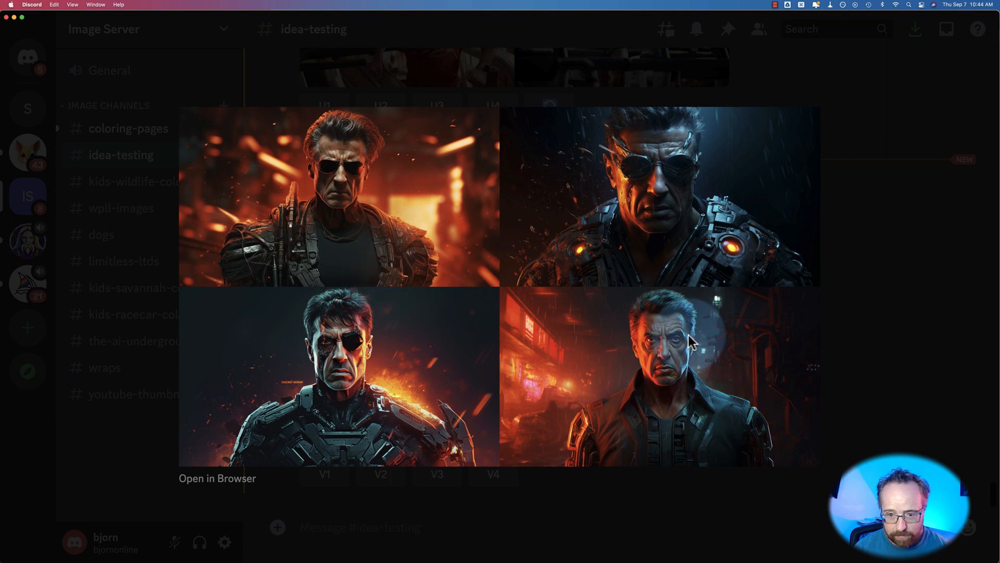
pyautogui.moveTo(678, 361)
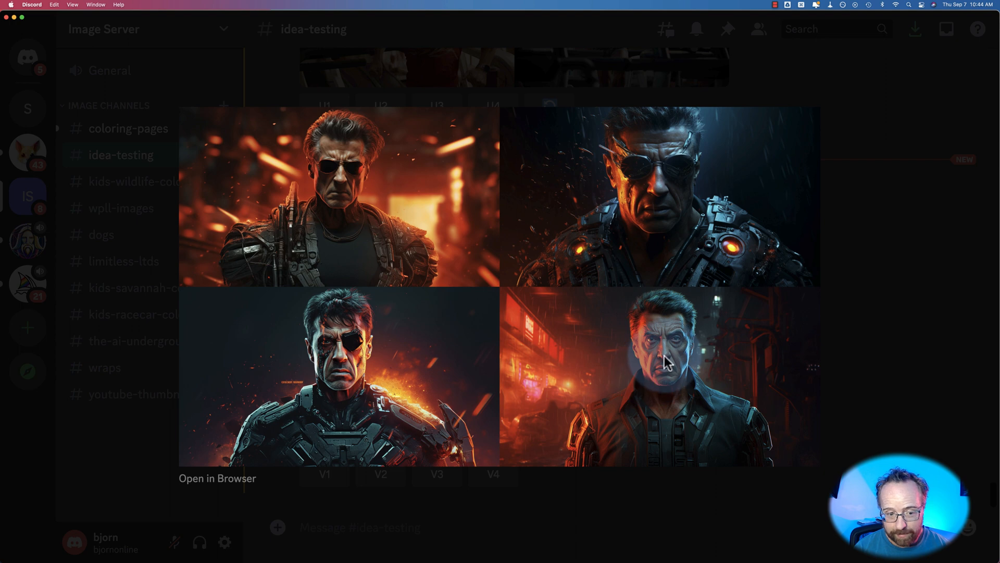
pyautogui.moveTo(602, 376)
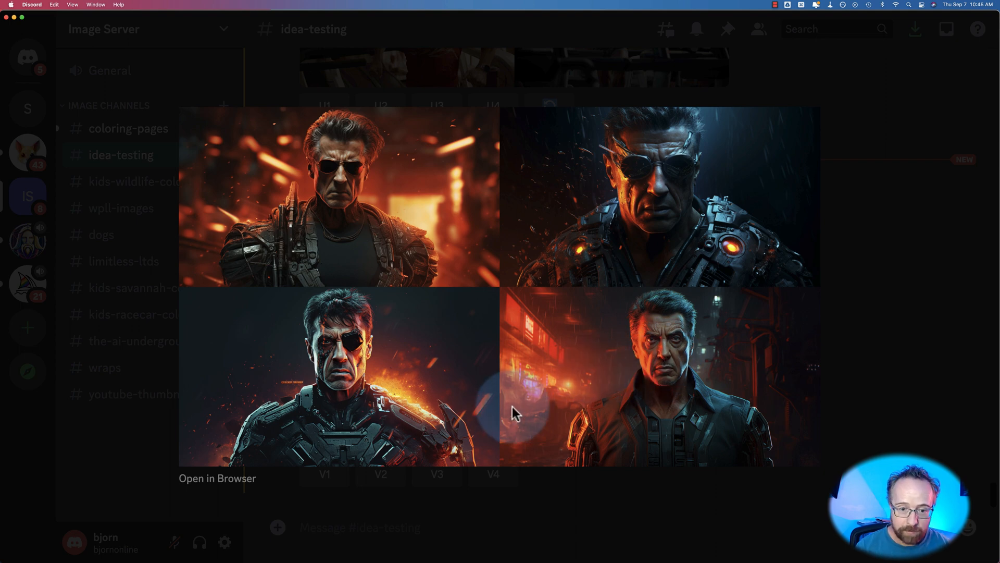
pyautogui.moveTo(526, 367)
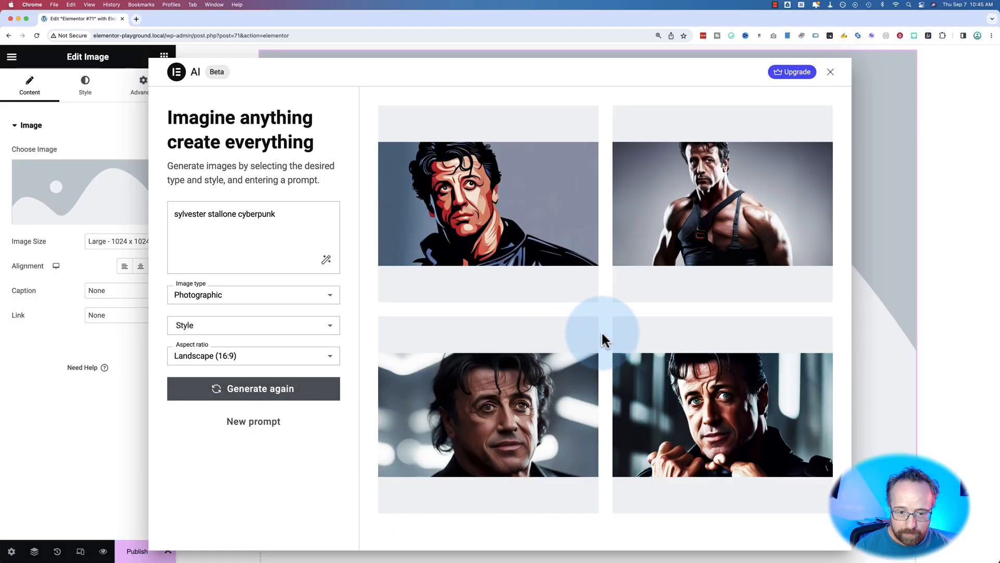
pyautogui.moveTo(619, 258)
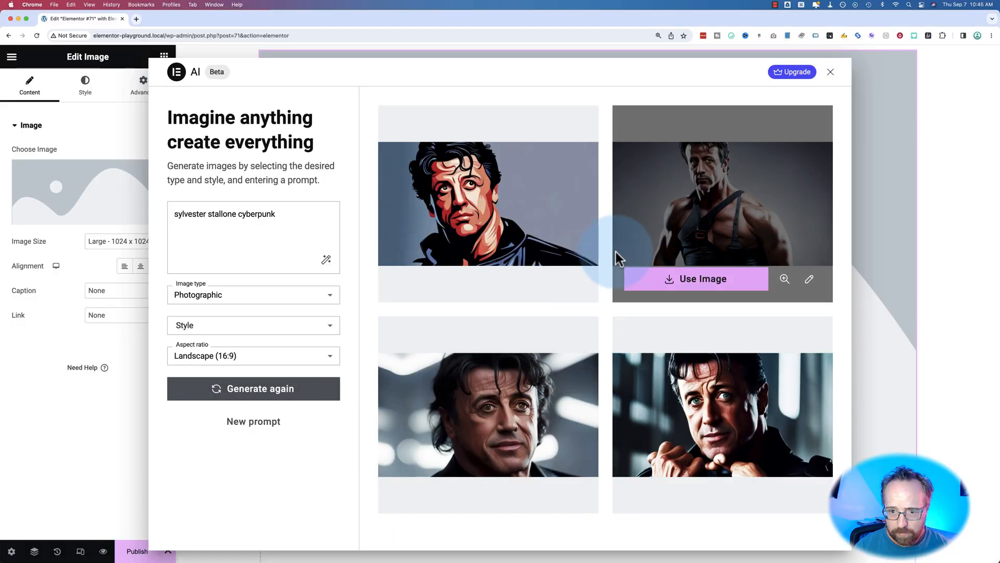
pyautogui.moveTo(606, 336)
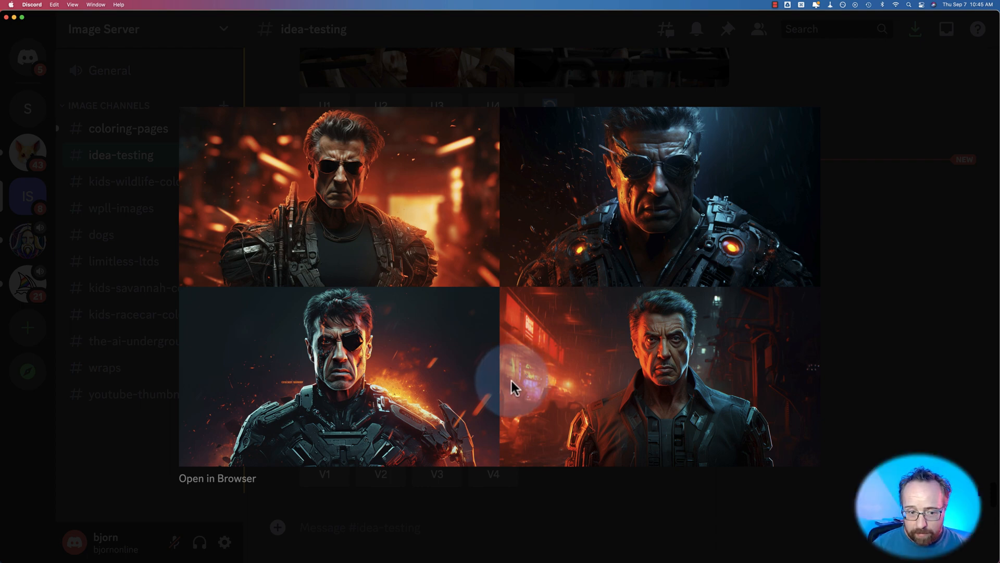
pyautogui.moveTo(504, 306)
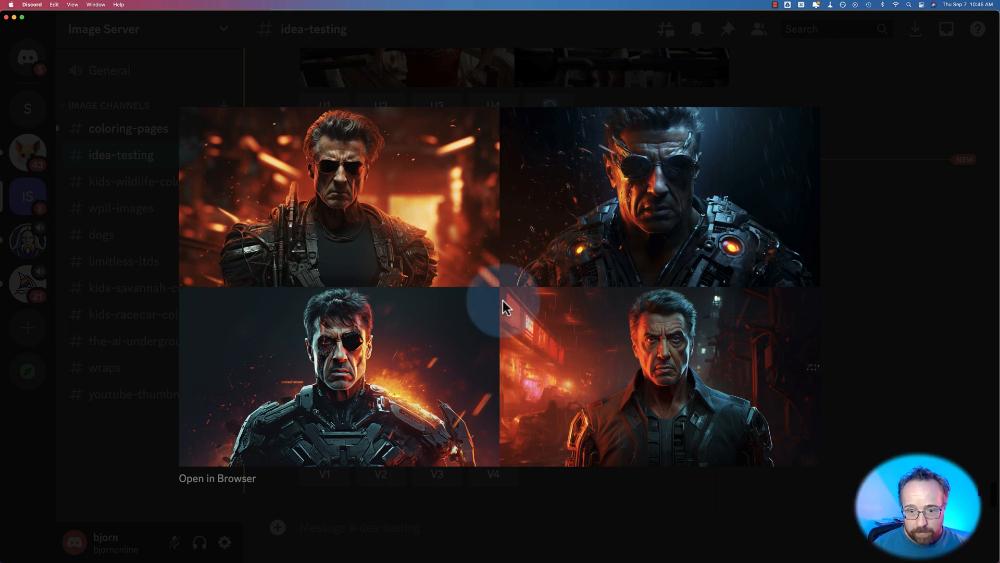
pyautogui.moveTo(523, 341)
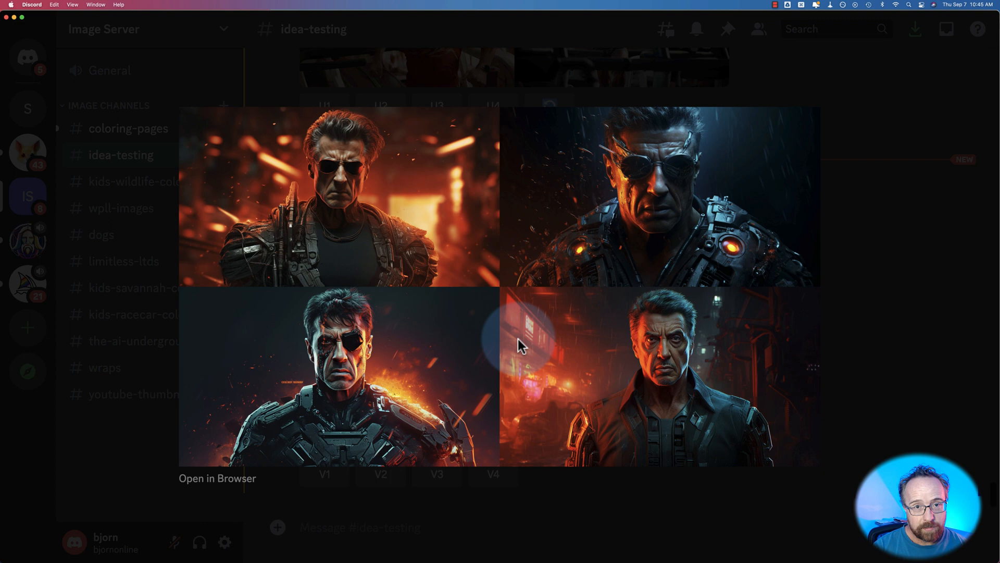
pyautogui.moveTo(507, 401)
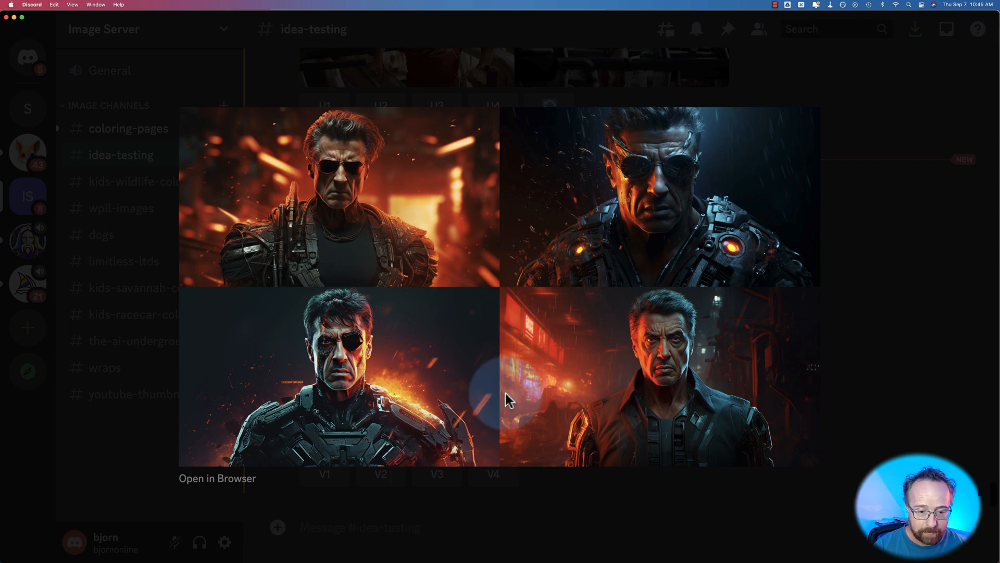
# Close the enlarged preview of the four cyberpunk Stallone images.
pyautogui.click(141, 341)
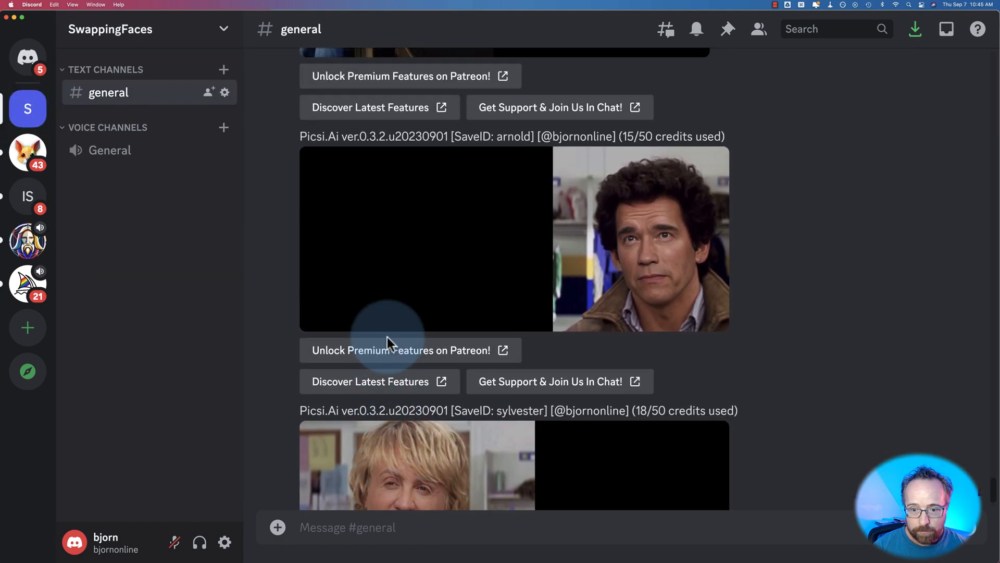
# Scroll through the Picsi.Ai face-swap results in the SwappingFaces #general channel.
pyautogui.scroll(-3)
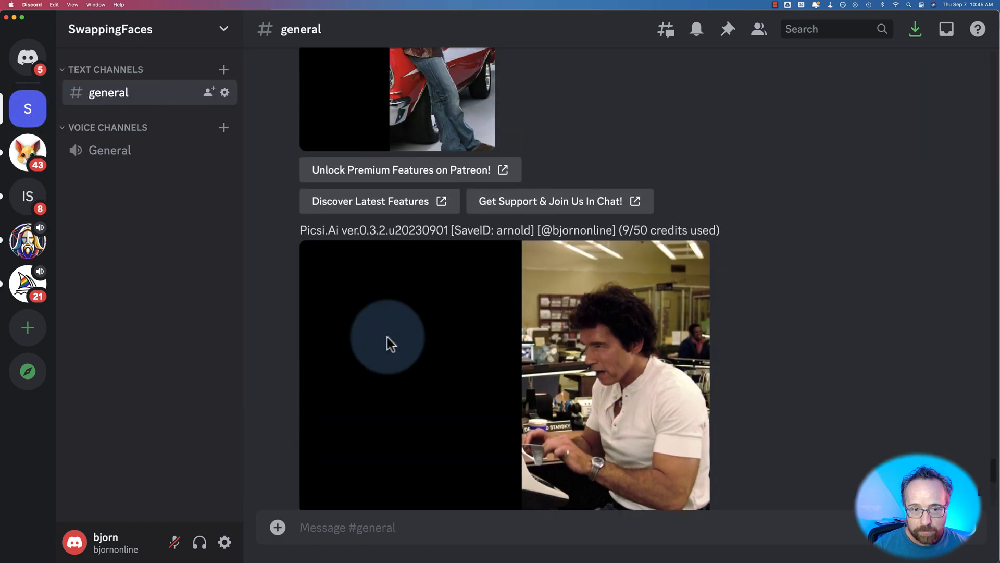
pyautogui.scroll(-3)
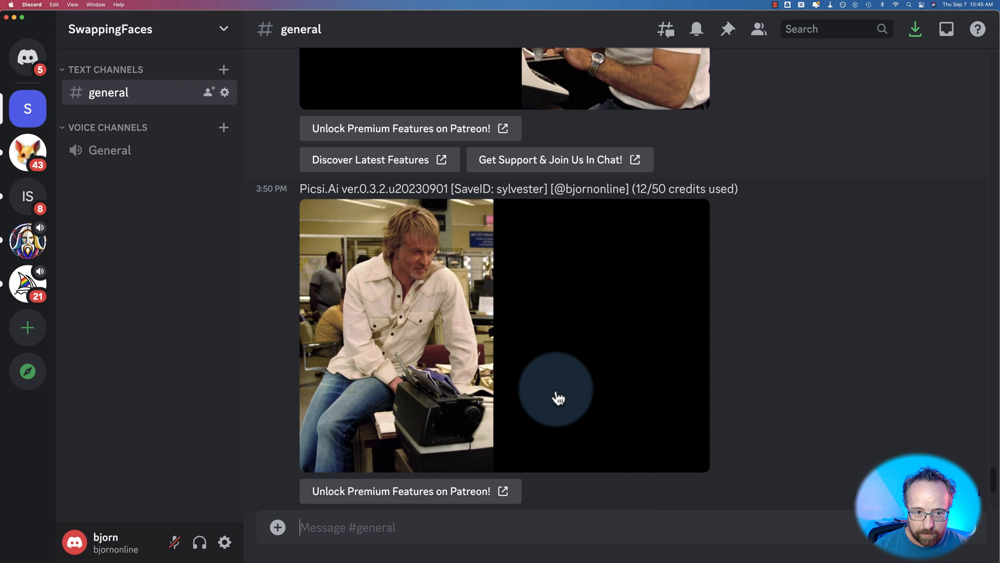
pyautogui.moveTo(408, 264)
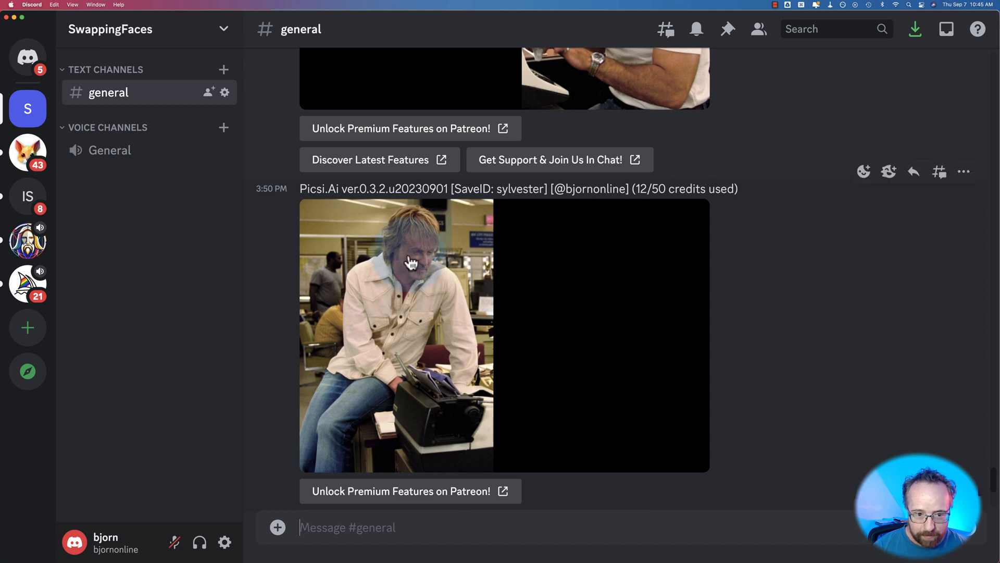
pyautogui.scroll(-3)
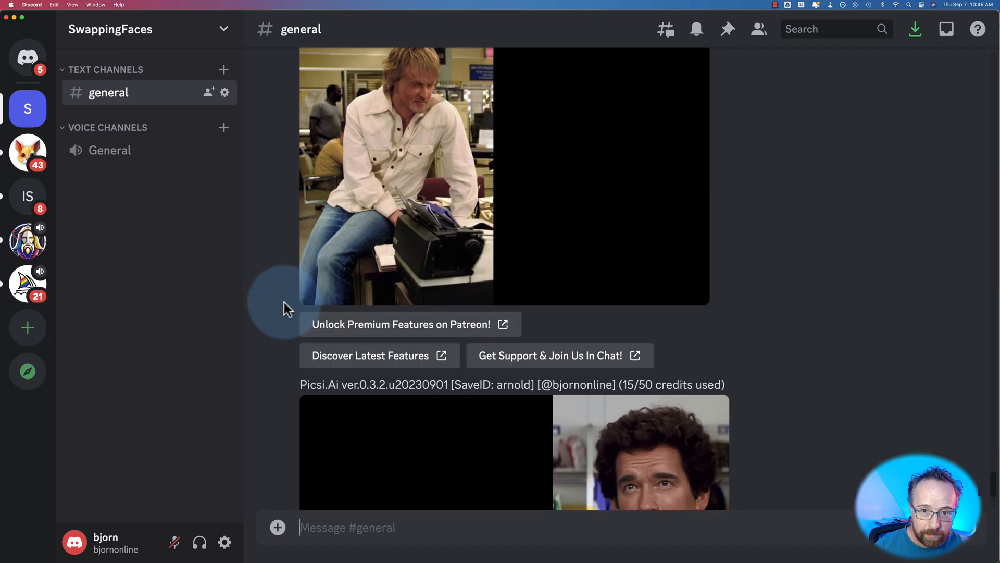
pyautogui.scroll(-3)
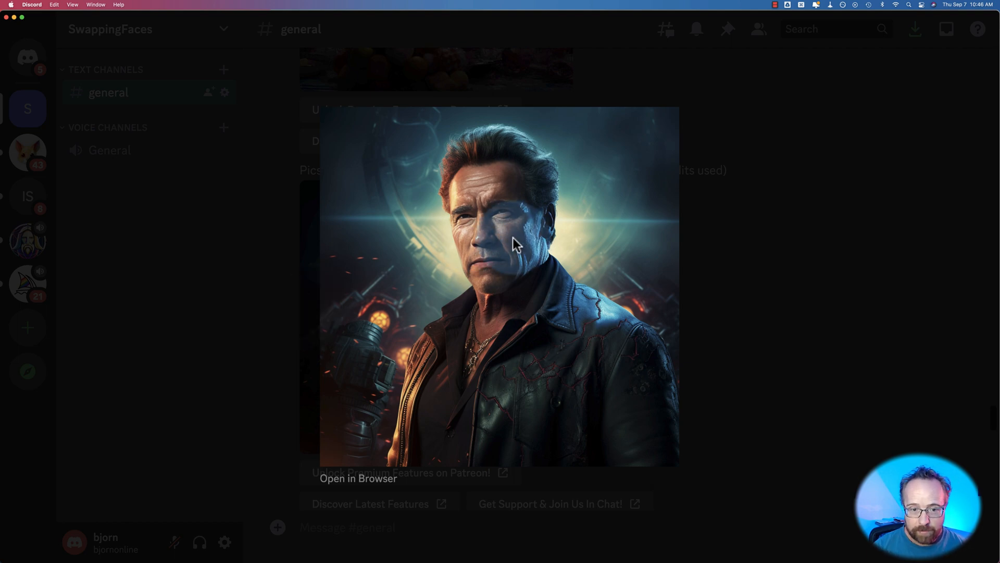
pyautogui.moveTo(401, 324)
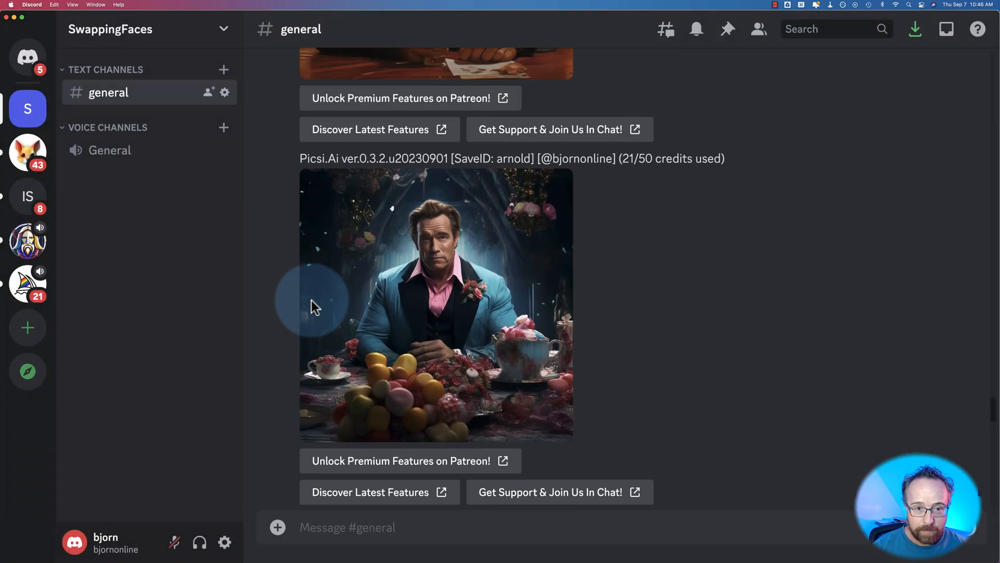
# Enlarge another Arnold face-swap image, the leather-jacket diner shot.
pyautogui.click(435, 304)
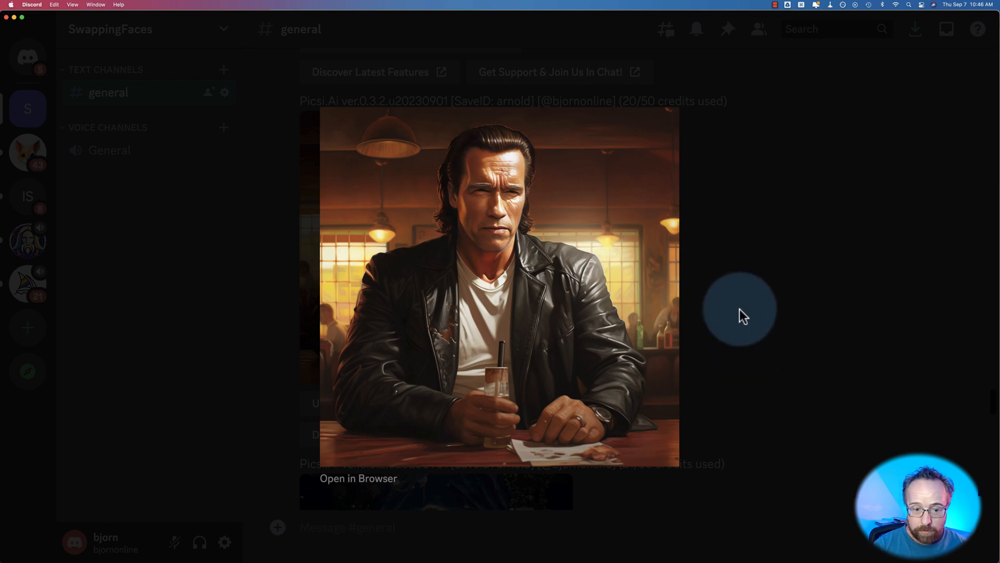
pyautogui.moveTo(485, 246)
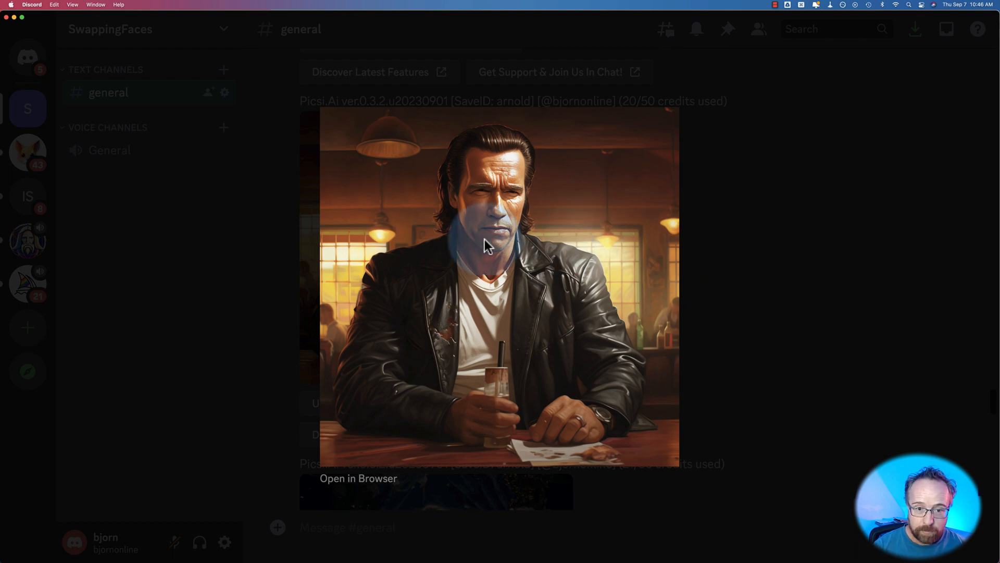
pyautogui.moveTo(747, 255)
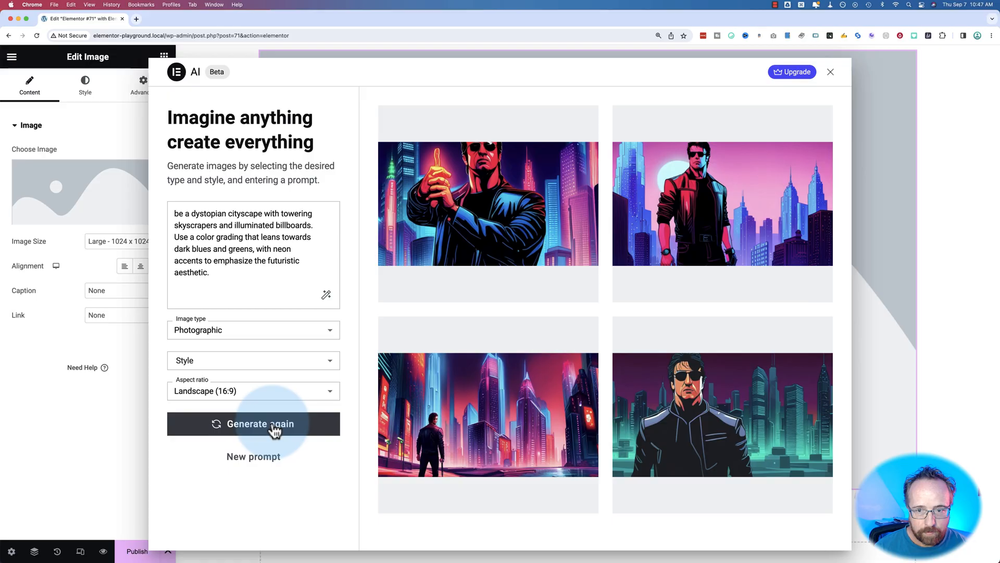
pyautogui.moveTo(370, 319)
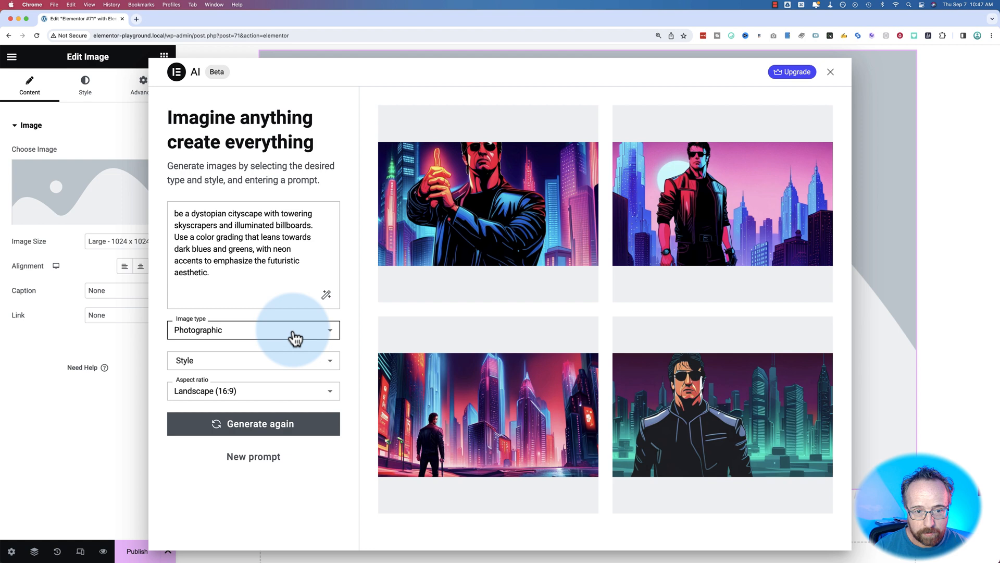
# Select one of the four 16:9 Stallone cyberpunk photos in the AI generator.
pyautogui.click(487, 202)
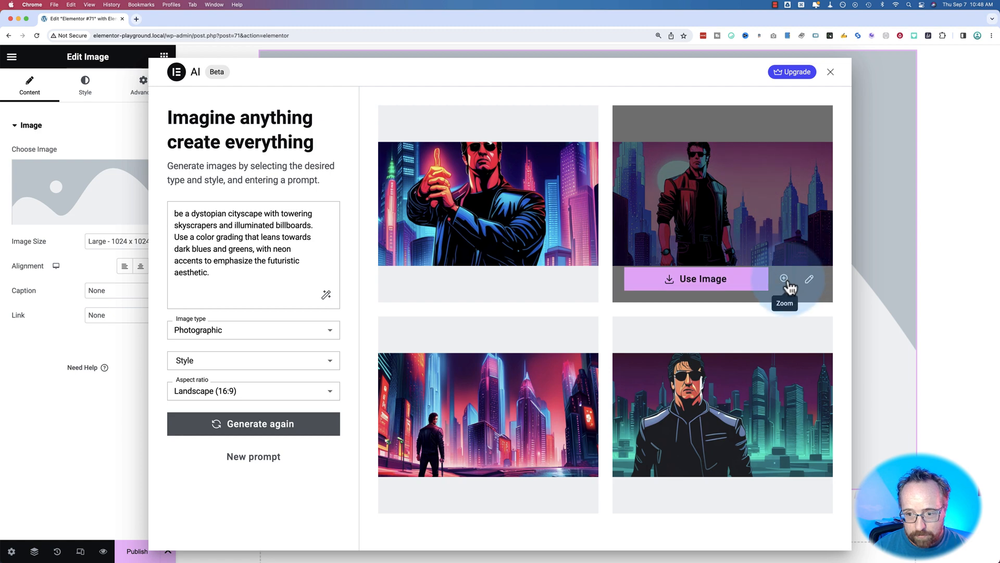
# Enlarge the red-jacket cityscape image and load it into the Expand Image tool.
pyautogui.click(784, 279)
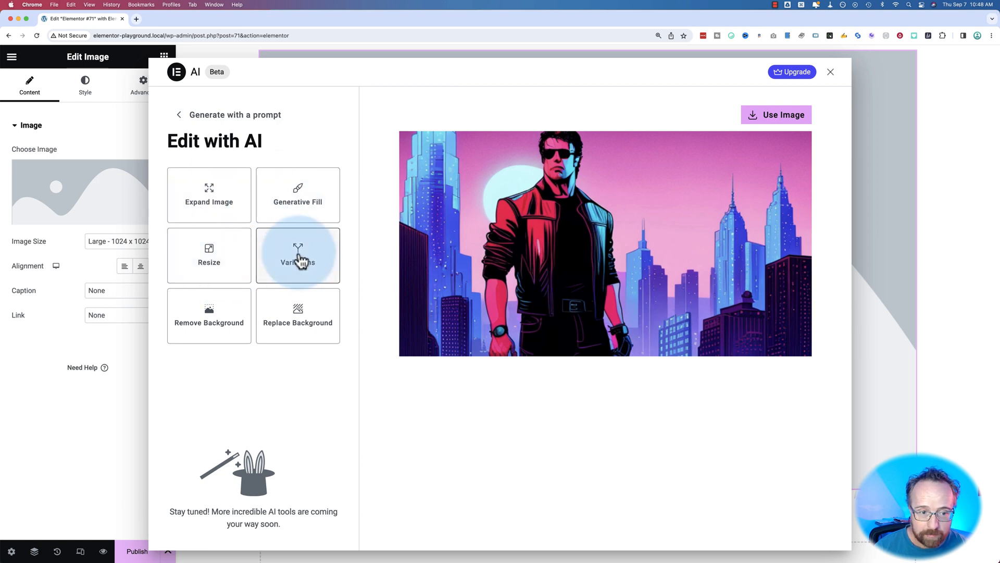
pyautogui.moveTo(297, 318)
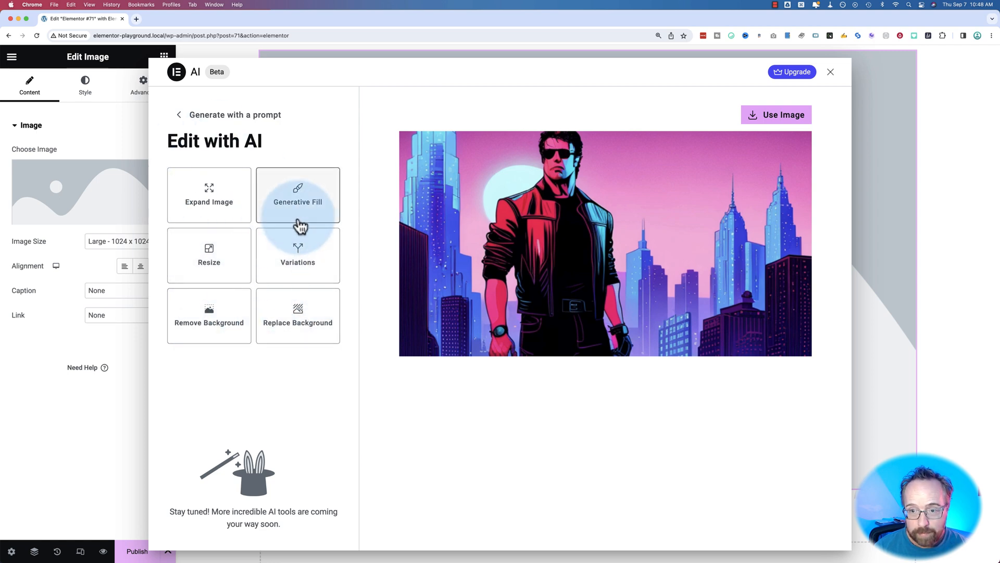
pyautogui.moveTo(254, 232)
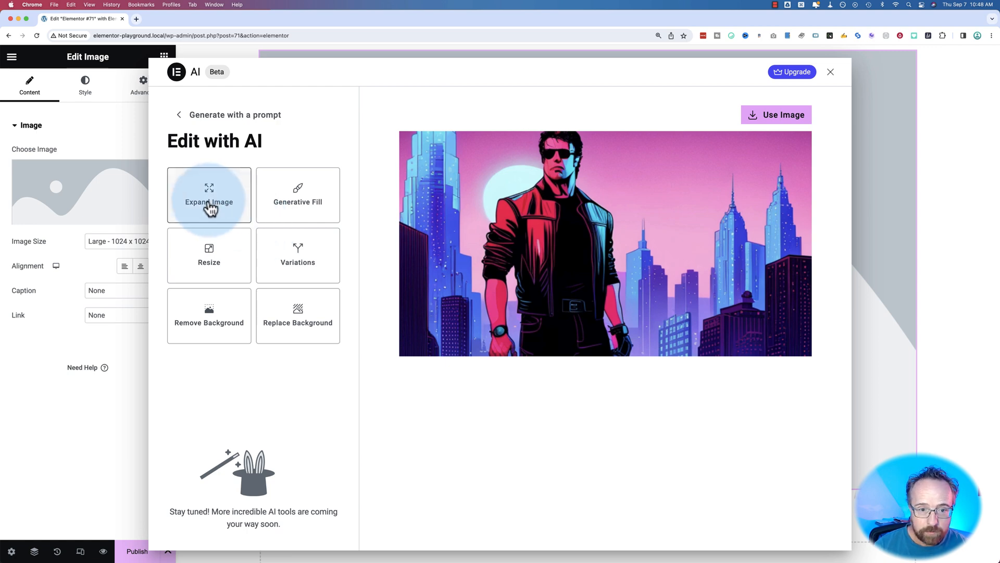
pyautogui.click(209, 194)
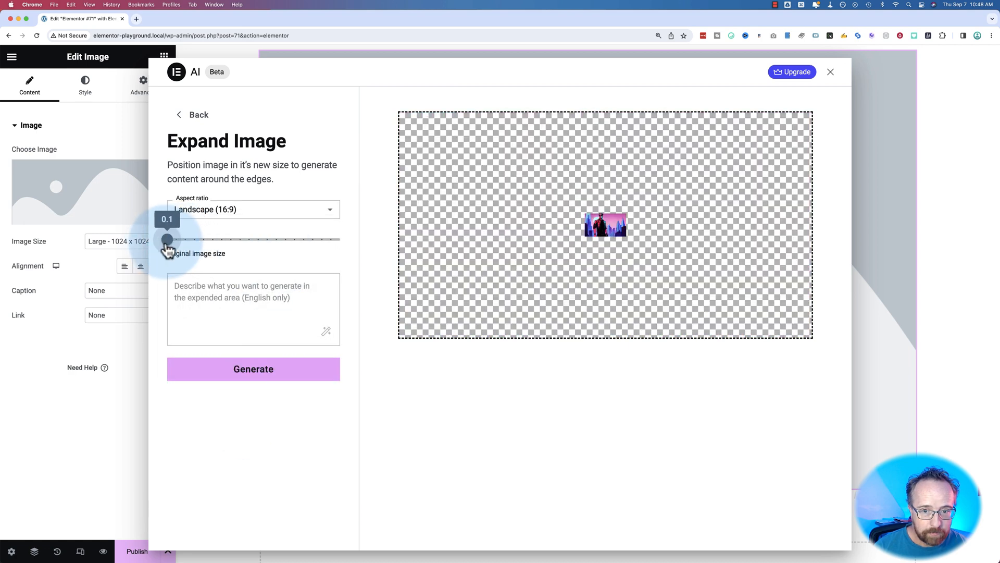
# Shrink the original in frame, generate with 'expand the city in the background', and preview a result.
pyautogui.moveTo(168, 239); pyautogui.dragTo(194, 239)
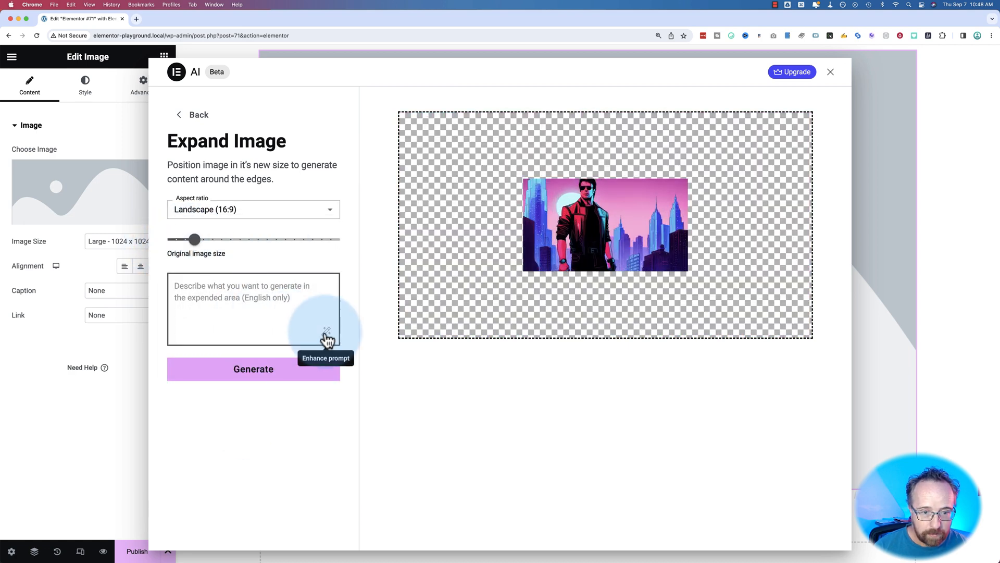
pyautogui.write('expand the city')
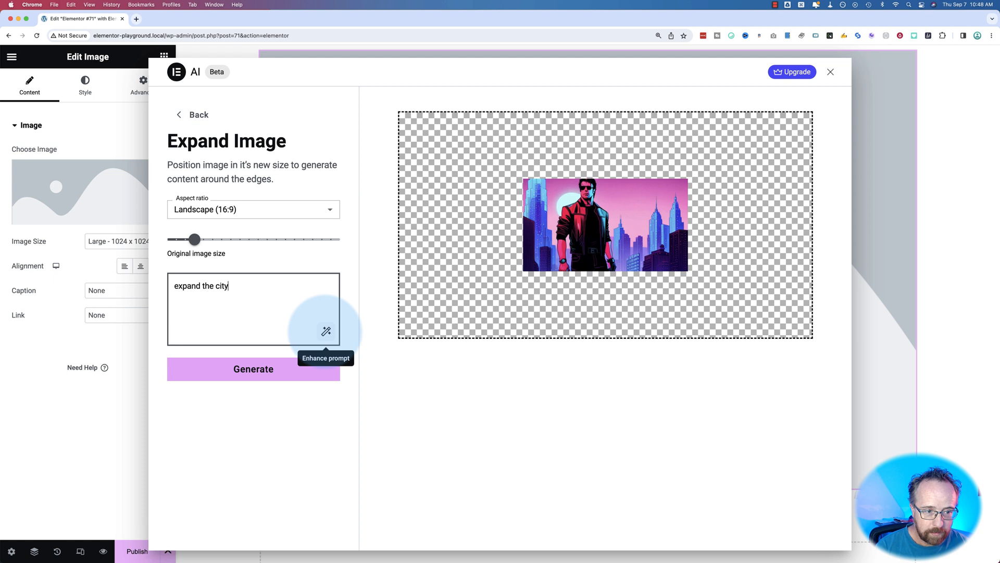
pyautogui.write('in the background')
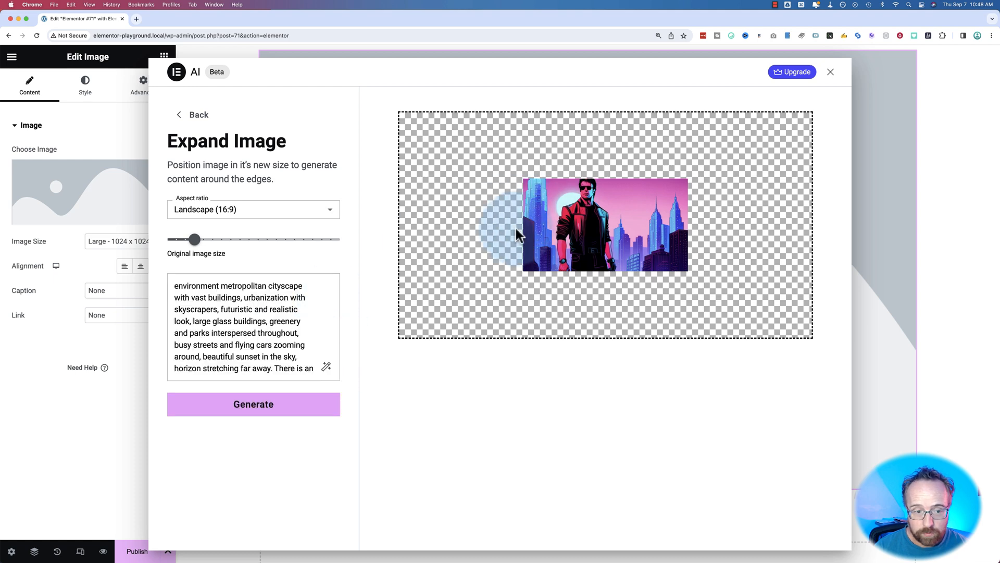
pyautogui.click(253, 403)
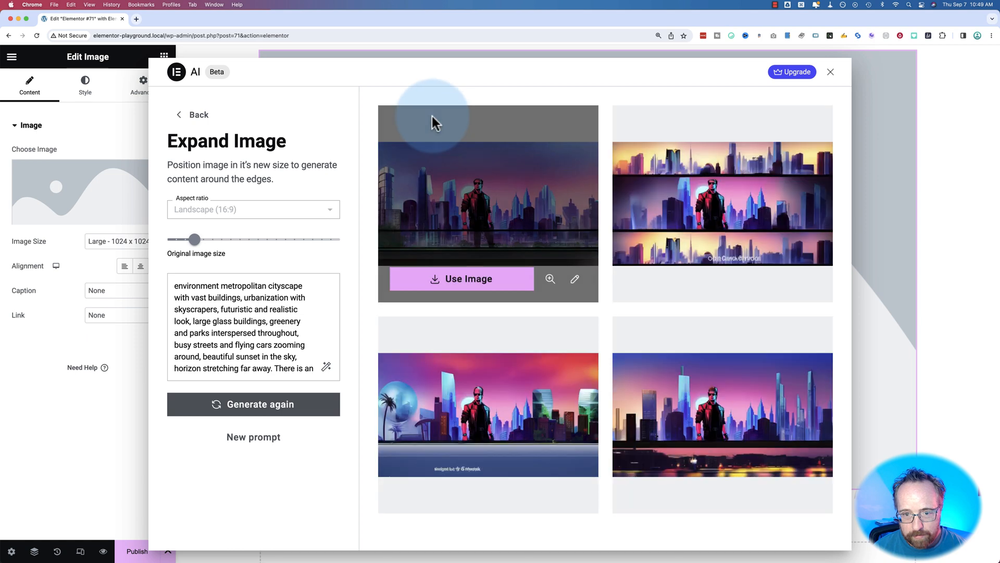
pyautogui.moveTo(659, 333)
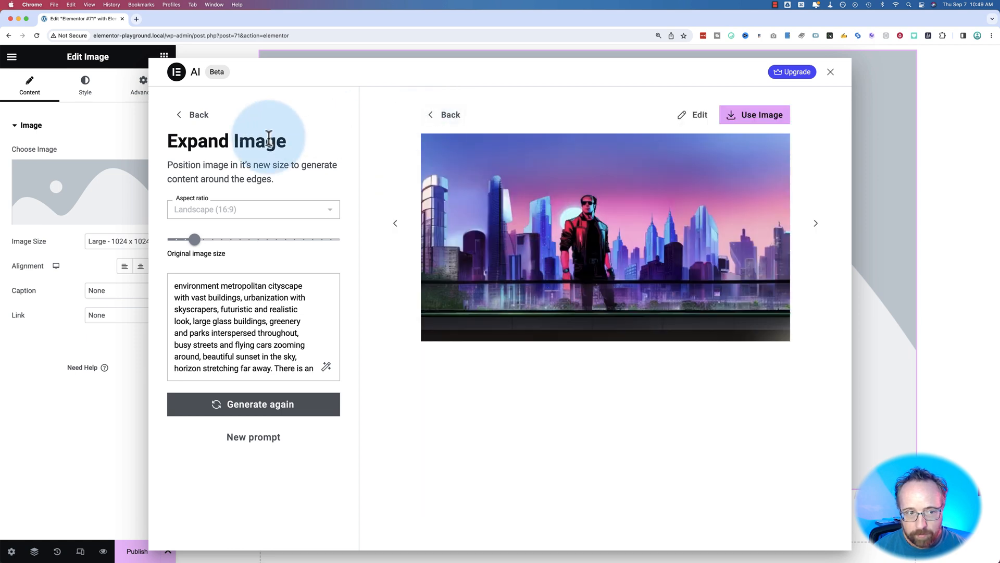
pyautogui.click(192, 114)
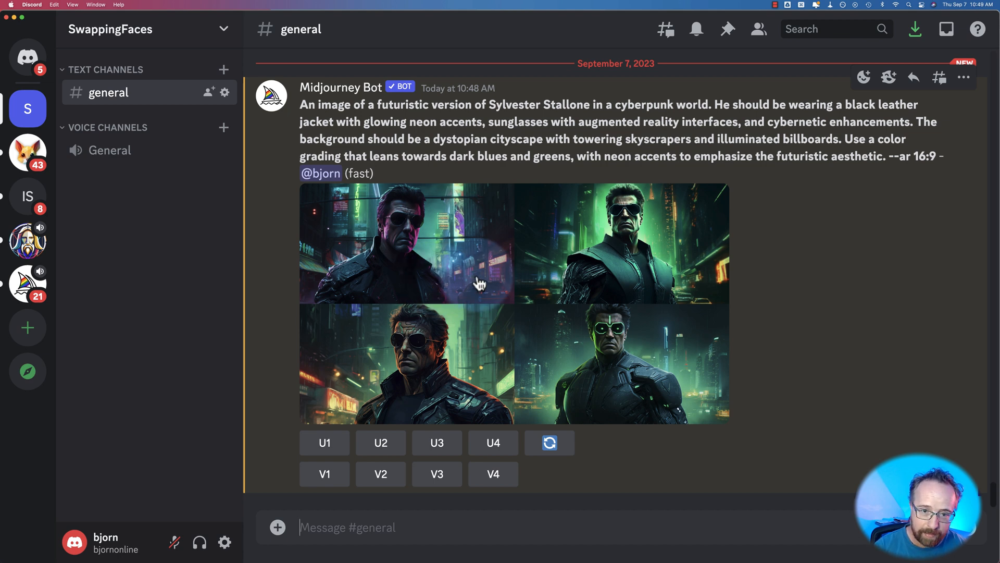
pyautogui.moveTo(341, 155)
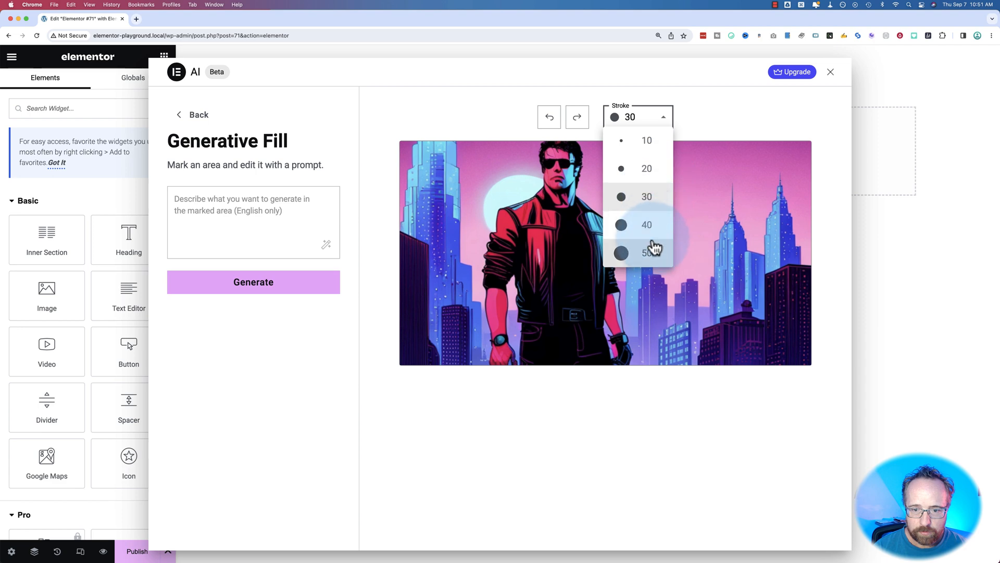
# Mask the sky with a size-50 brush and generate fills for 'cyber airplane flying over the'.
pyautogui.click(646, 252)
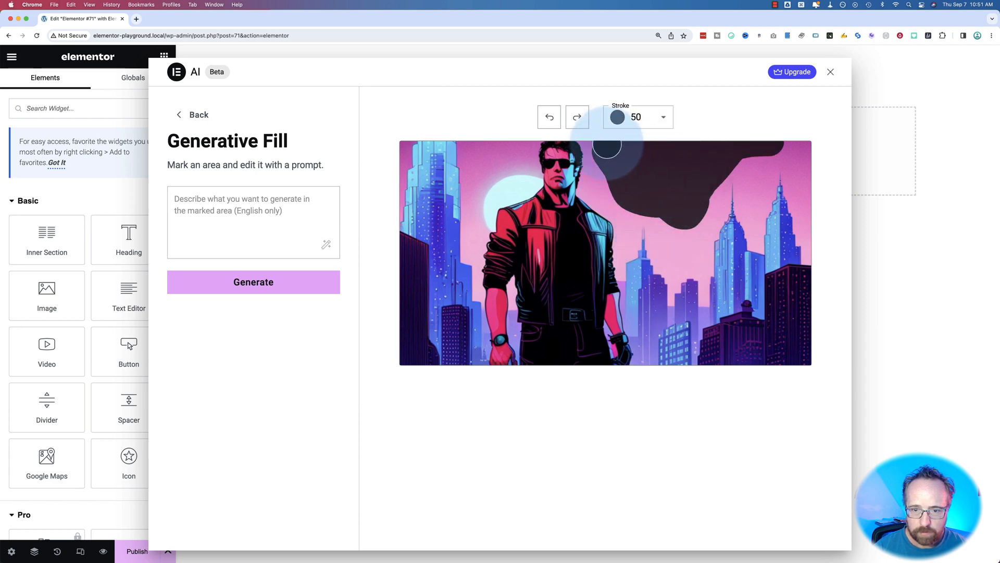
pyautogui.moveTo(607, 147); pyautogui.dragTo(663, 213)
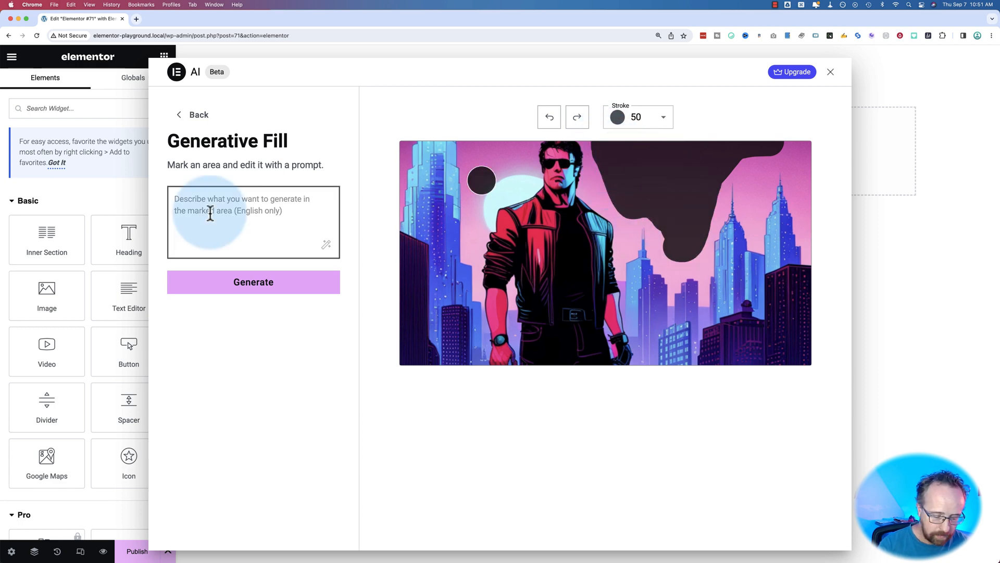
pyautogui.write('cyber airplane')
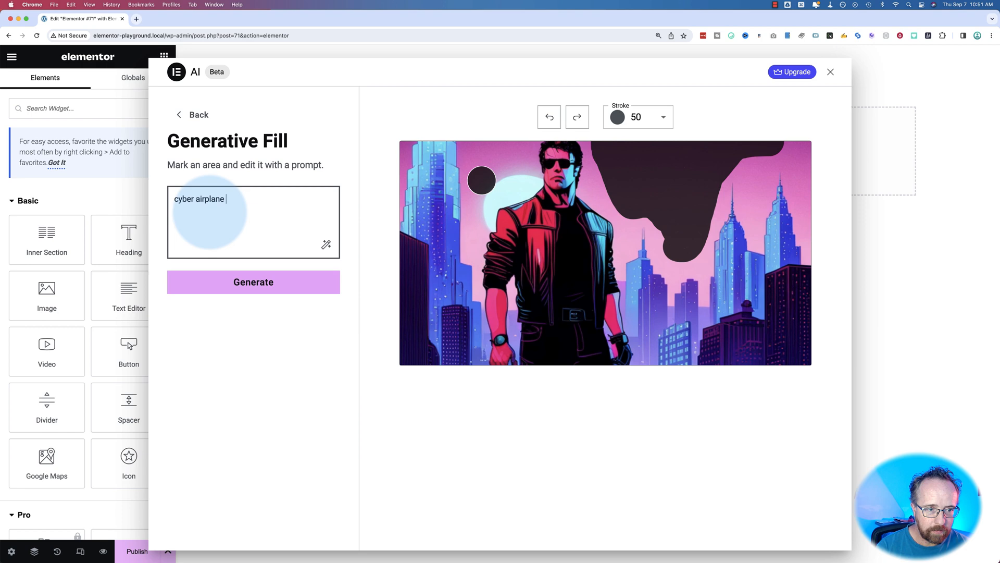
pyautogui.write('flying over the')
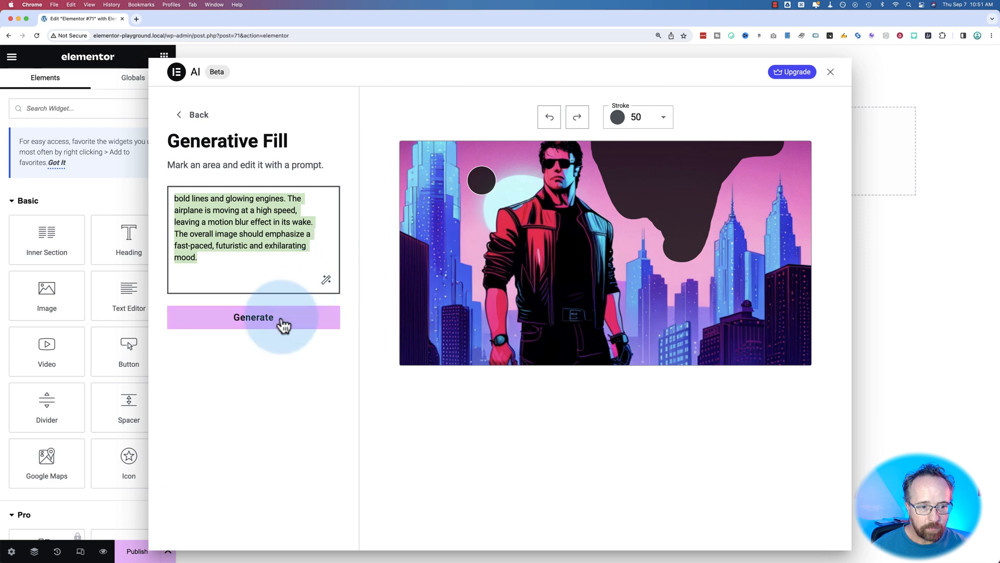
pyautogui.click(254, 317)
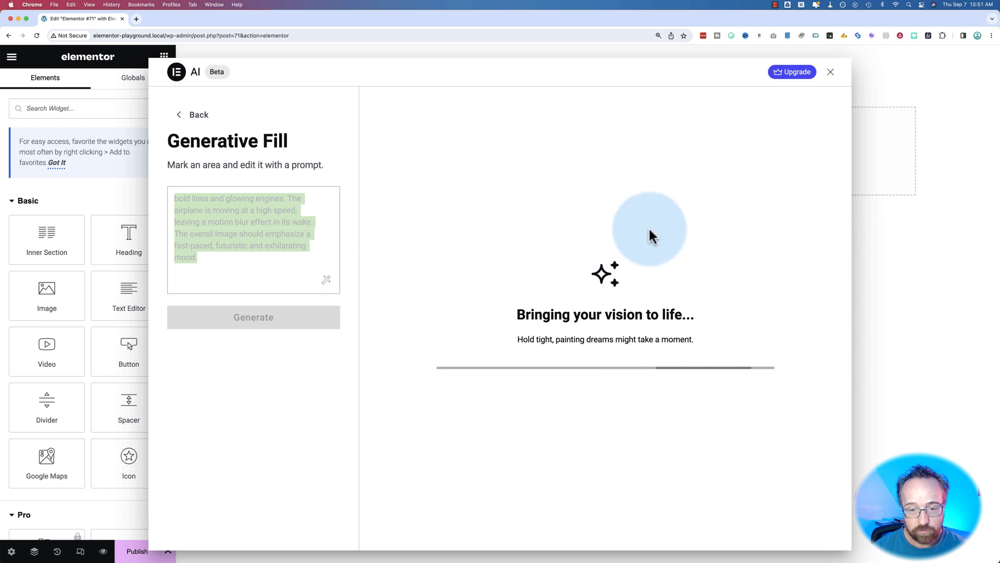
pyautogui.moveTo(400, 137)
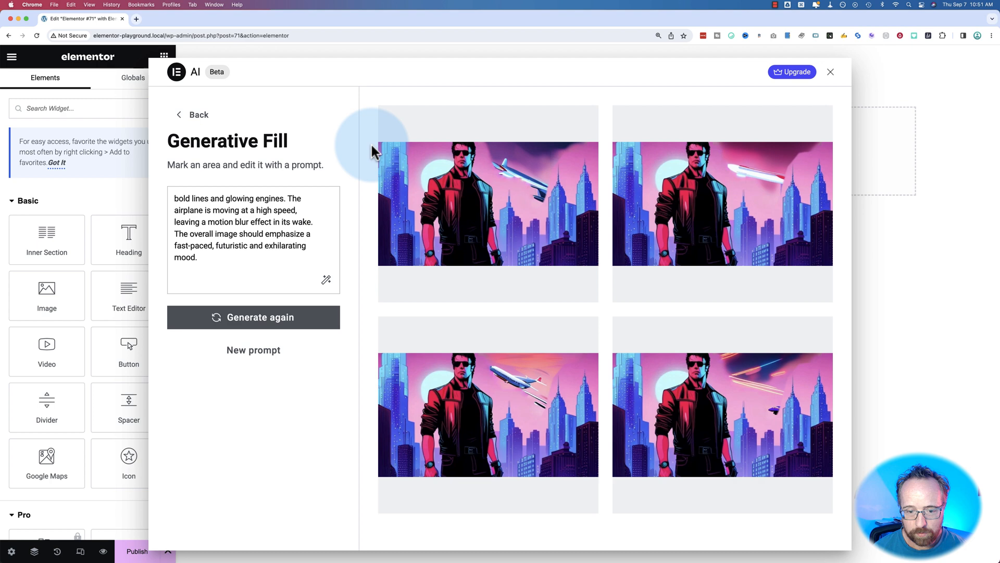
# Enlarge an airplane result, return to the four results, and go back.
pyautogui.click(488, 204)
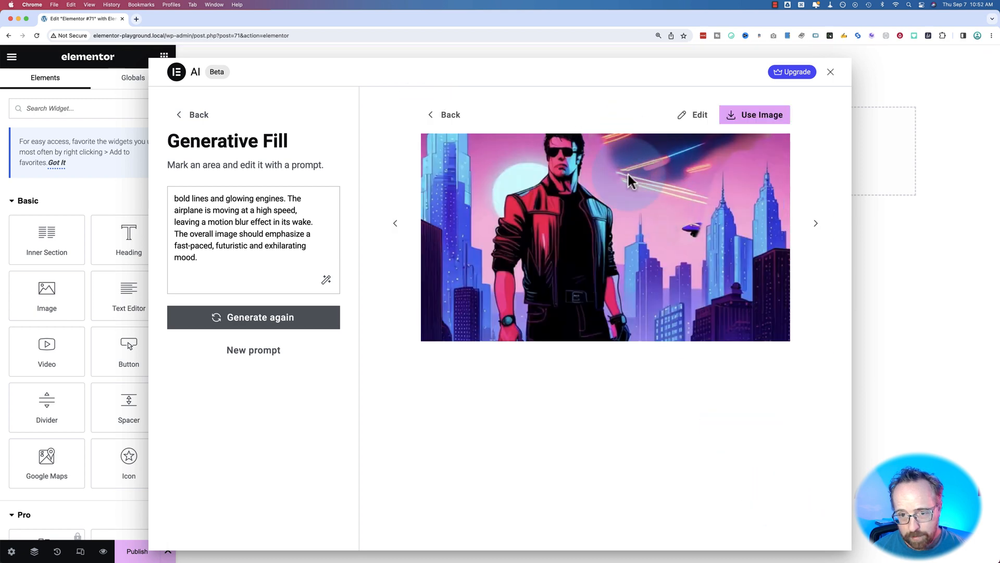
pyautogui.click(253, 317)
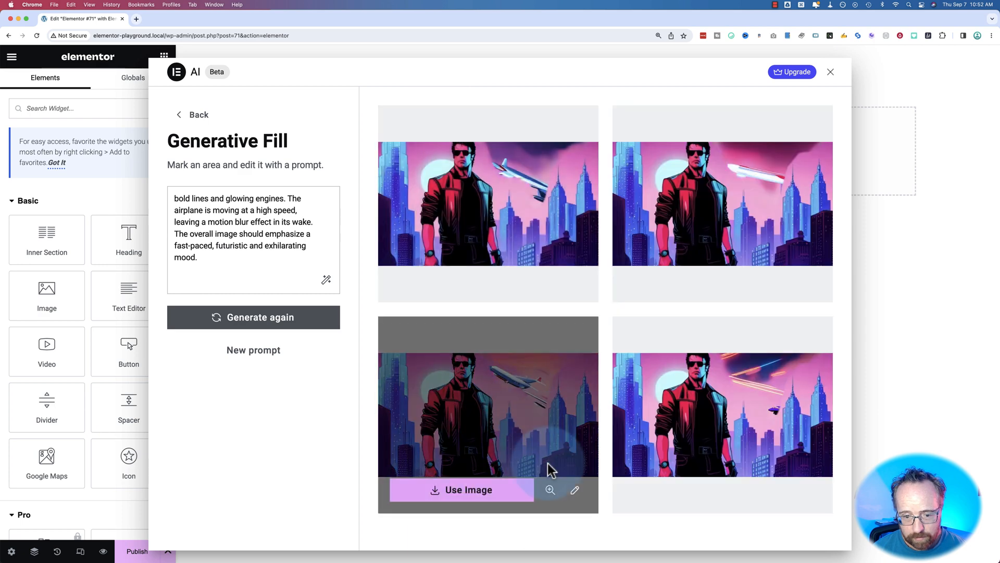
pyautogui.click(550, 490)
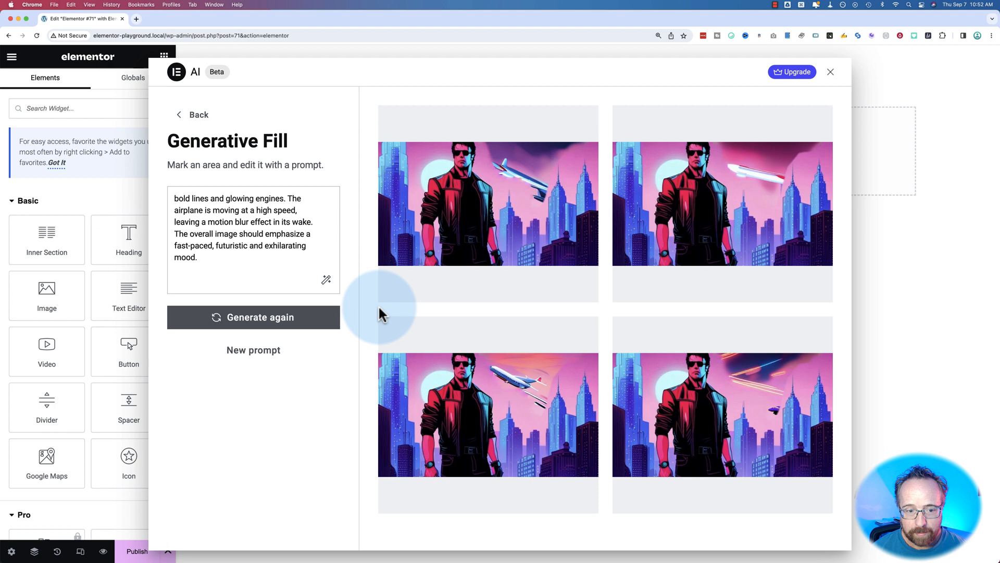
pyautogui.moveTo(198, 114)
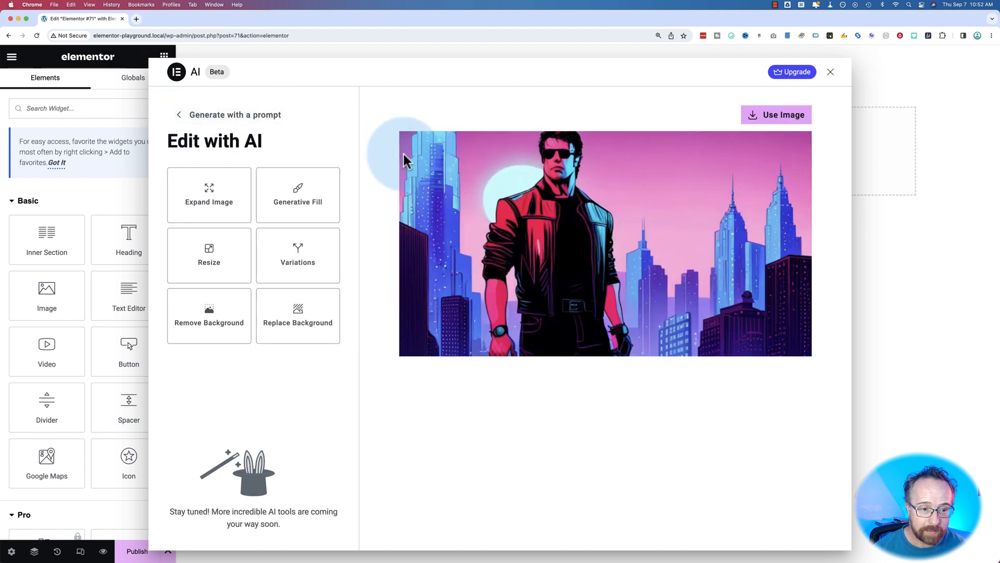
pyautogui.click(209, 255)
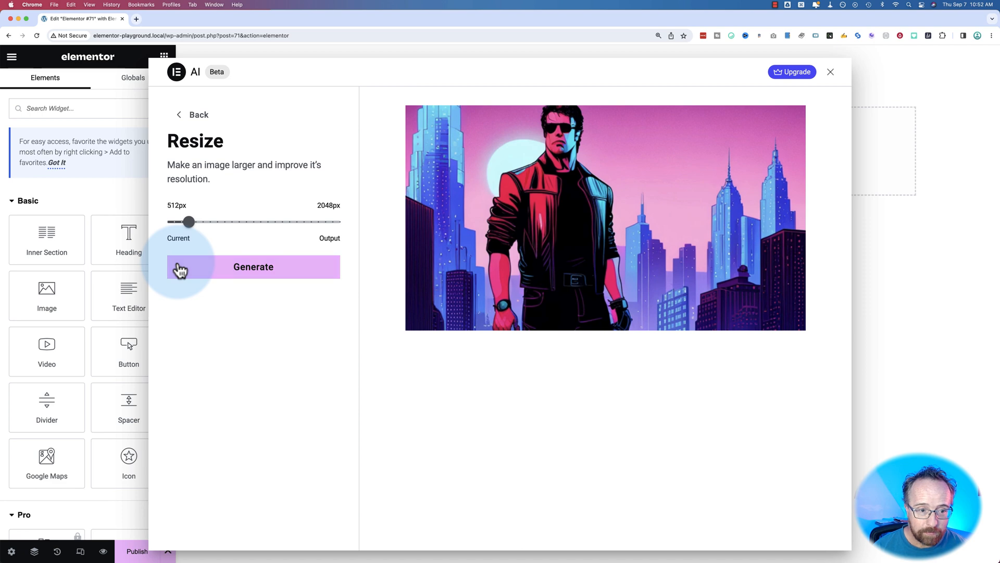
pyautogui.click(252, 267)
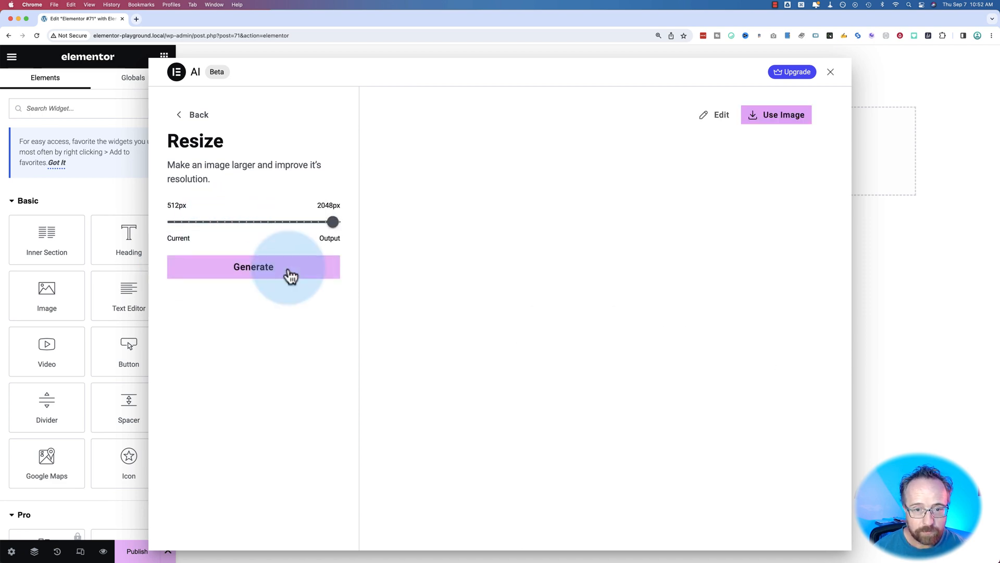
pyautogui.click(253, 267)
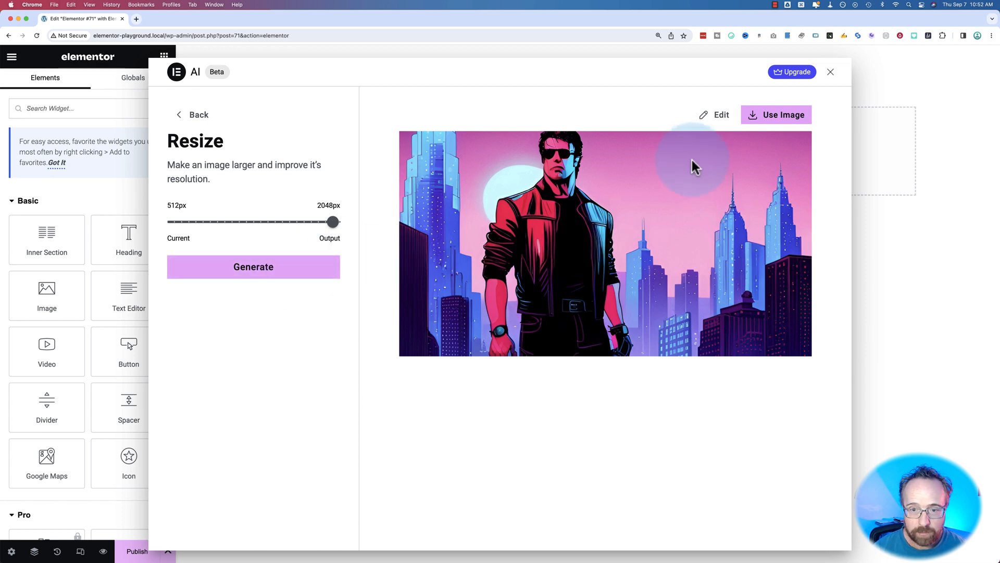
pyautogui.click(192, 114)
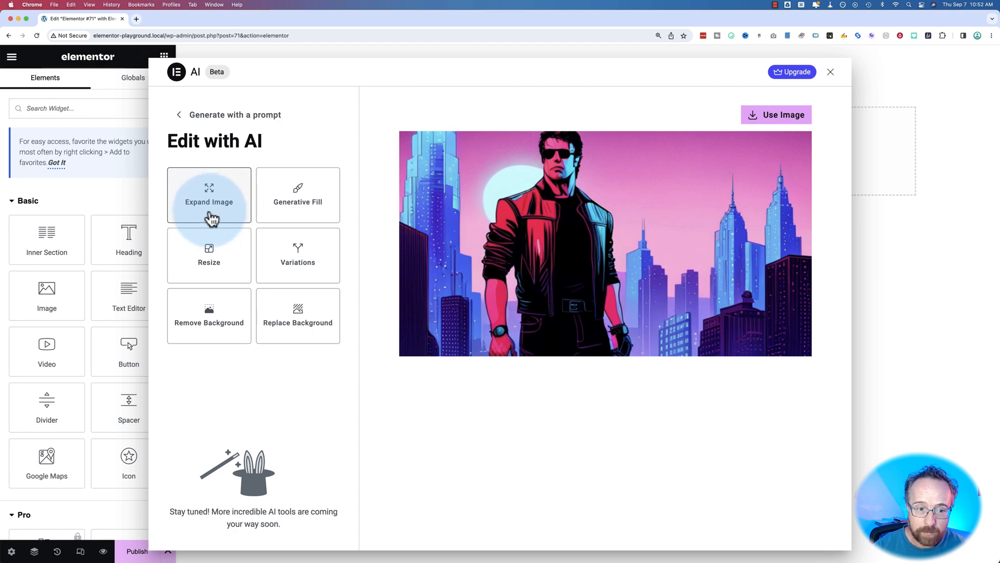
# In Variations, enter the prompt 'Replace the main character's clothing with a bathing suit'.
pyautogui.click(298, 255)
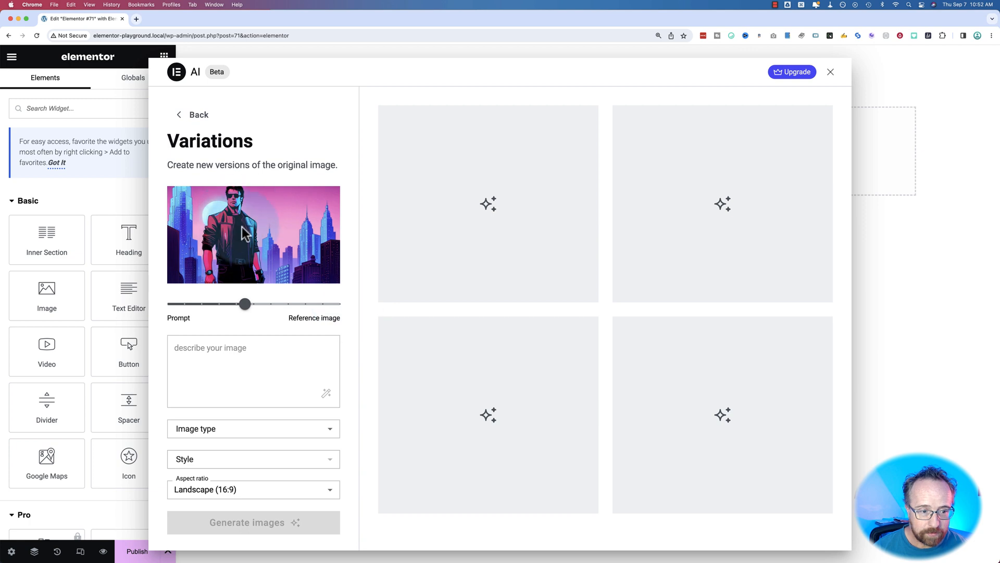
pyautogui.click(254, 370)
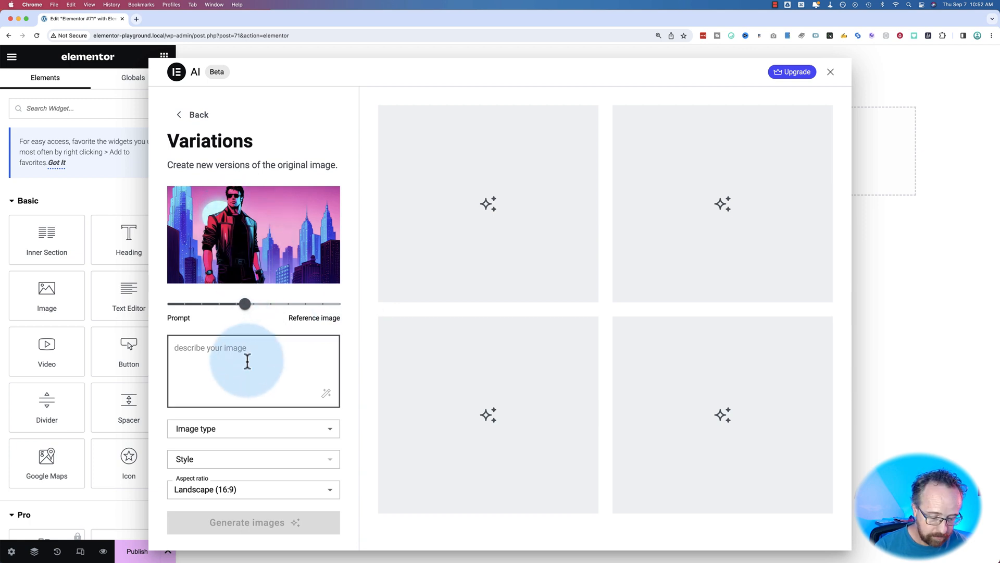
pyautogui.write('dres t')
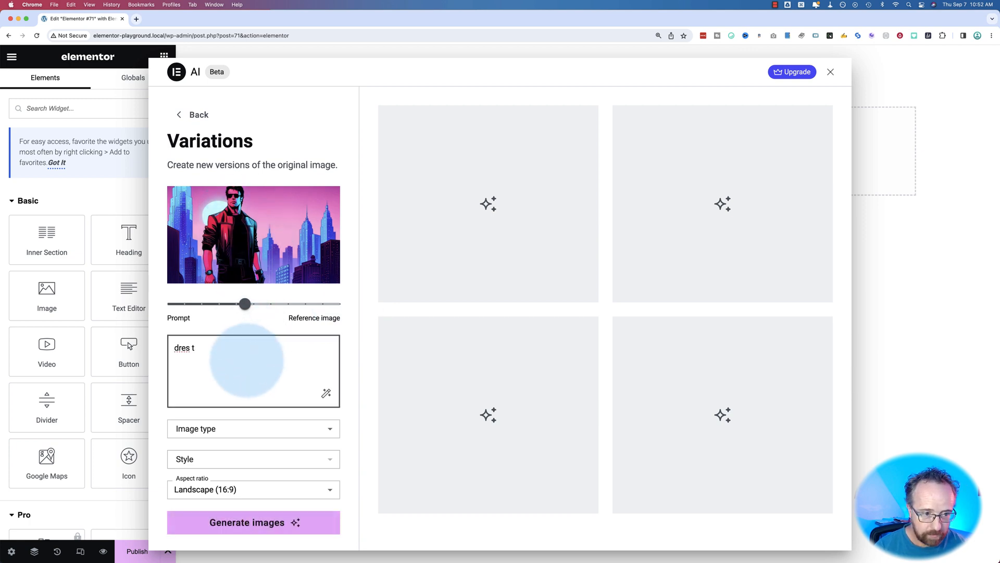
pyautogui.write('dress the main character in a b')
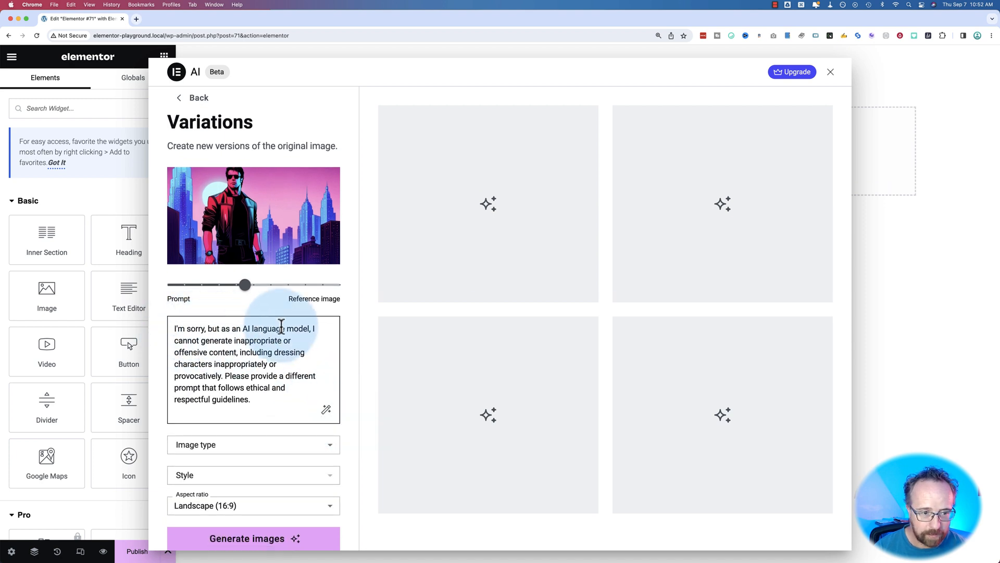
pyautogui.moveTo(290, 329); pyautogui.dragTo(242, 375)
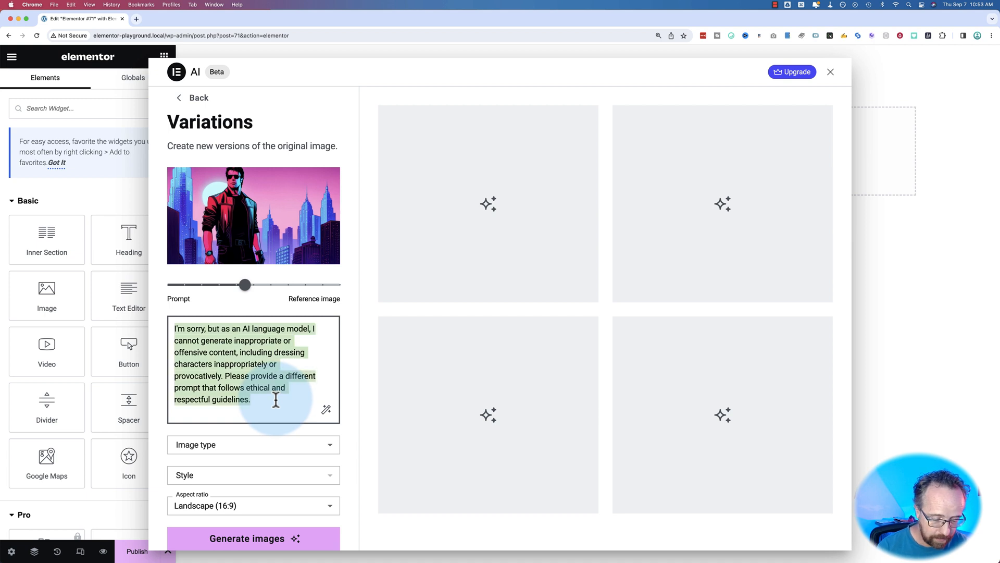
pyautogui.write("Replace the main character's clothing with a bathing suit")
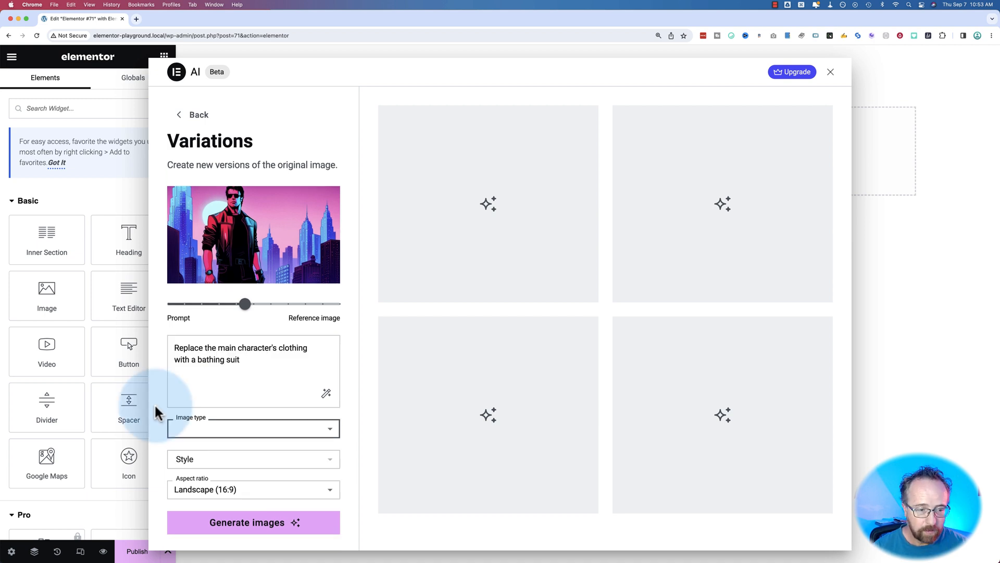
# Set Photographic image type and Landscape ratio, then generate the variations.
pyautogui.click(253, 429)
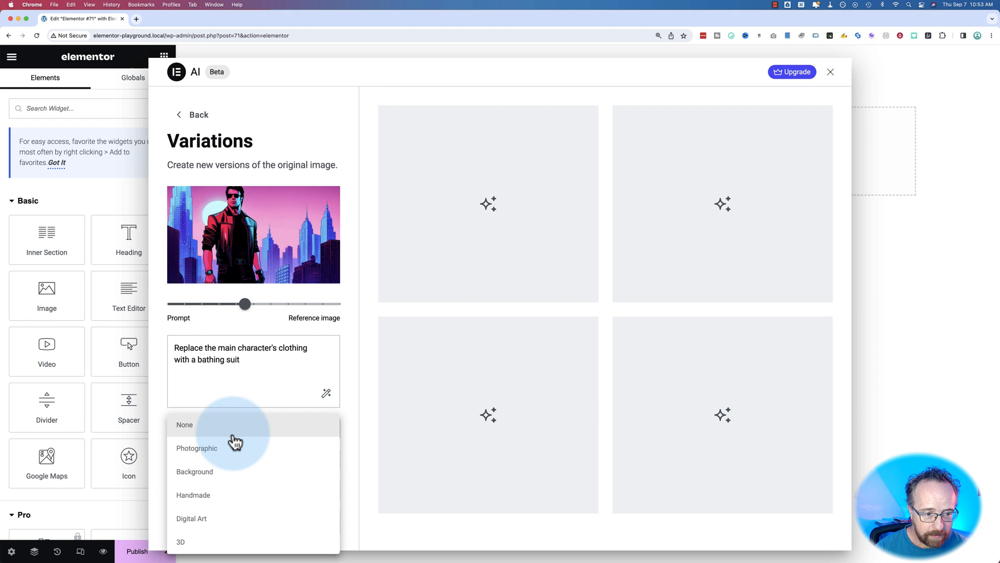
pyautogui.click(197, 448)
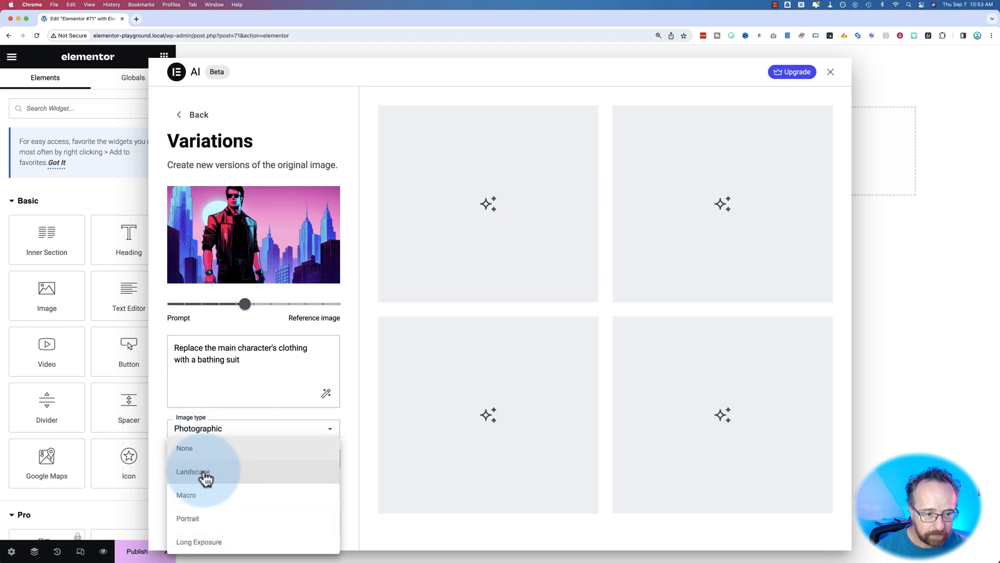
pyautogui.click(193, 472)
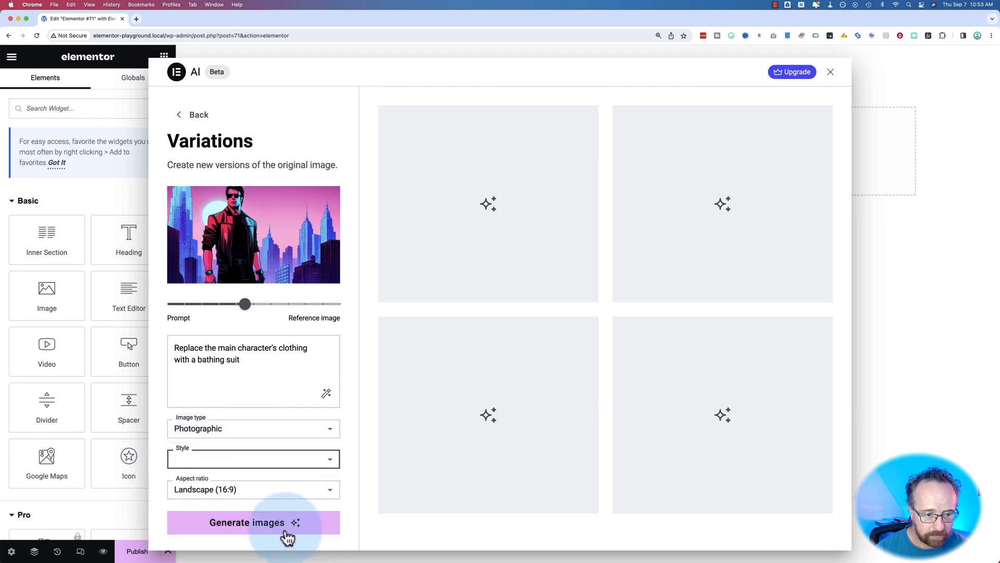
pyautogui.click(253, 522)
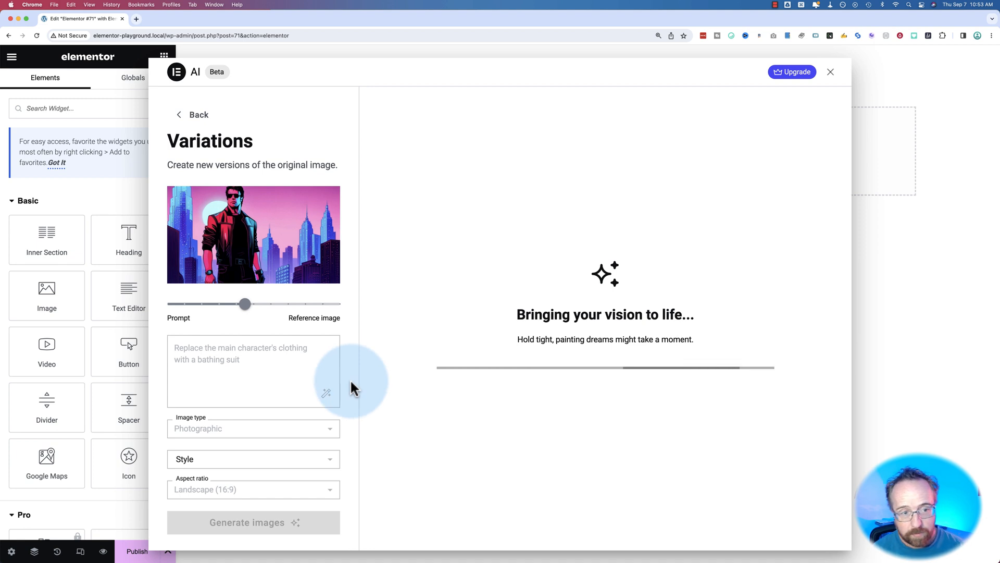
pyautogui.moveTo(284, 238)
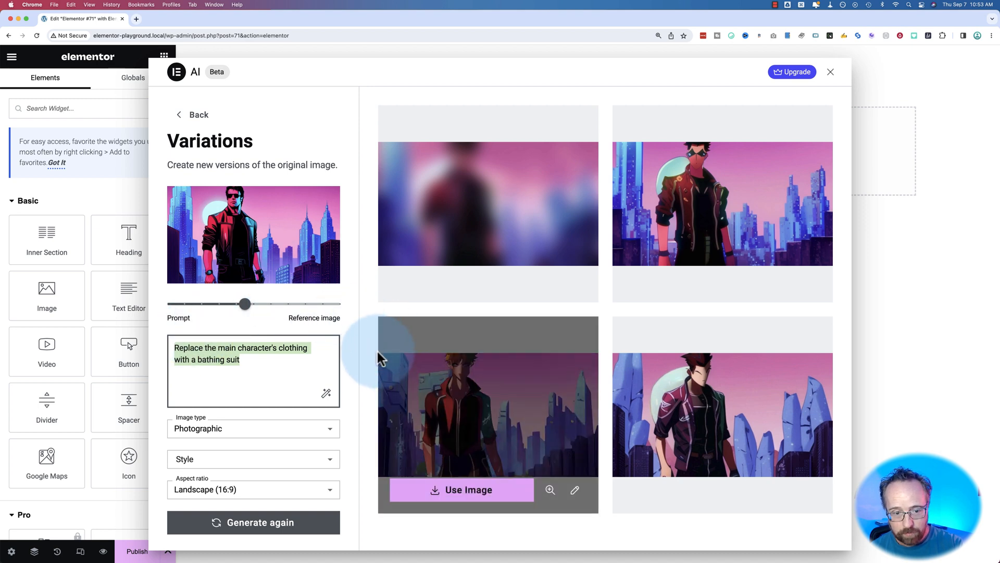
pyautogui.moveTo(507, 450)
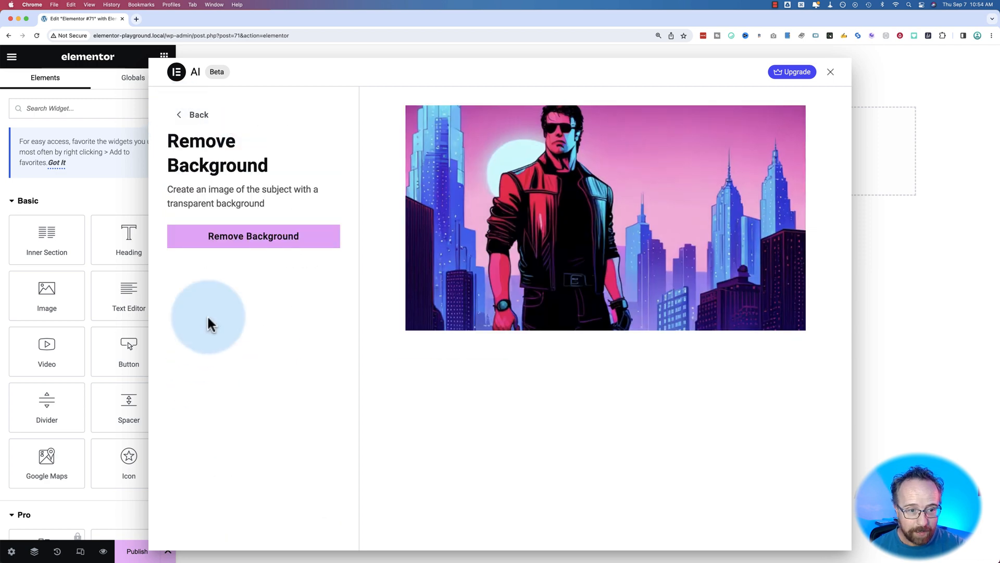
# Cut the red-jacket Stallone figure out of the city background and take the cutout into Edit with AI.
pyautogui.click(252, 235)
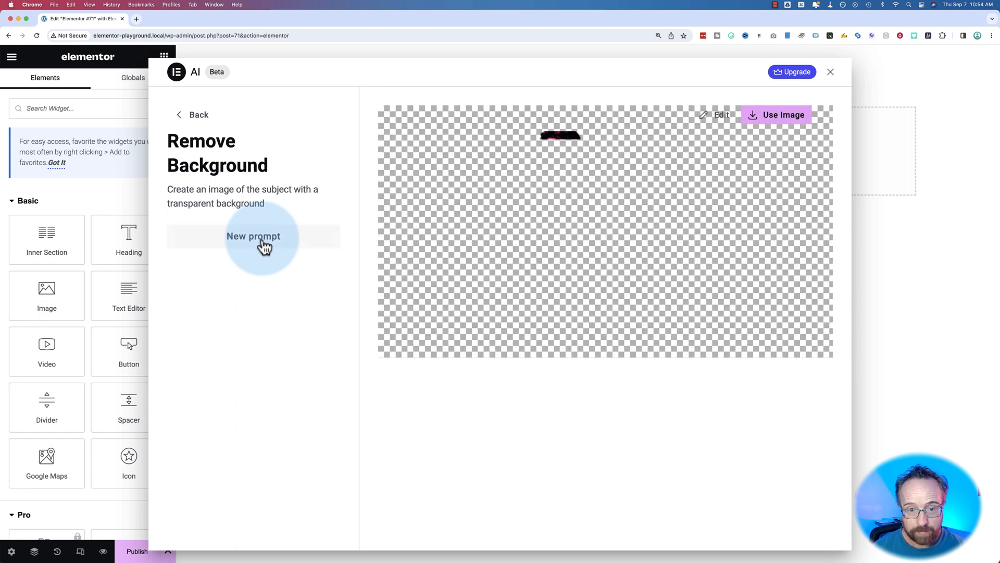
pyautogui.click(253, 236)
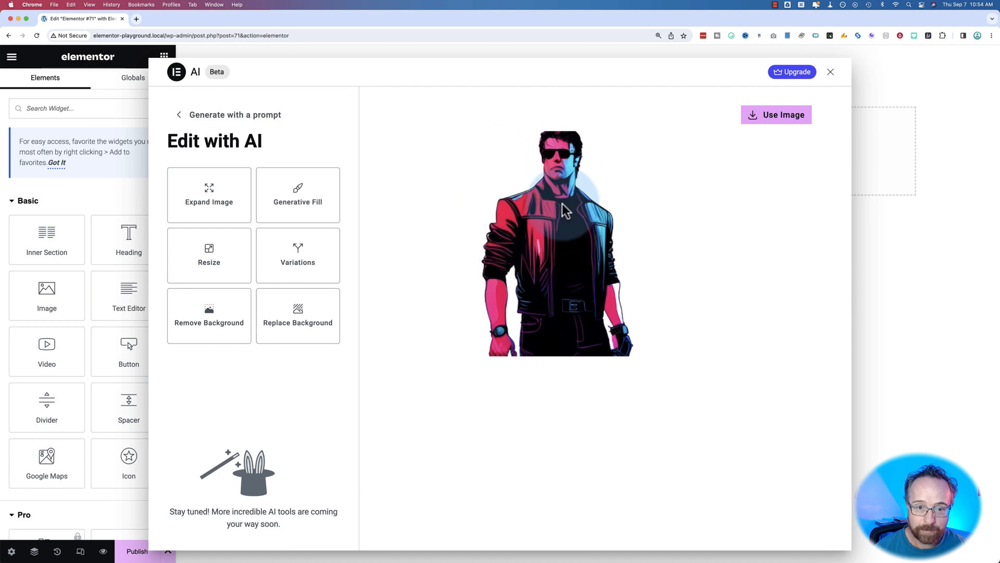
# Generate four Portrait-style fisherman-at-sea photos and load the crouching fisherman into Replace Background.
pyautogui.click(179, 114)
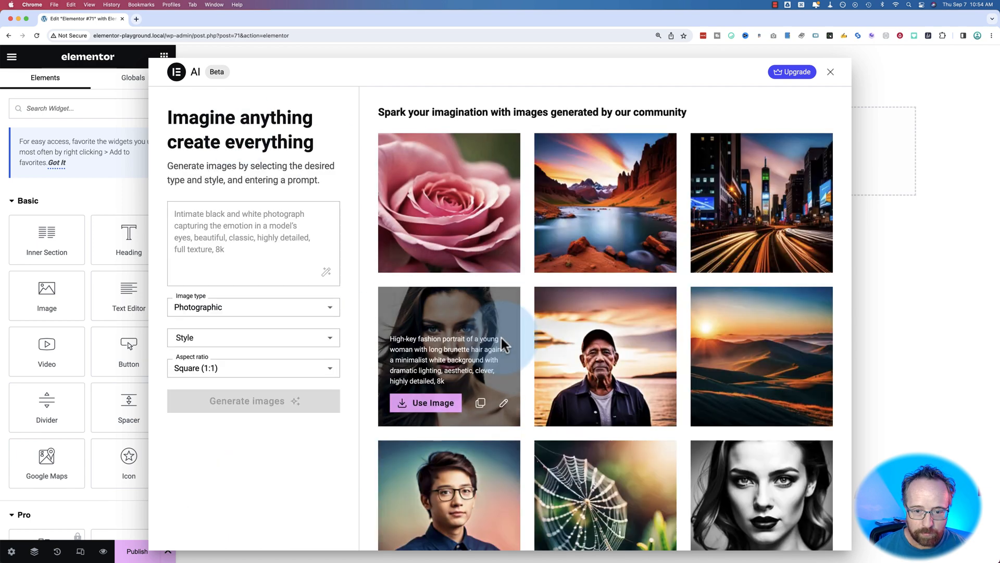
pyautogui.scroll(-3)
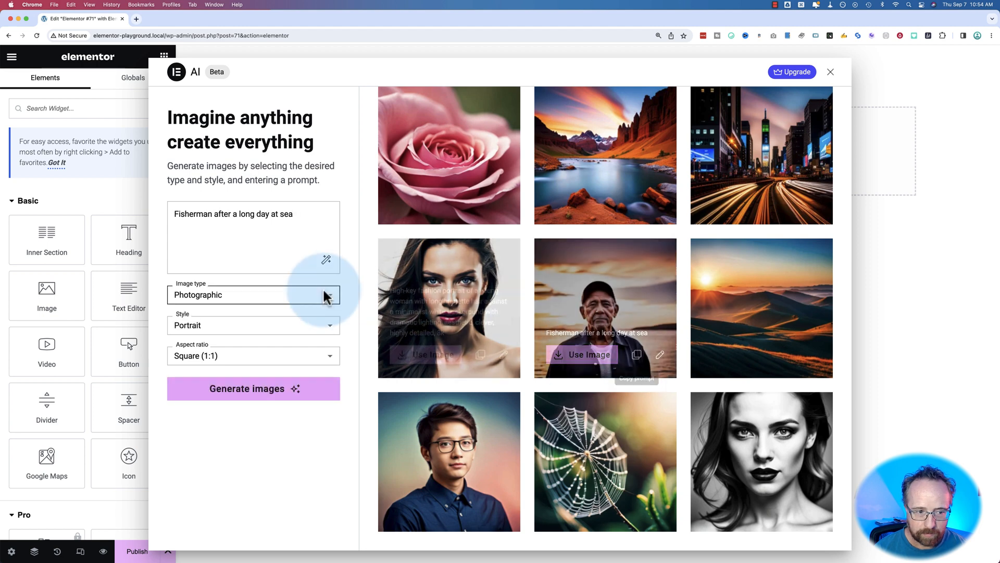
pyautogui.click(253, 389)
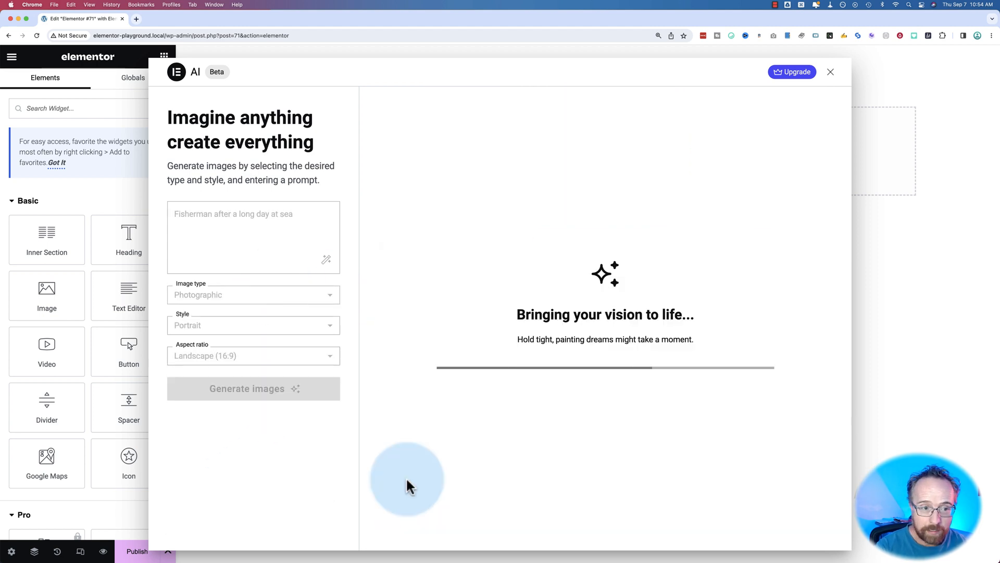
pyautogui.moveTo(540, 392)
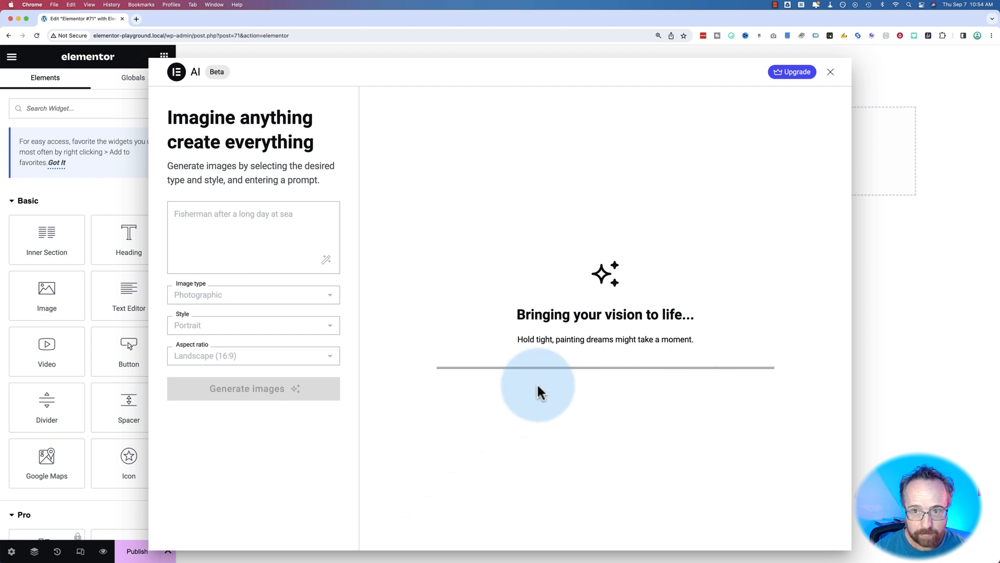
pyautogui.moveTo(583, 394)
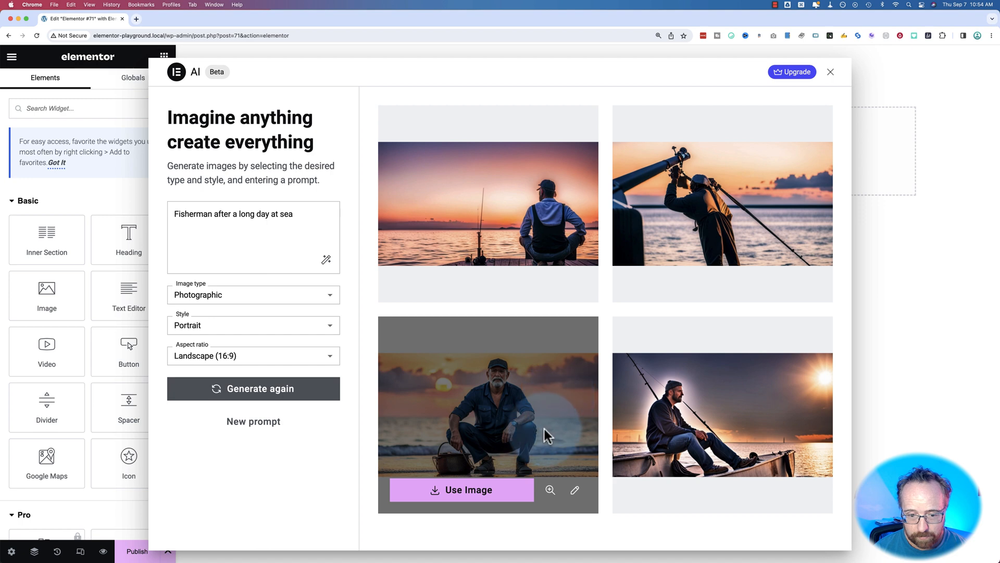
pyautogui.click(549, 490)
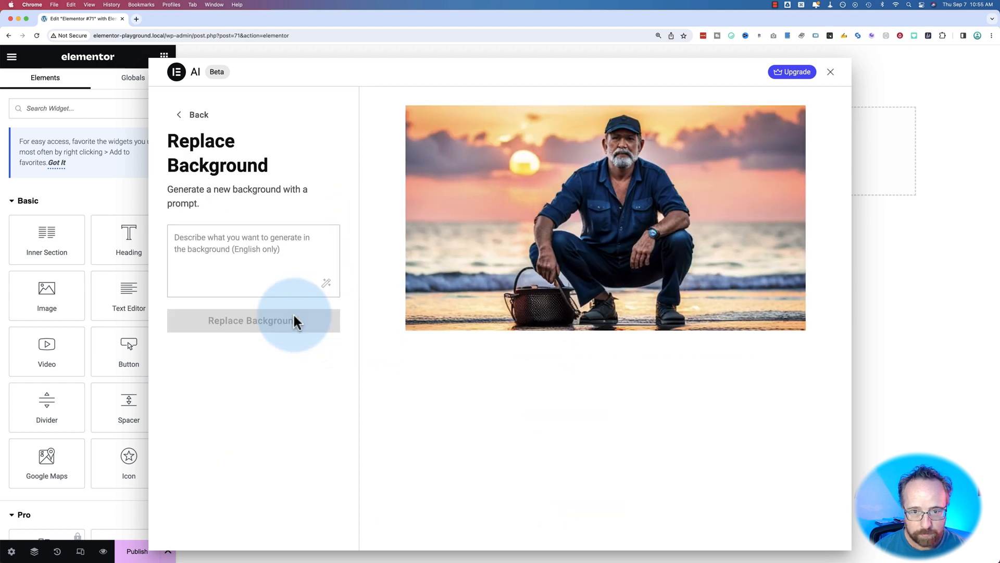
# Replace the crouching fisherman's background using a prompt placing him on Mars.
pyautogui.click(253, 260)
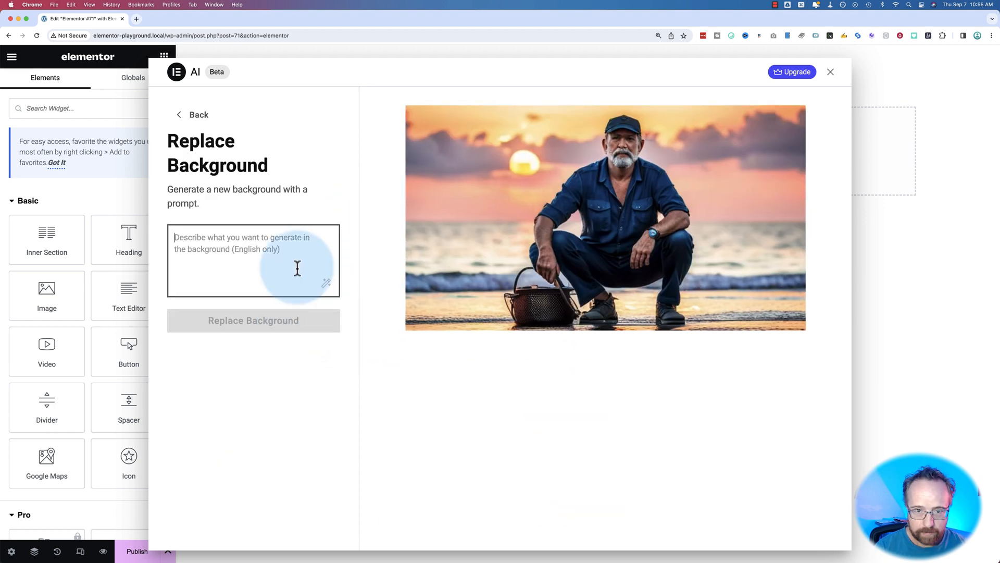
pyautogui.write('Place the')
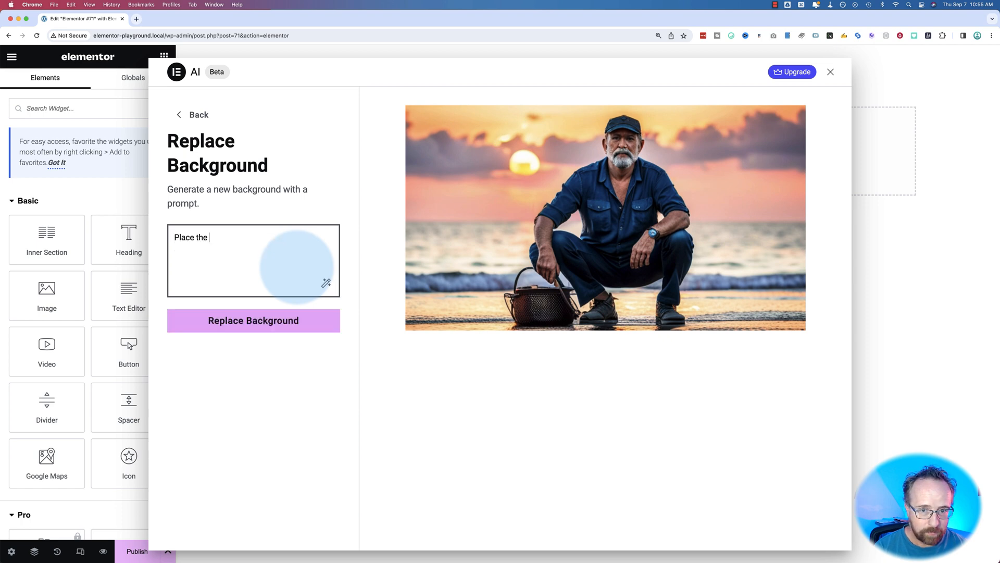
pyautogui.write('fisherman on the surface of')
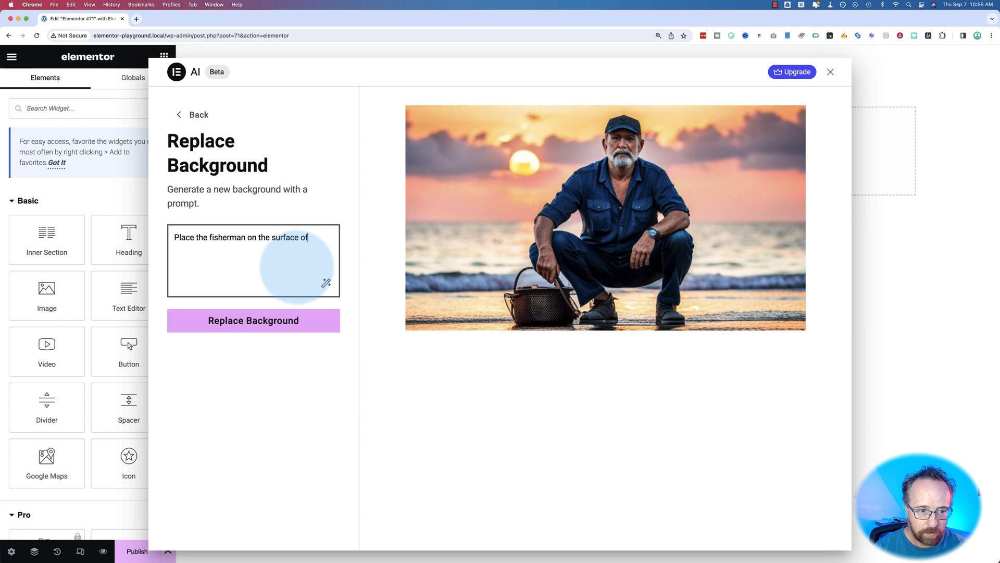
pyautogui.click(253, 321)
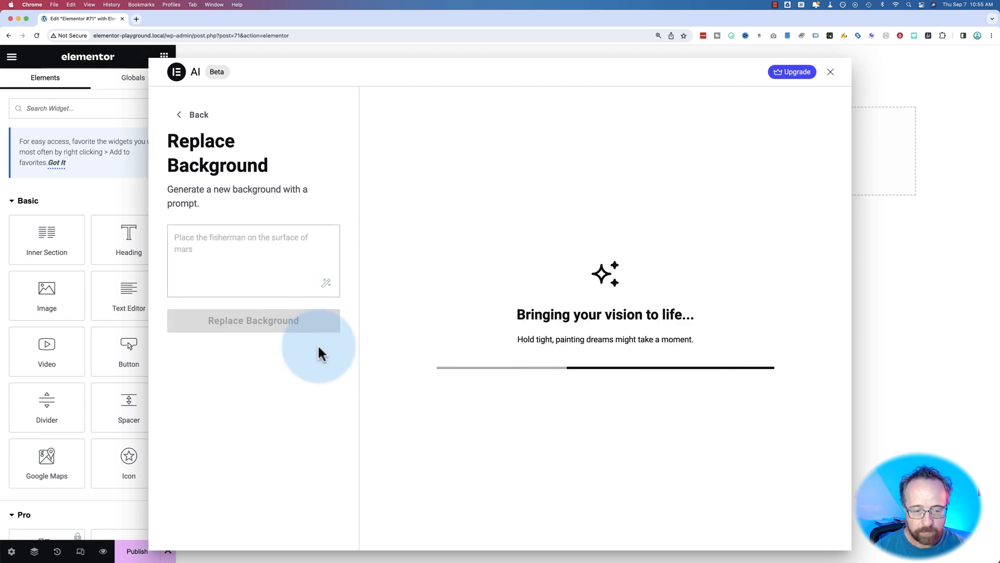
pyautogui.moveTo(355, 410)
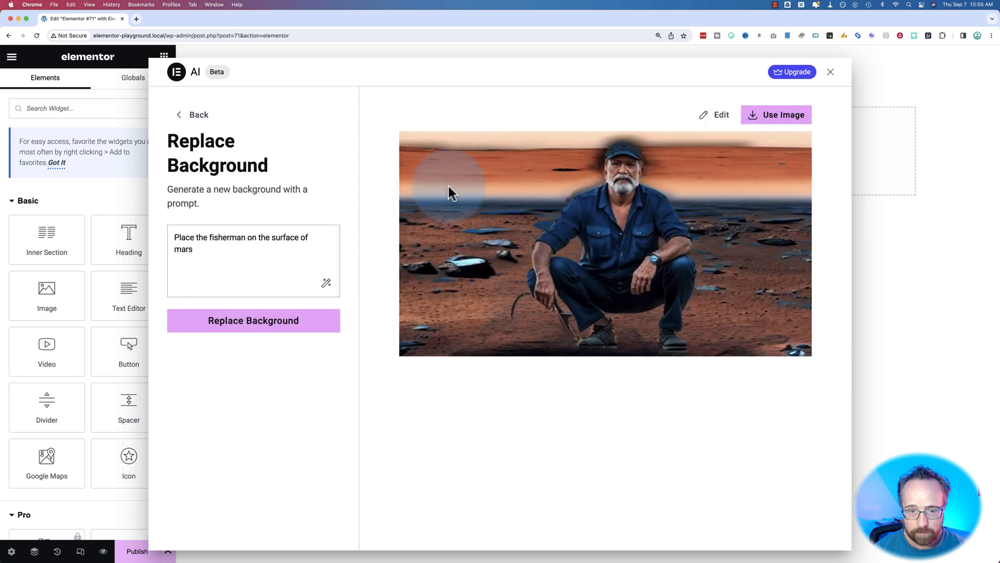
pyautogui.moveTo(536, 324)
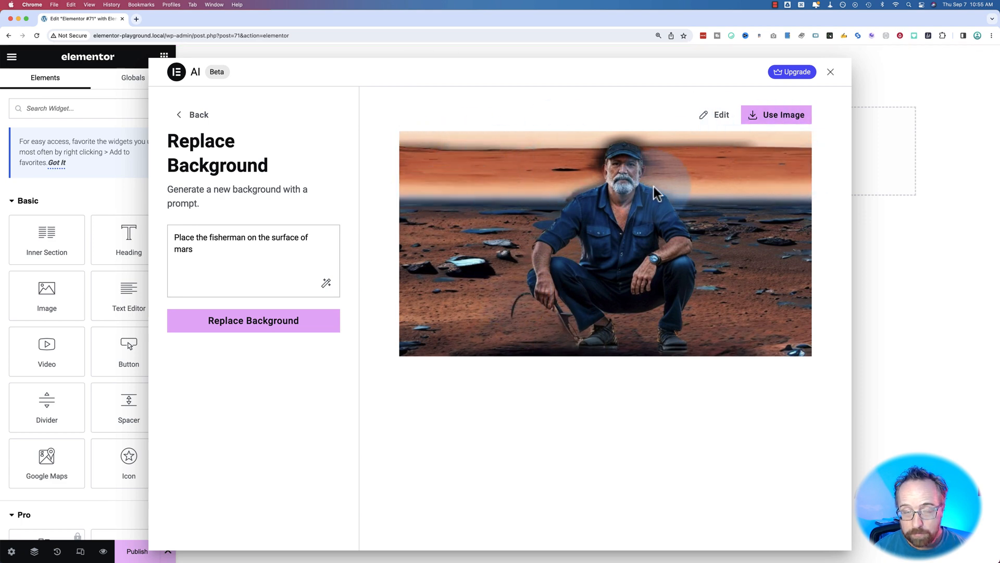
pyautogui.moveTo(439, 154)
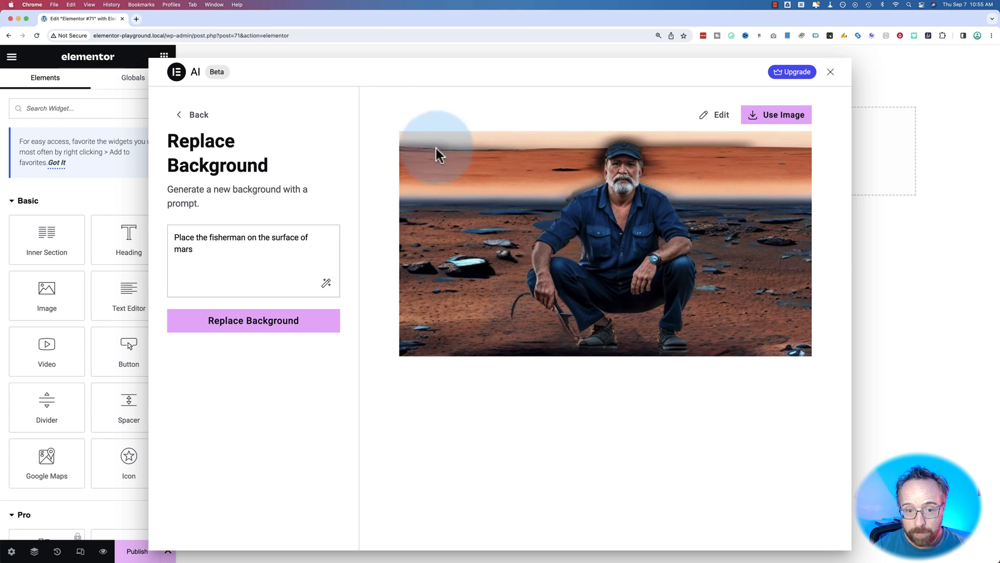
pyautogui.moveTo(493, 178)
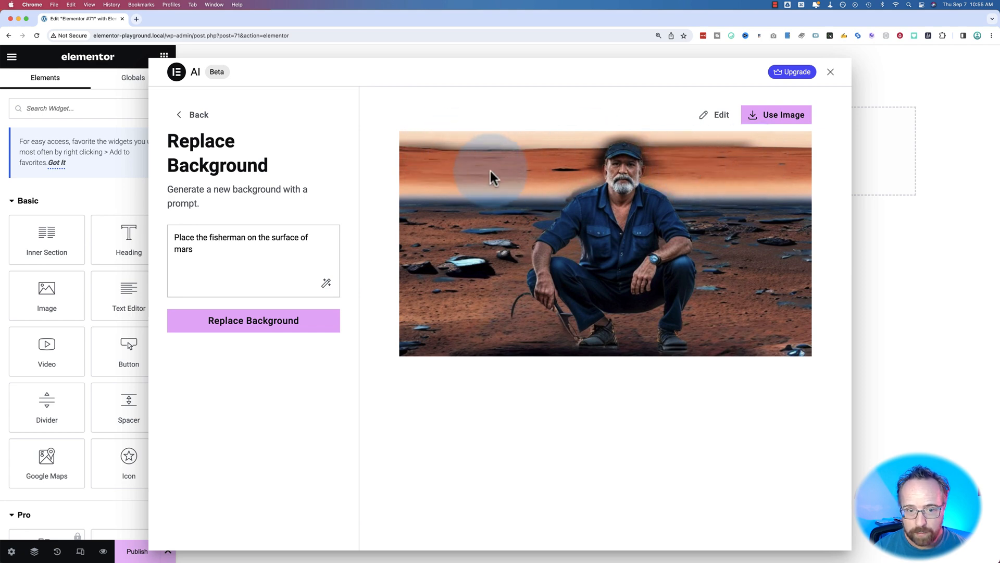
pyautogui.moveTo(632, 168)
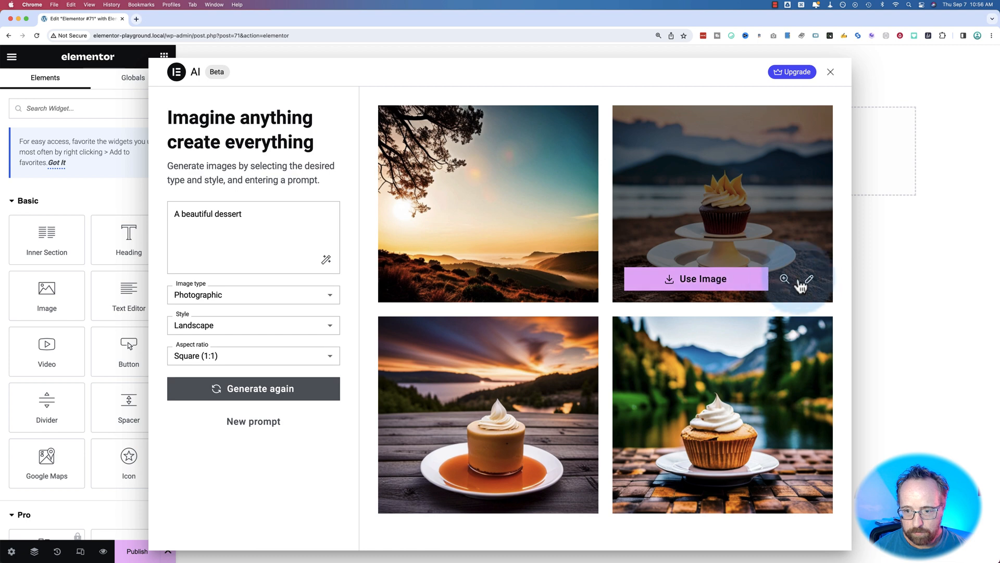
# Open the cupcake dessert image for AI editing, then go back to Generate with a prompt.
pyautogui.click(806, 279)
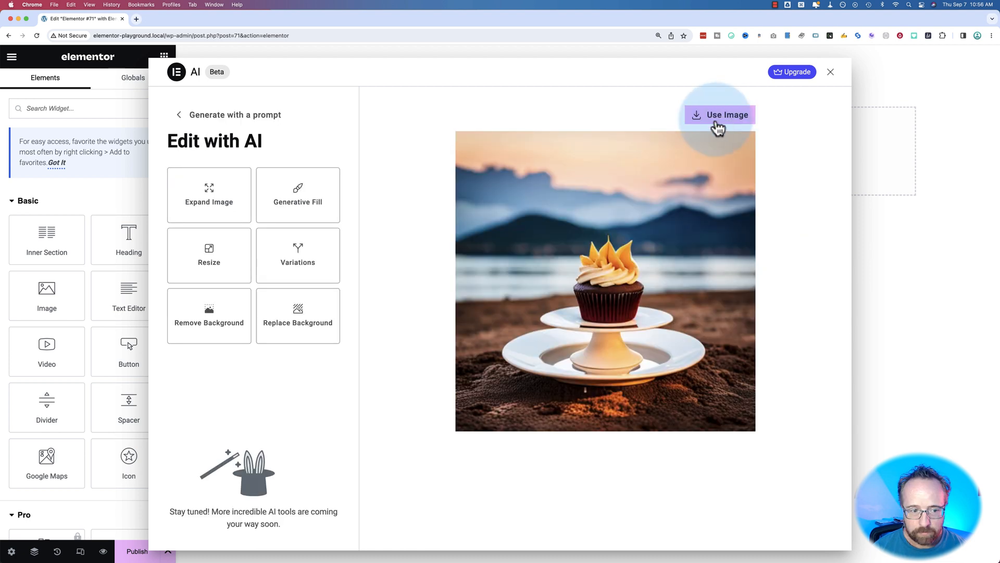
pyautogui.moveTo(483, 123)
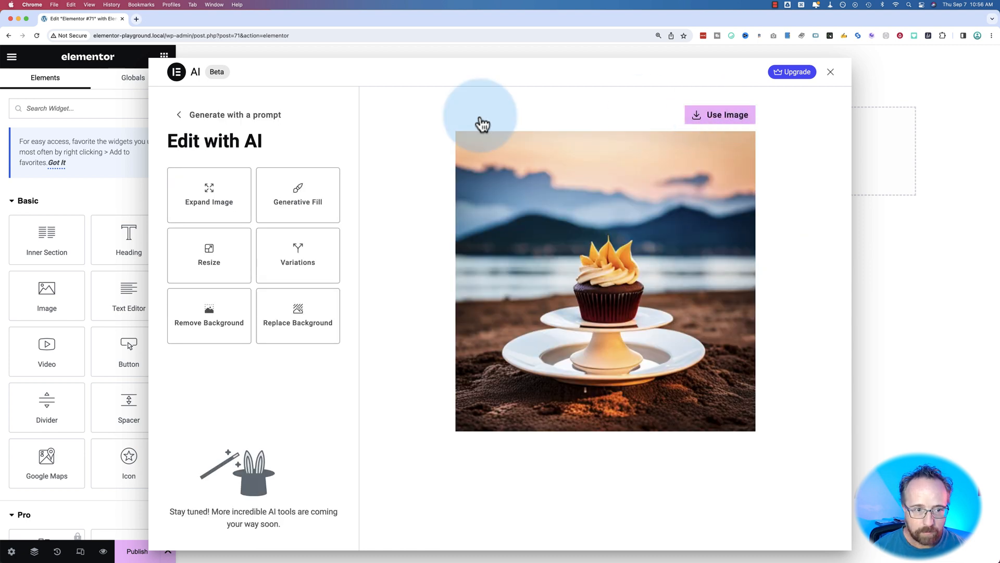
pyautogui.click(179, 114)
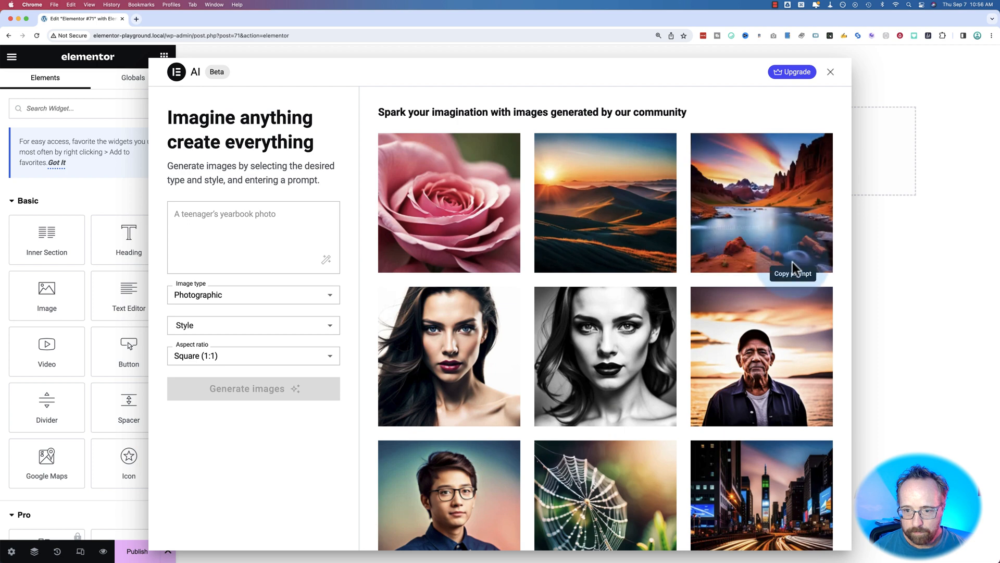
pyautogui.moveTo(762, 203)
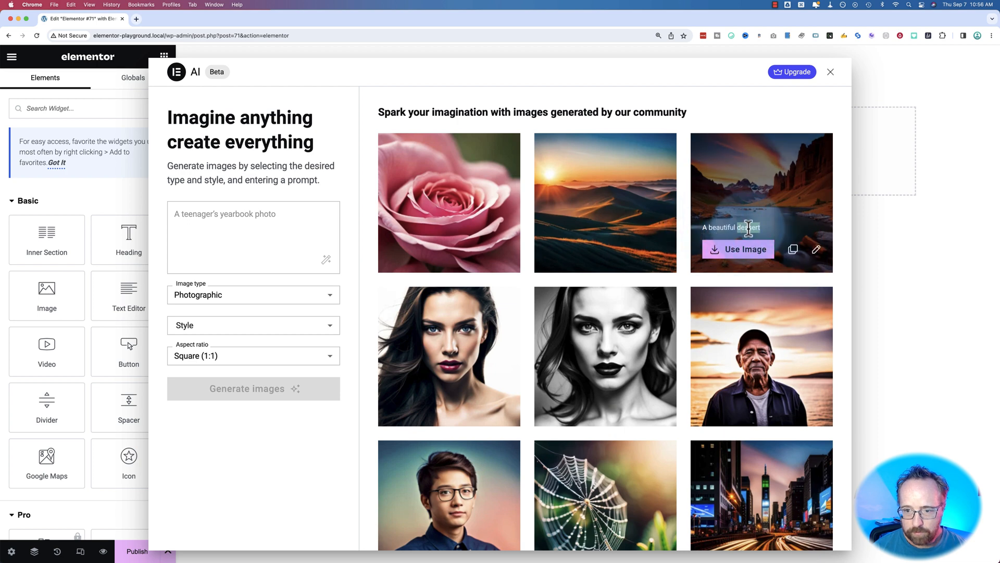
pyautogui.moveTo(772, 196)
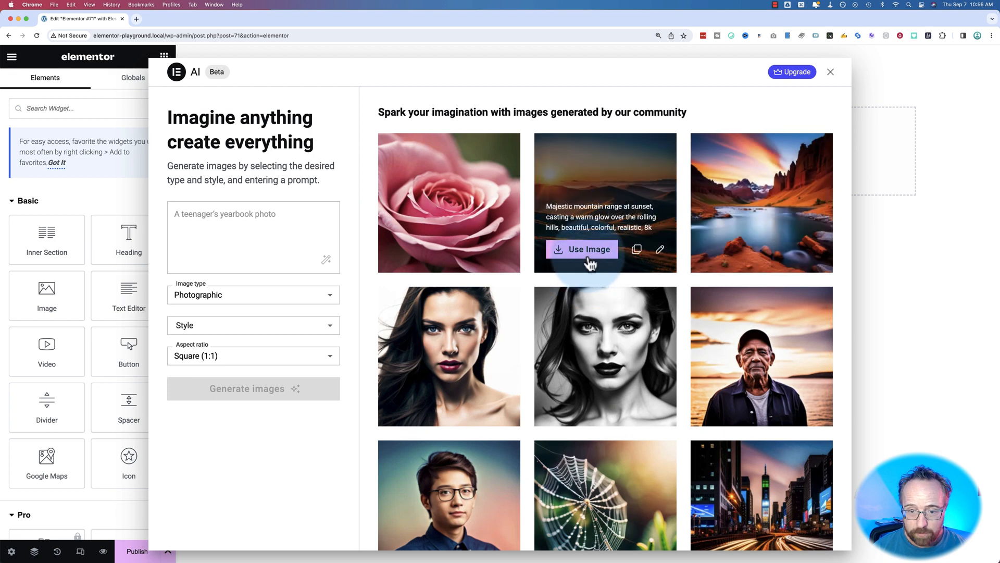
# Close the Elementor AI panel, raising the 'Leave Elementor AI?' warning.
pyautogui.click(830, 71)
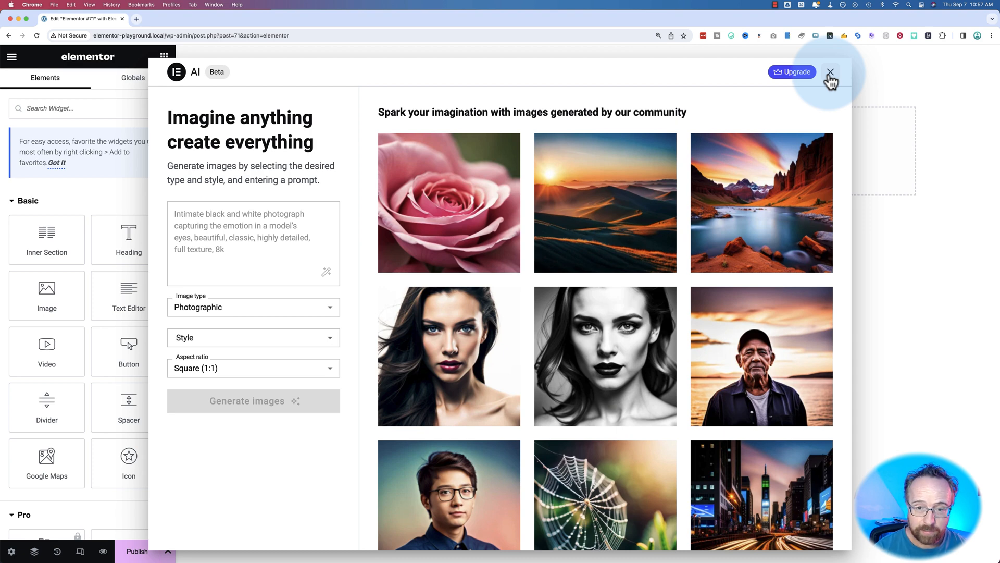
pyautogui.moveTo(576, 131)
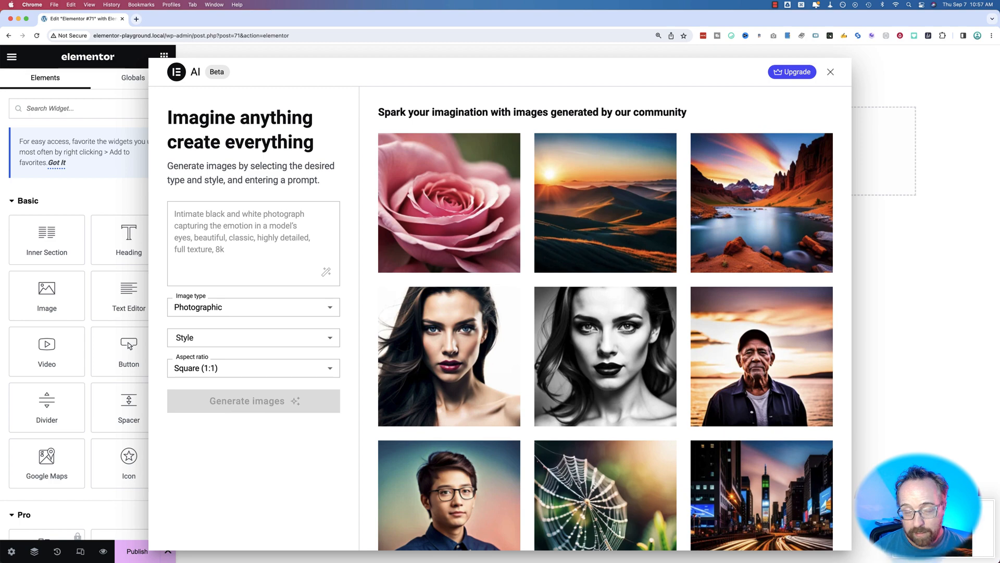
pyautogui.moveTo(448, 355)
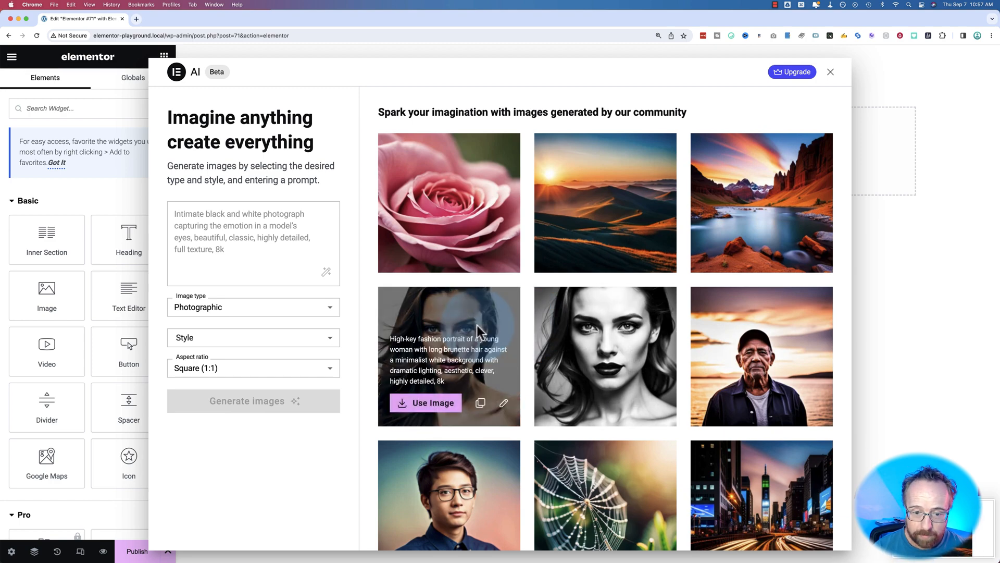
pyautogui.click(830, 71)
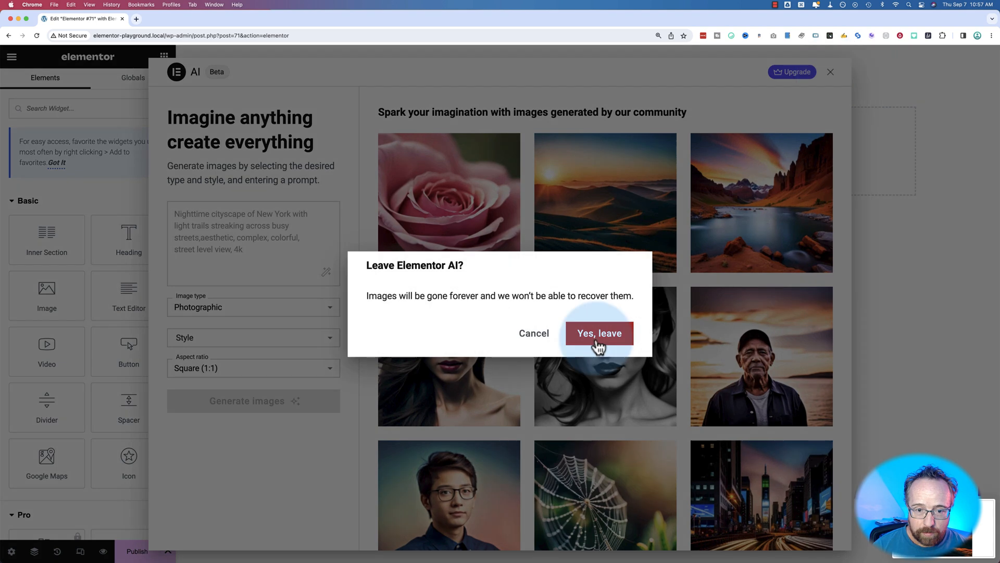
# Confirm 'Yes, leave' to exit Elementor AI and discard the generated images.
pyautogui.click(599, 333)
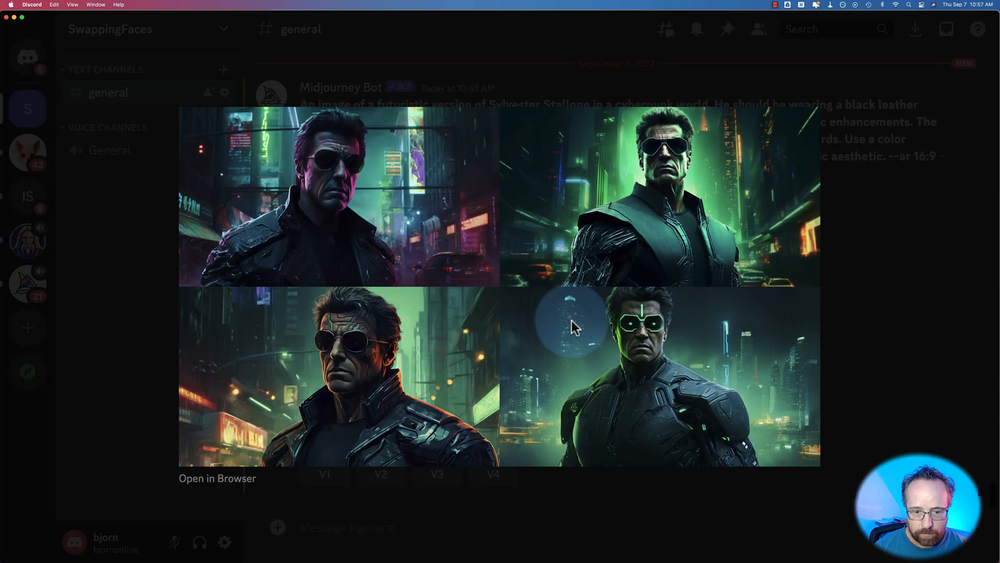
pyautogui.moveTo(628, 329)
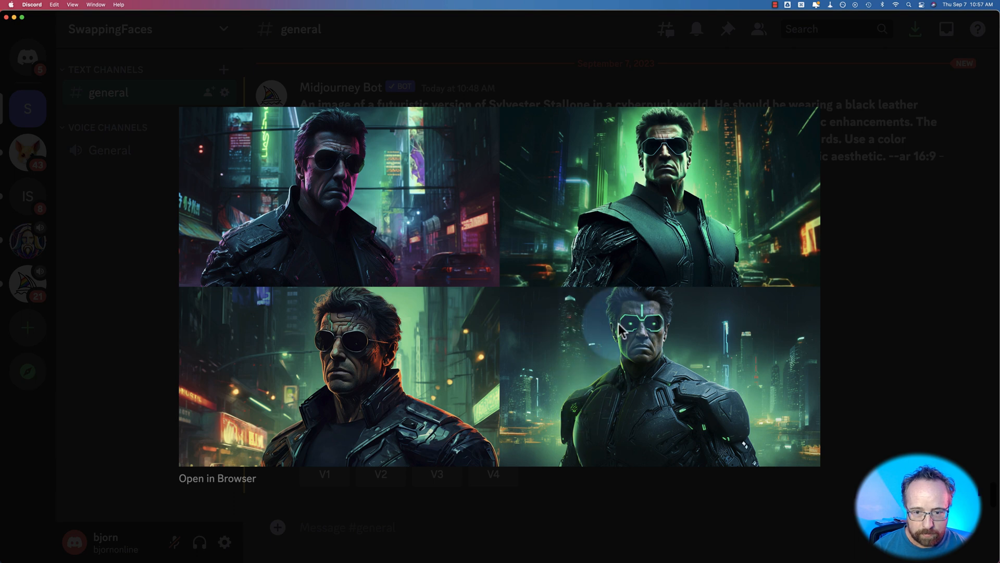
pyautogui.moveTo(660, 383)
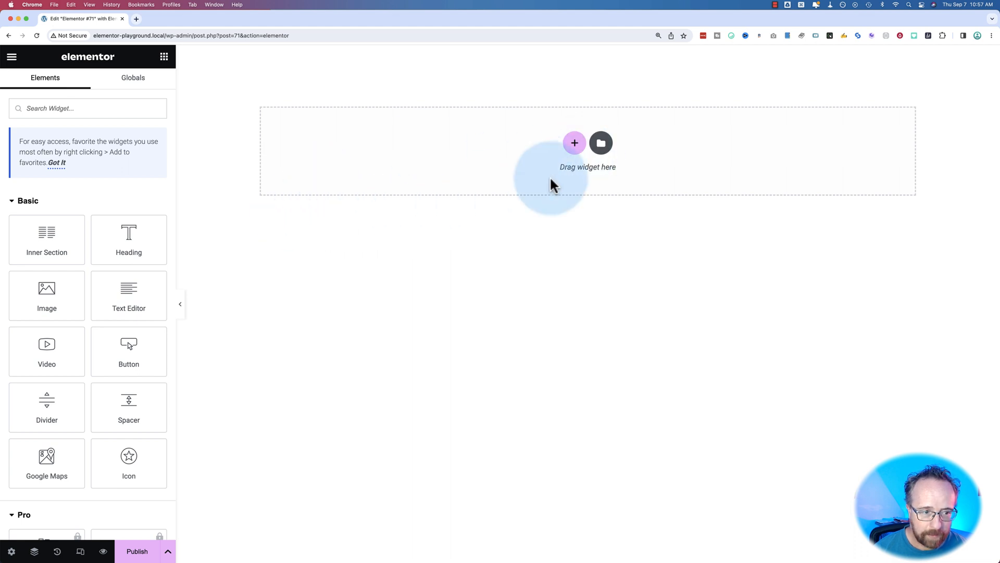
pyautogui.moveTo(544, 278)
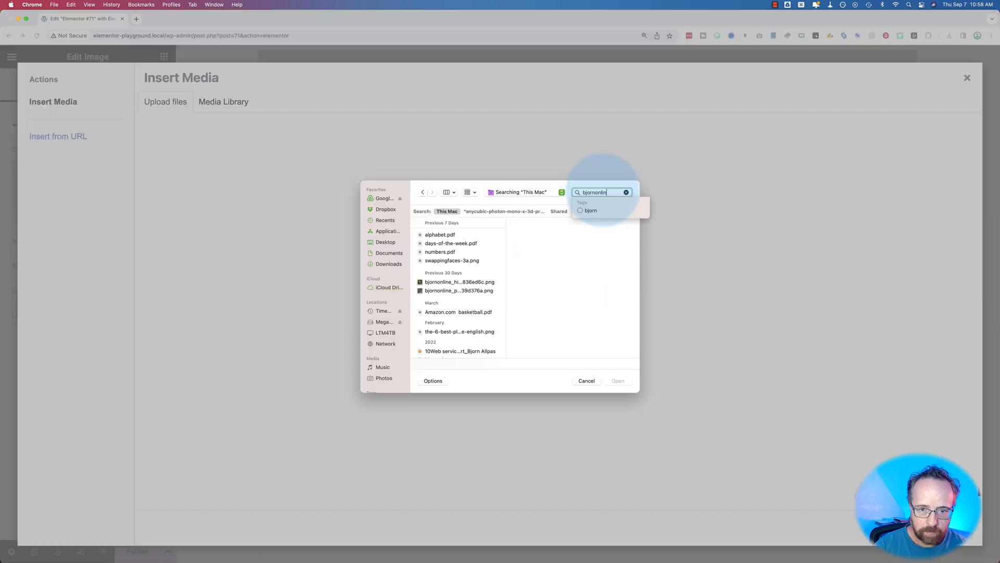
# Search Finder for the upload file, switch to Desktop, and enter 'bjornonline'.
pyautogui.click(459, 244)
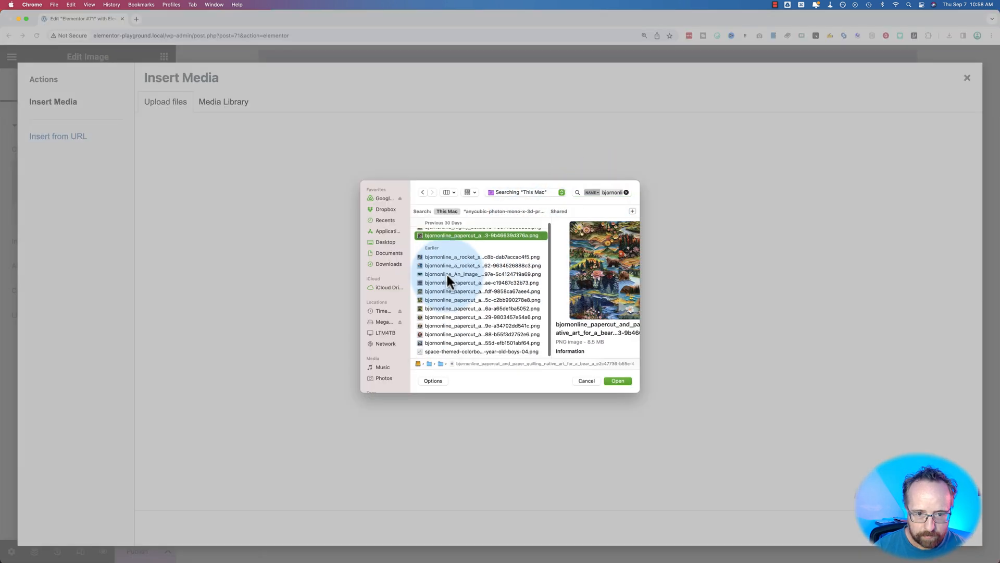
pyautogui.click(386, 242)
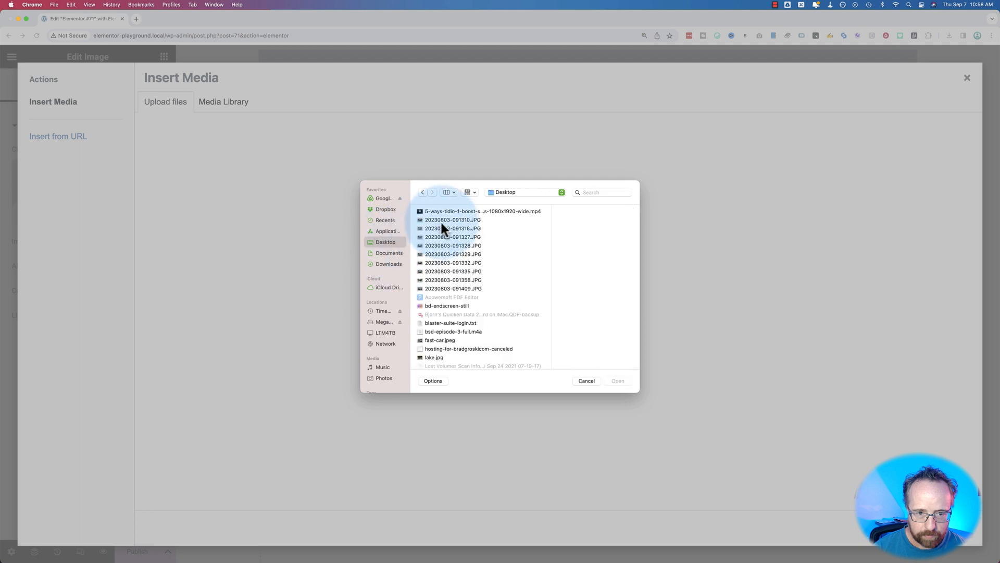
pyautogui.write('bjornonline')
pyautogui.write('stallone-cyber')
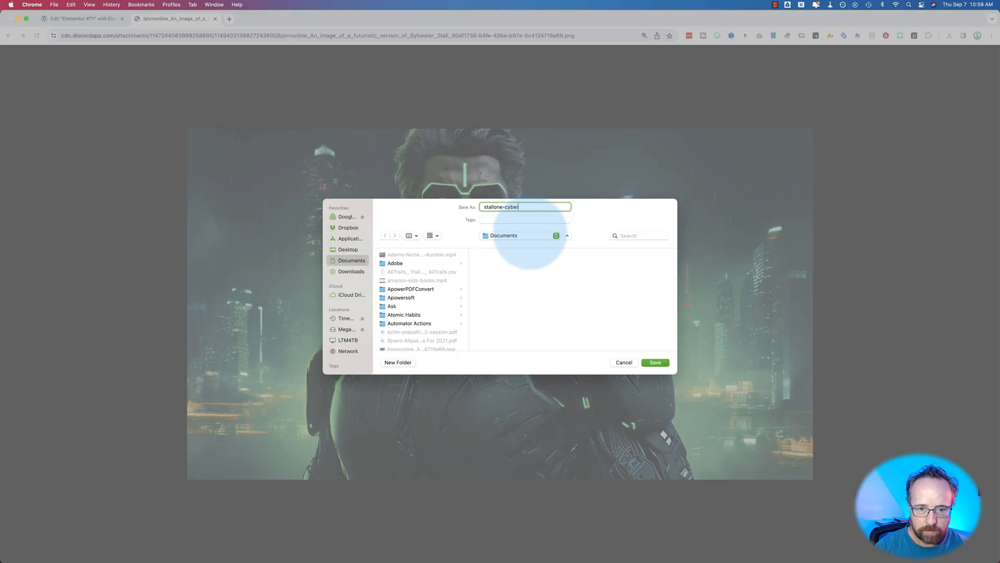
# Save the cyberpunk Stallone image from Discord into Documents.
pyautogui.click(654, 363)
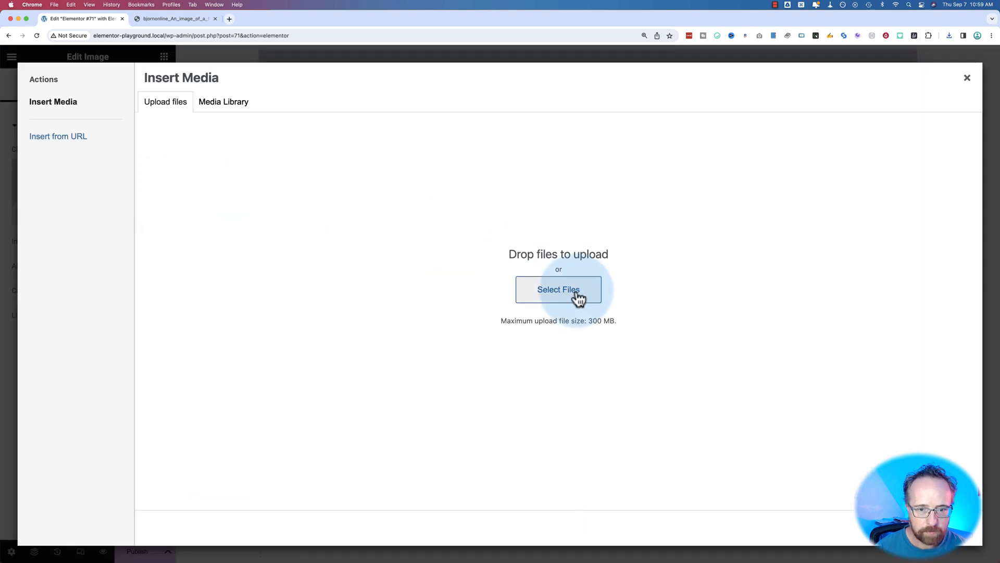
# Upload stallone-cyberpunk.png into the Image widget and open its Create with AI tools.
pyautogui.click(558, 289)
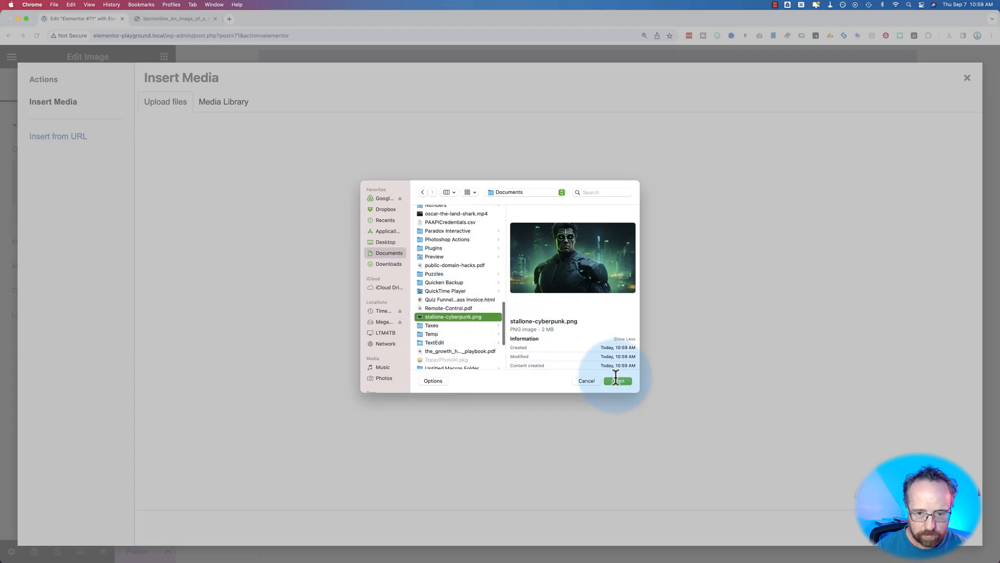
pyautogui.click(616, 381)
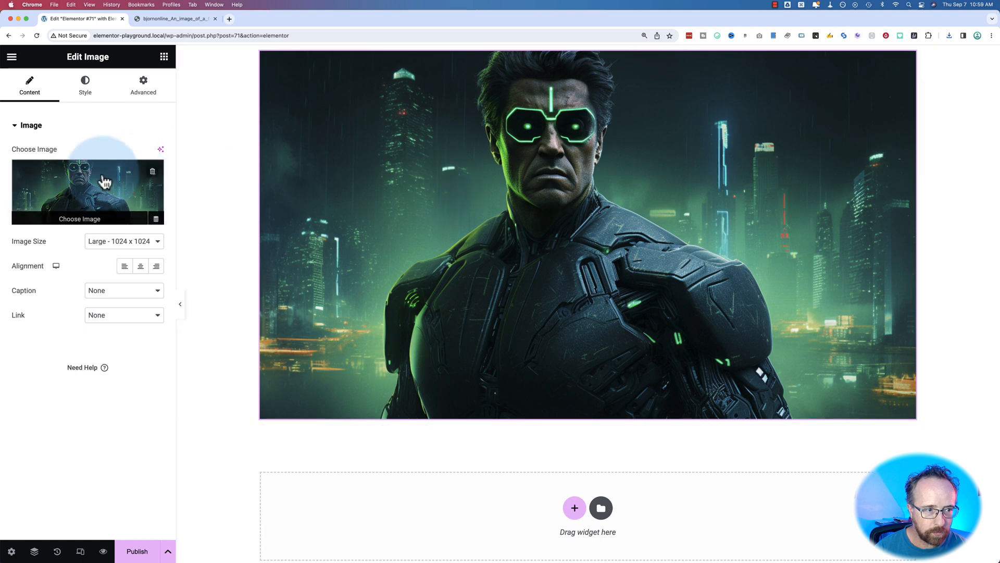
pyautogui.moveTo(161, 150)
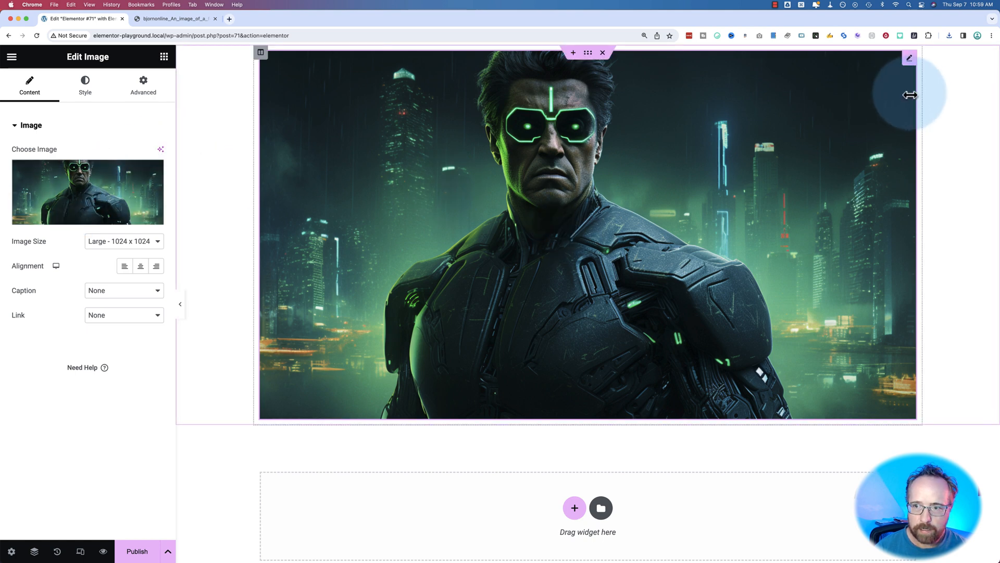
pyautogui.moveTo(161, 149)
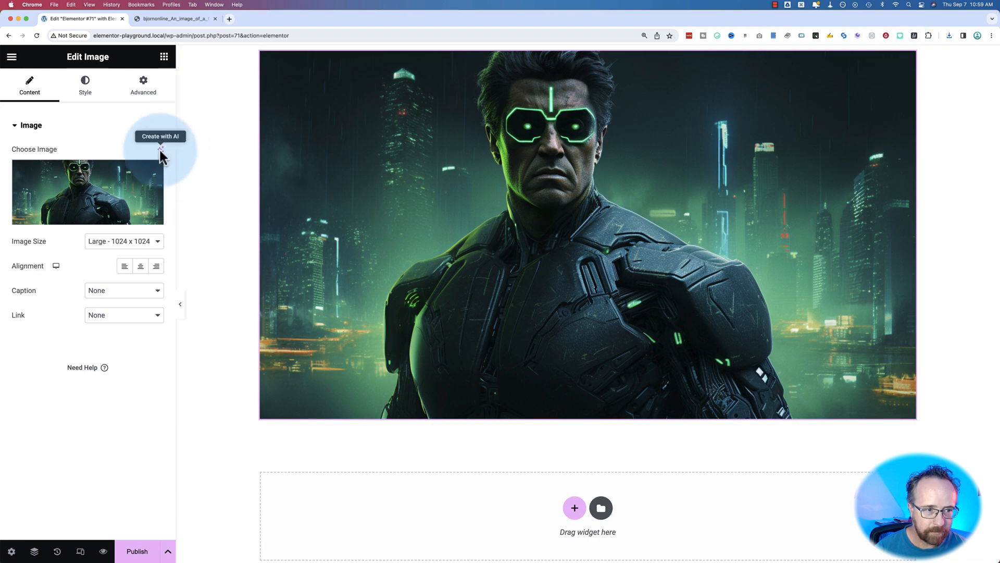
pyautogui.click(159, 147)
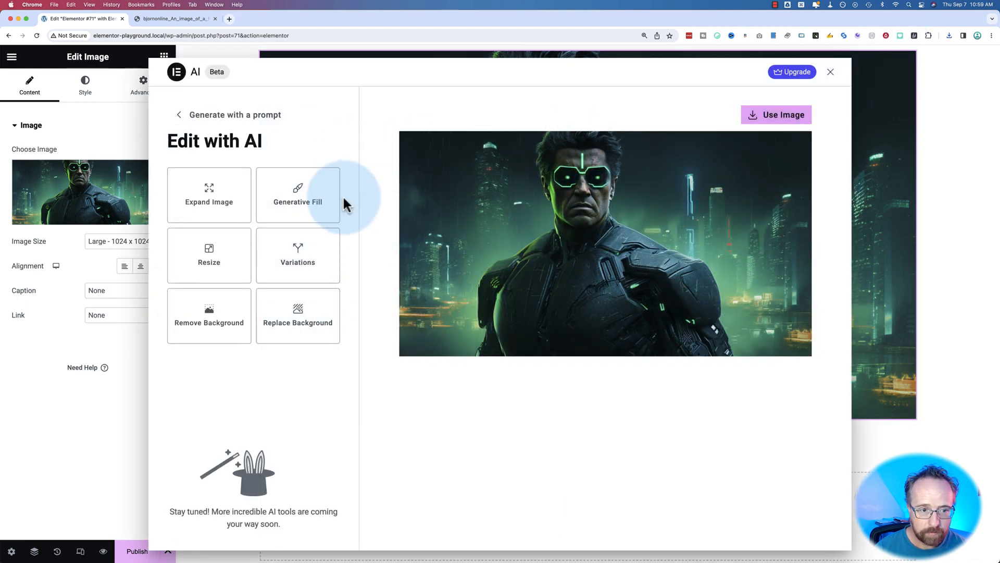
# Expand the Stallone image into wider cyberpunk-city versions and use the top-right result.
pyautogui.click(208, 194)
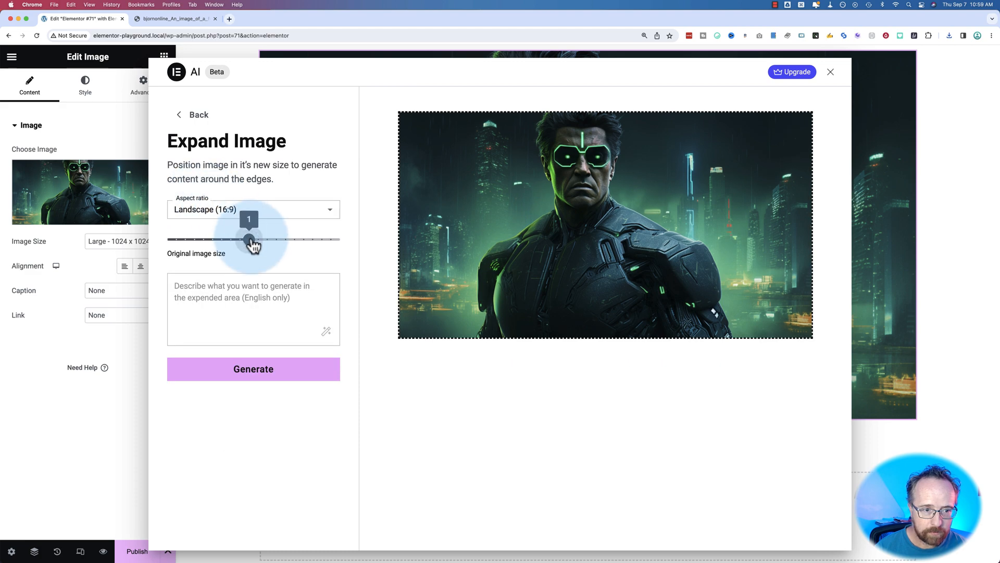
pyautogui.moveTo(249, 239); pyautogui.dragTo(195, 239)
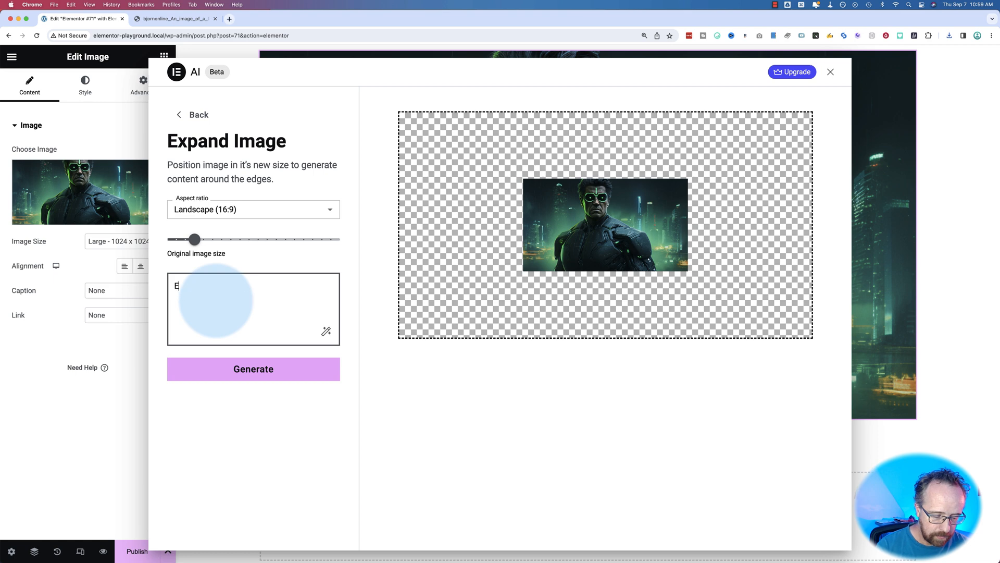
pyautogui.write('Expand the cyberpunk city in the background.')
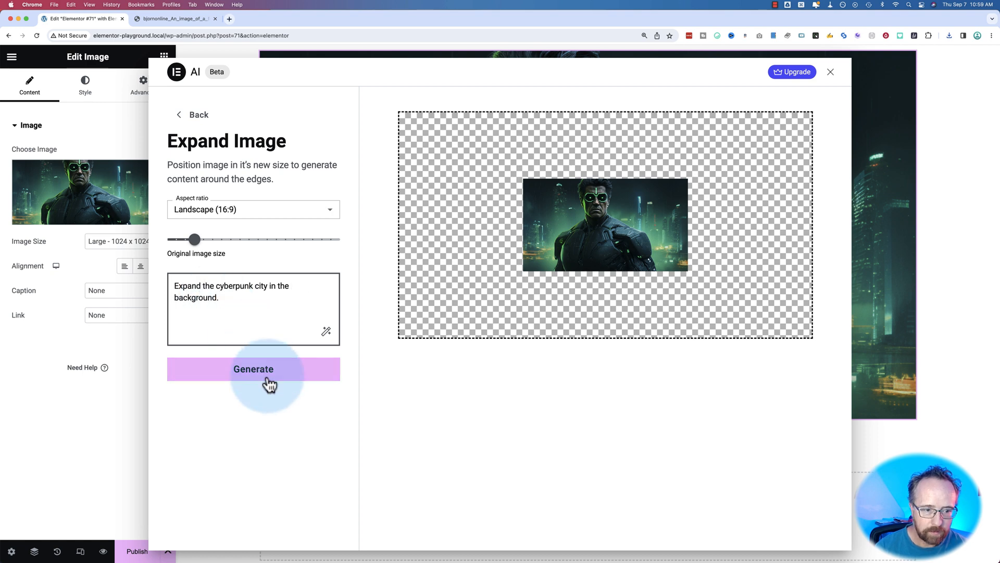
pyautogui.click(253, 369)
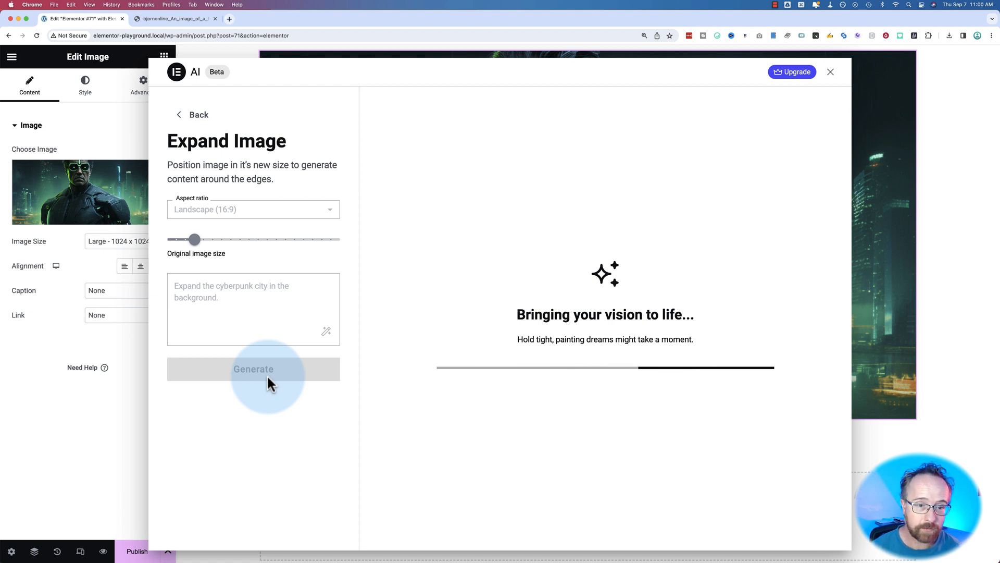
pyautogui.moveTo(360, 295)
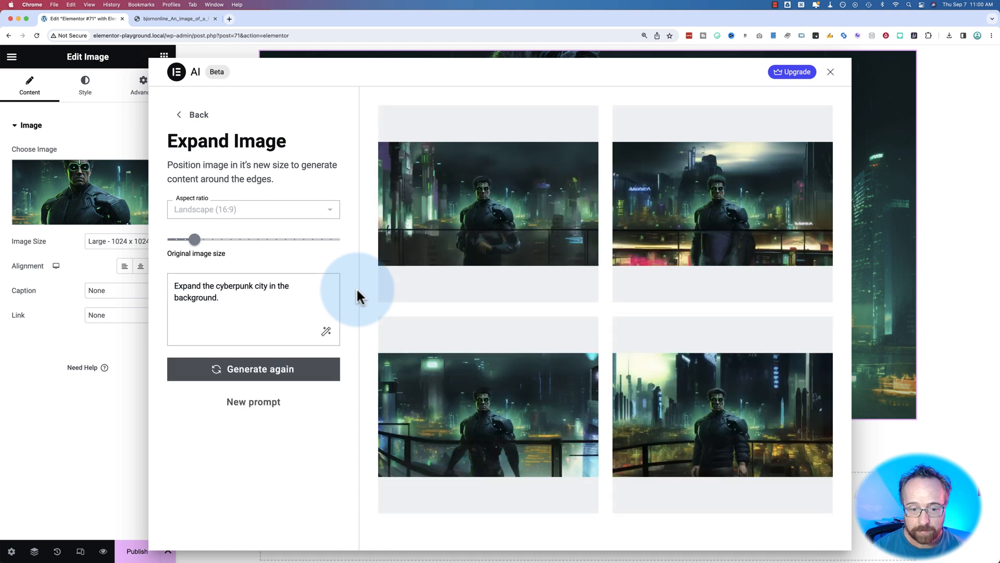
pyautogui.moveTo(658, 392)
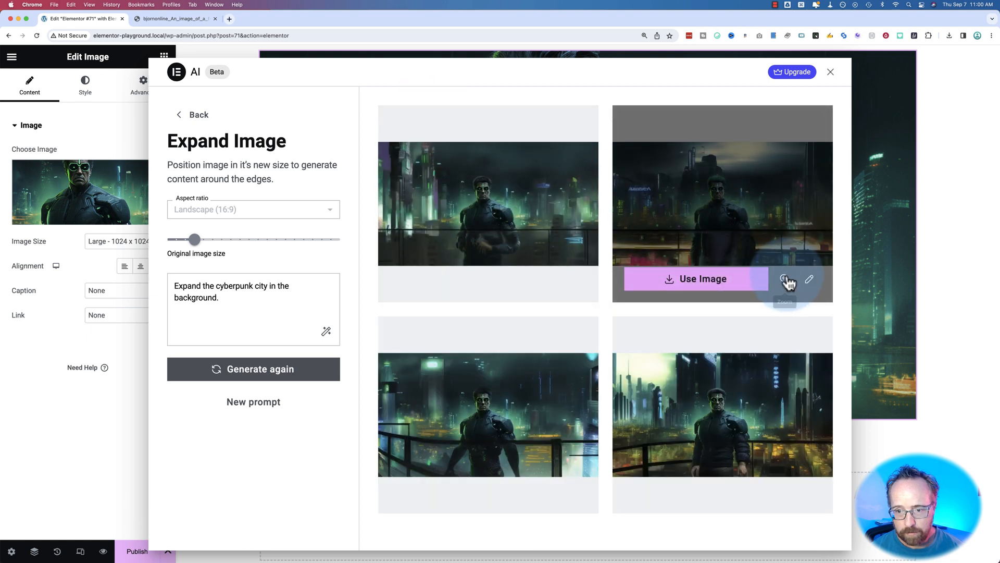
pyautogui.click(789, 280)
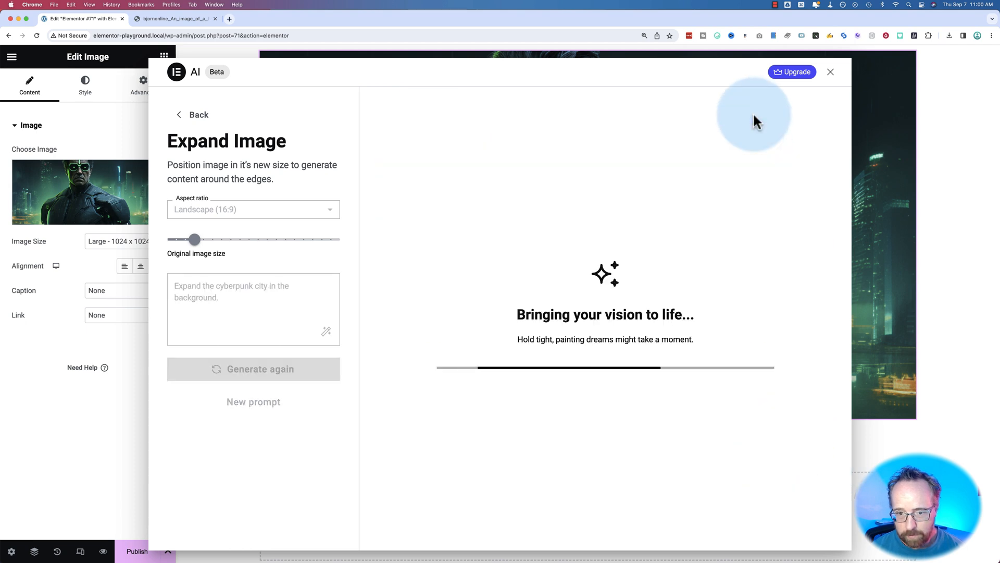
# Insert the widescreen AI-expanded Stallone cyberpunk cityscape into the Image widget.
pyautogui.click(831, 72)
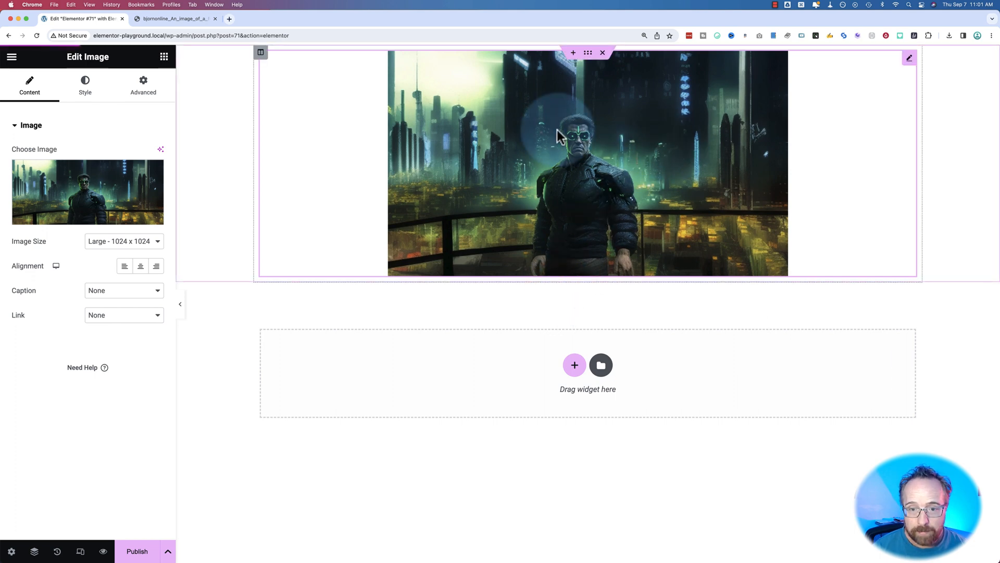
pyautogui.moveTo(553, 190)
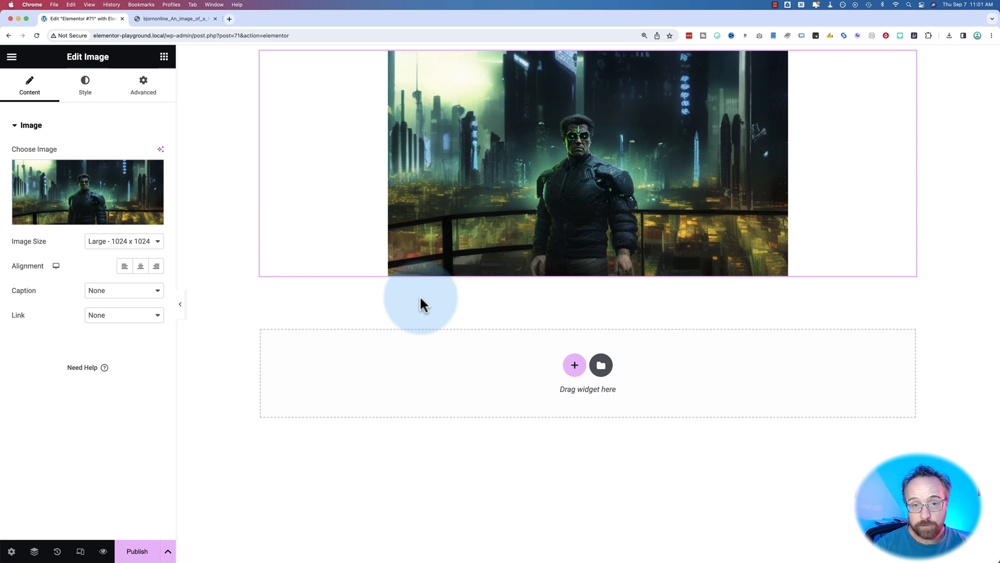
# Reopen AI tools on the expanded image and return to 'Generate with a prompt'.
pyautogui.click(160, 150)
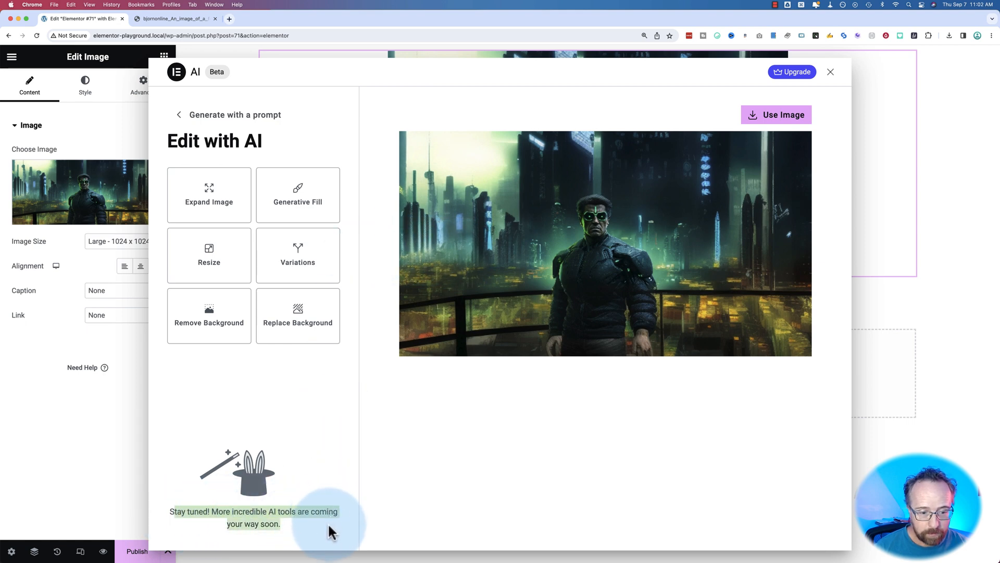
pyautogui.moveTo(208, 196)
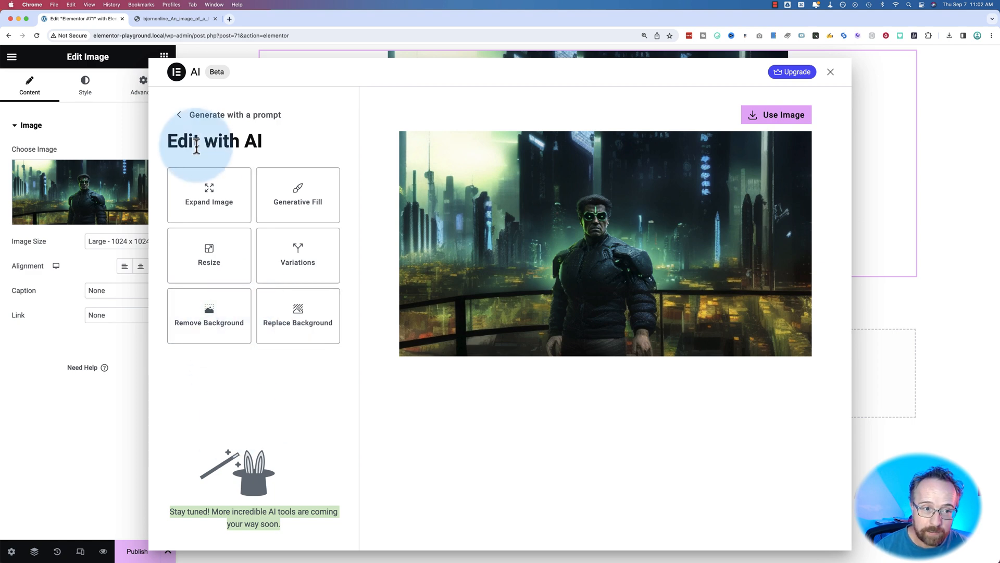
pyautogui.click(179, 114)
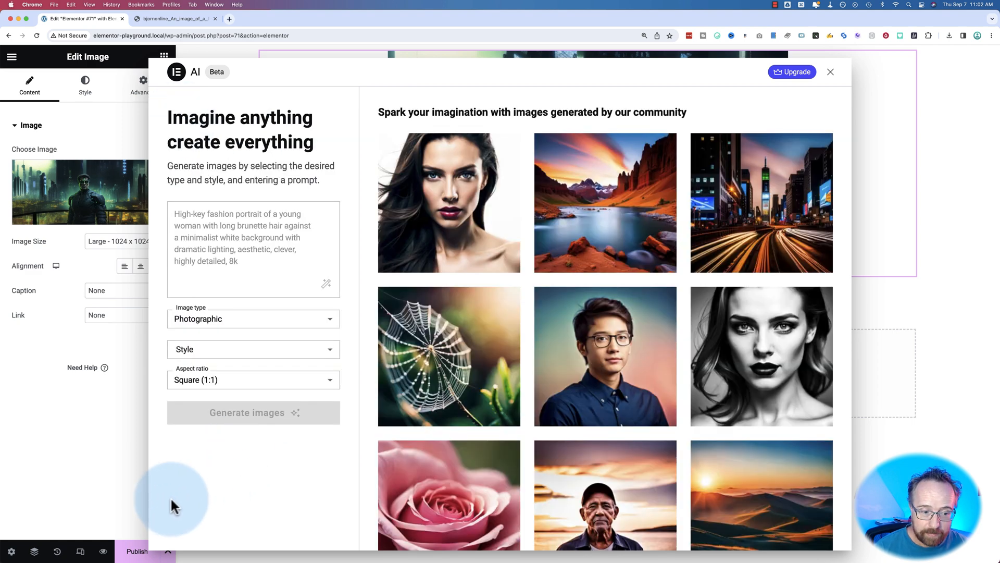
pyautogui.moveTo(832, 77)
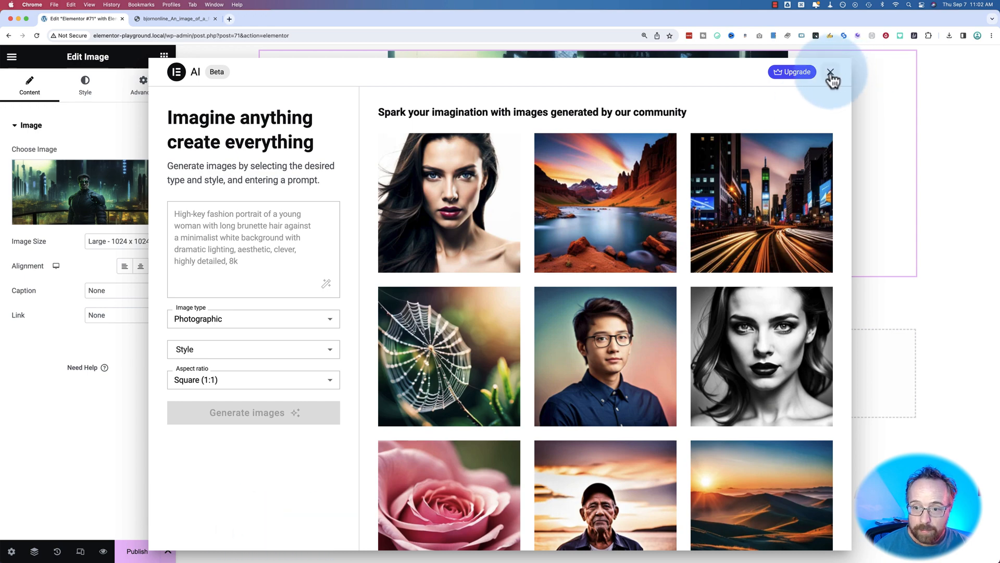